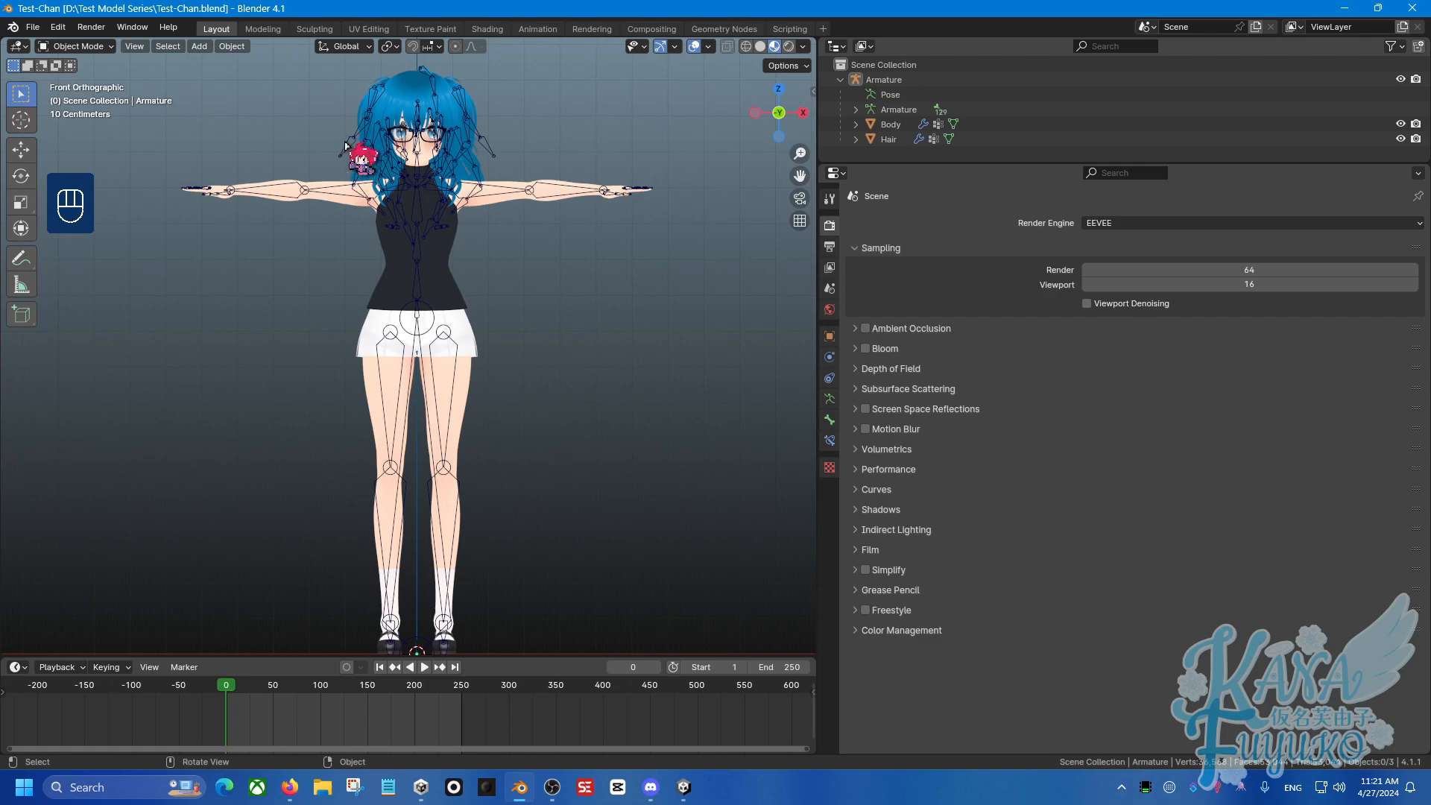
Step: In Pose Mode on the Armature, rotate each upper arm bone down by 45° to form an A-pose
click(882, 79)
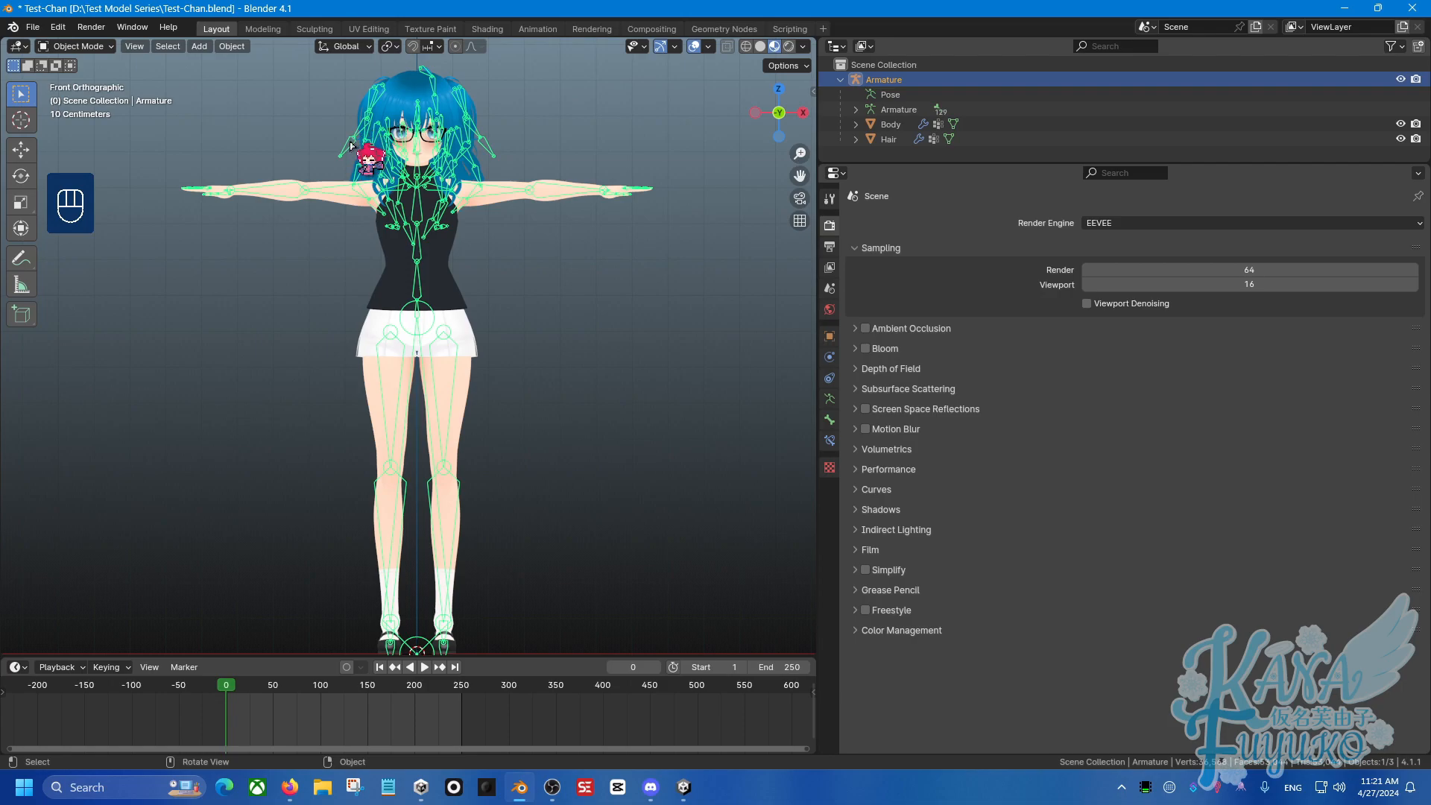
mouse_move(101, 51)
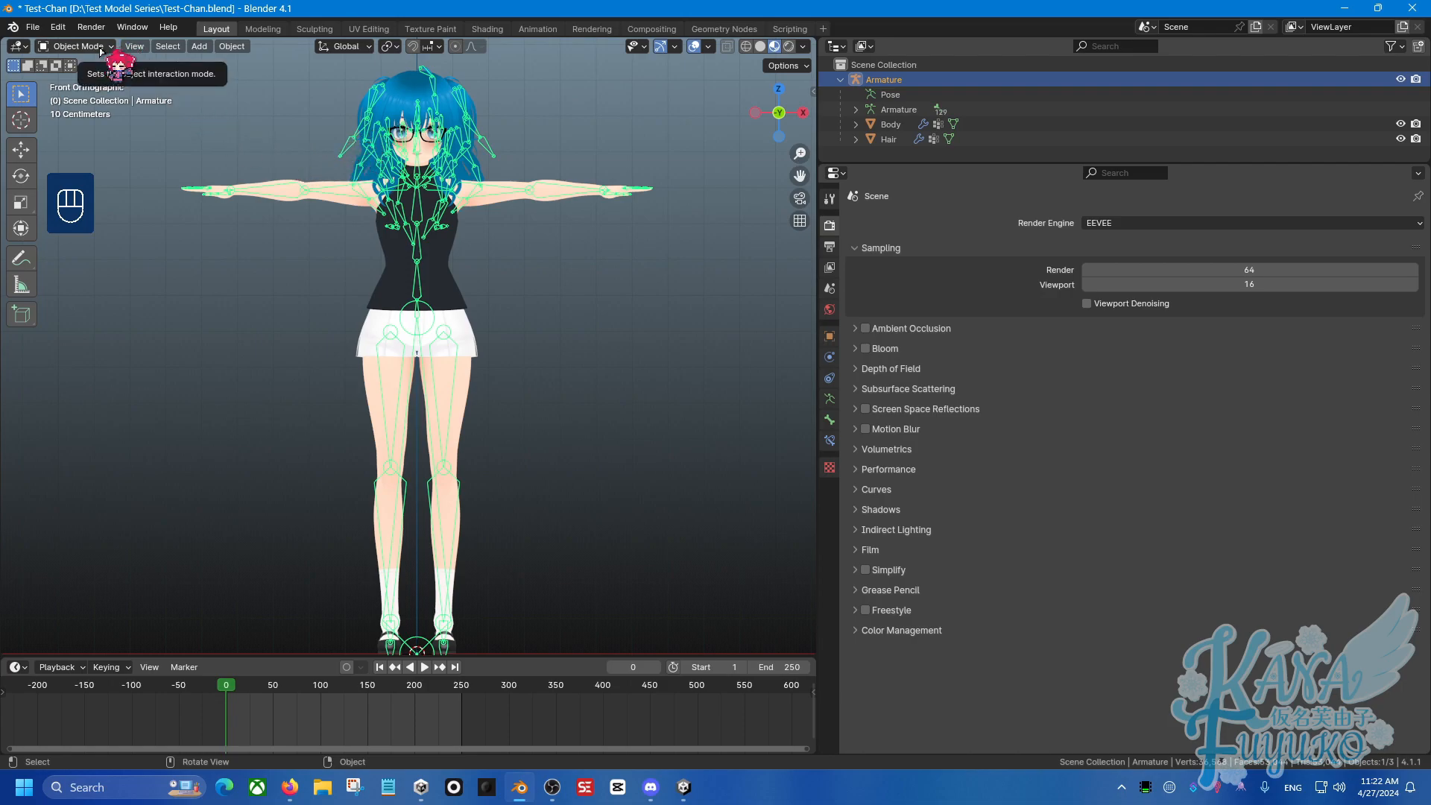
click(74, 45)
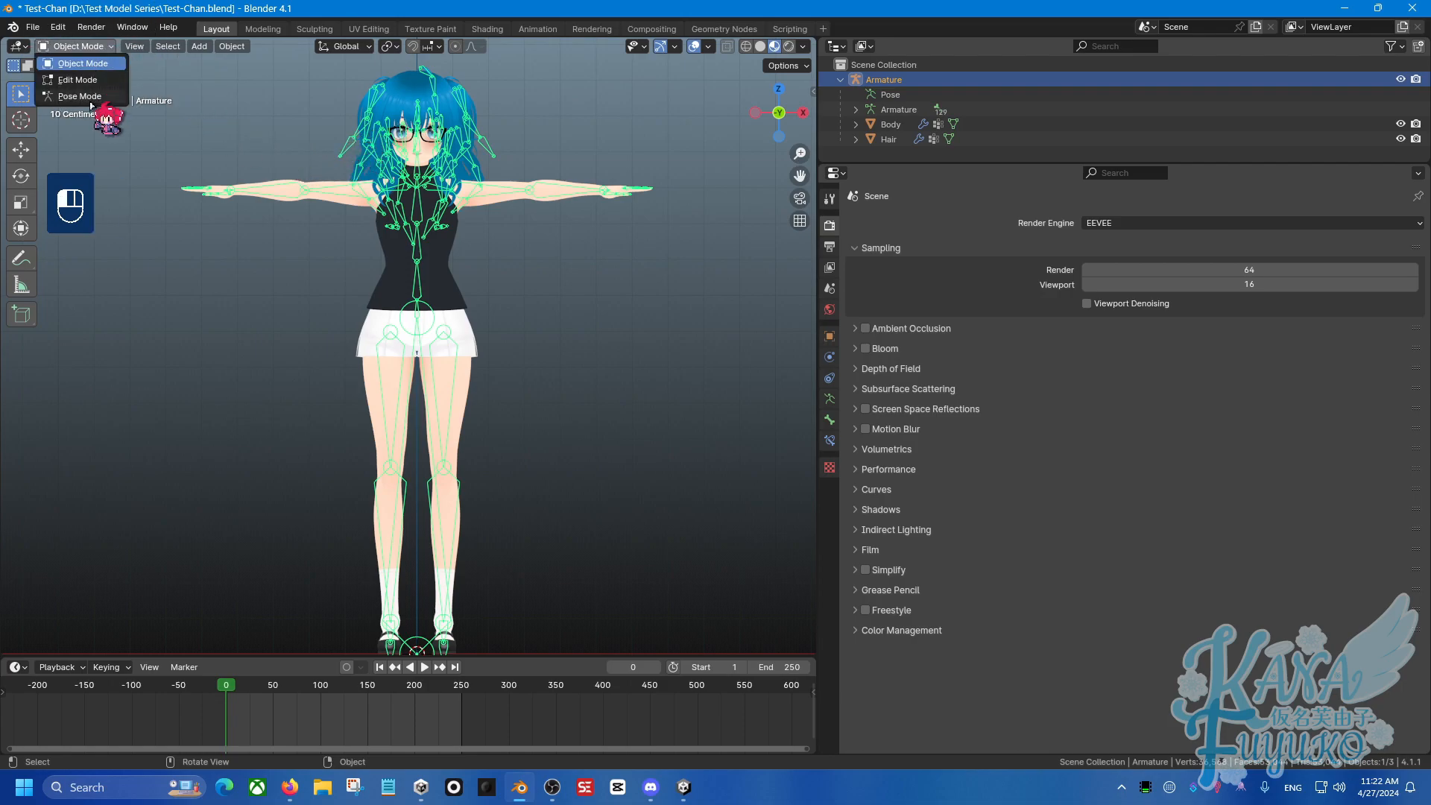
click(81, 96)
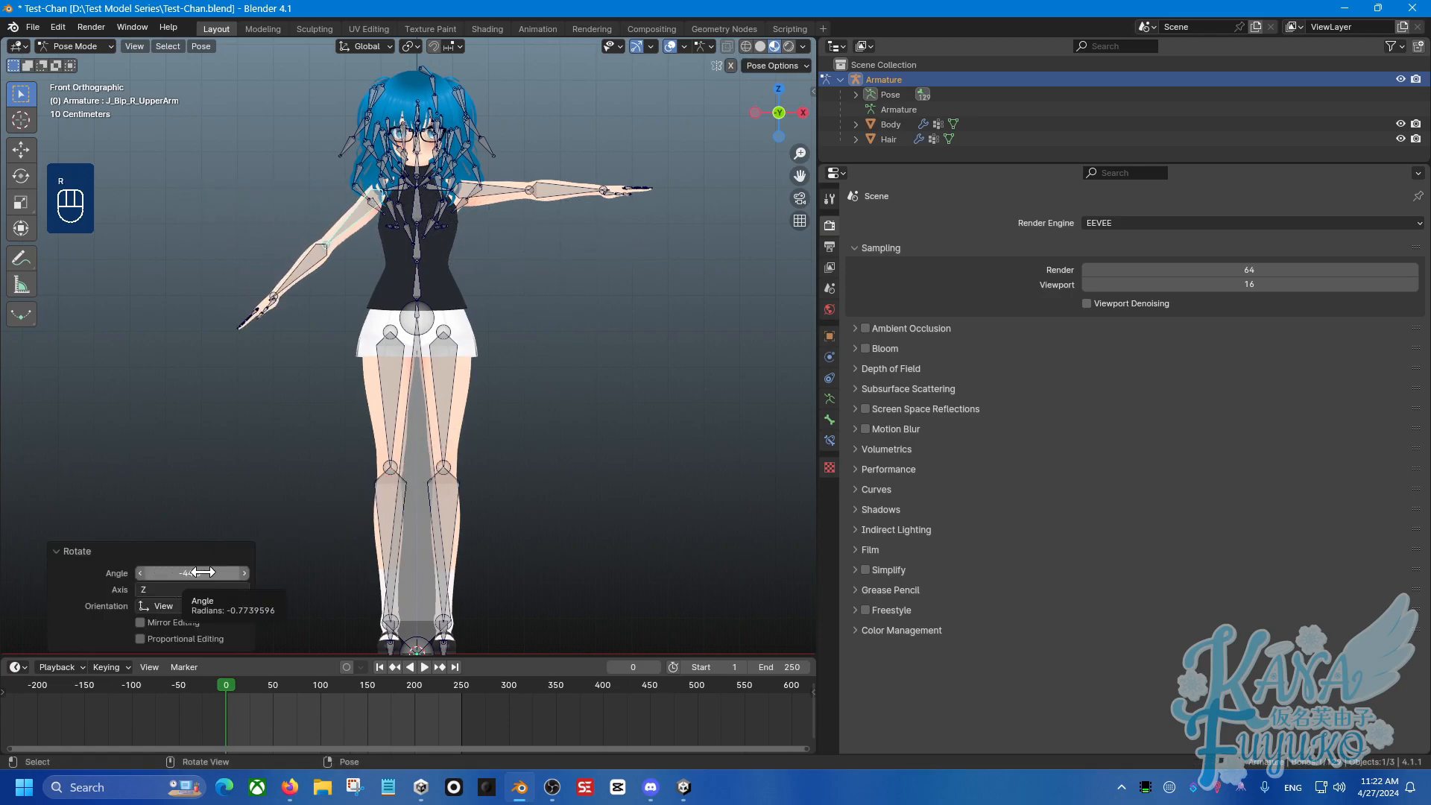
click(191, 572)
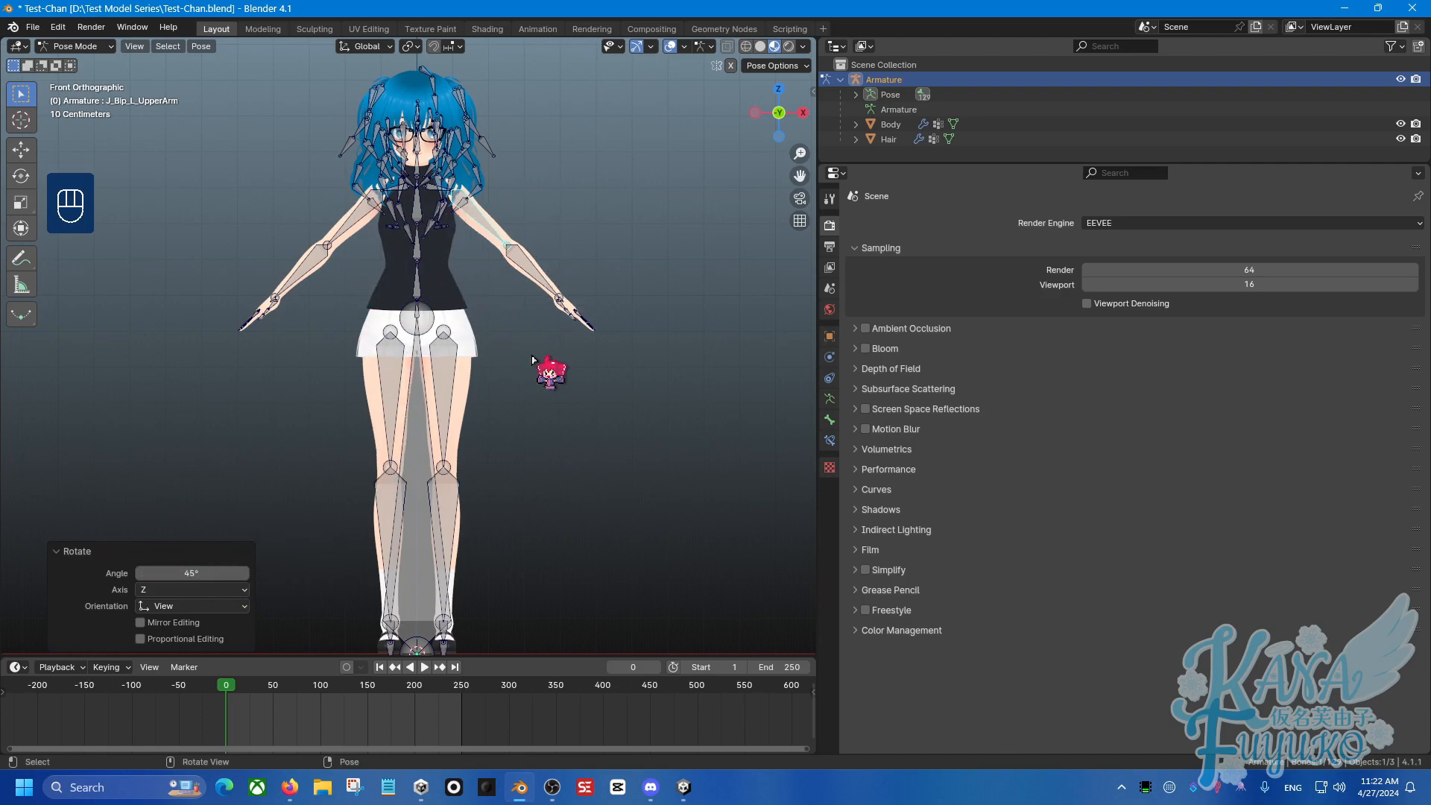
click(77, 45)
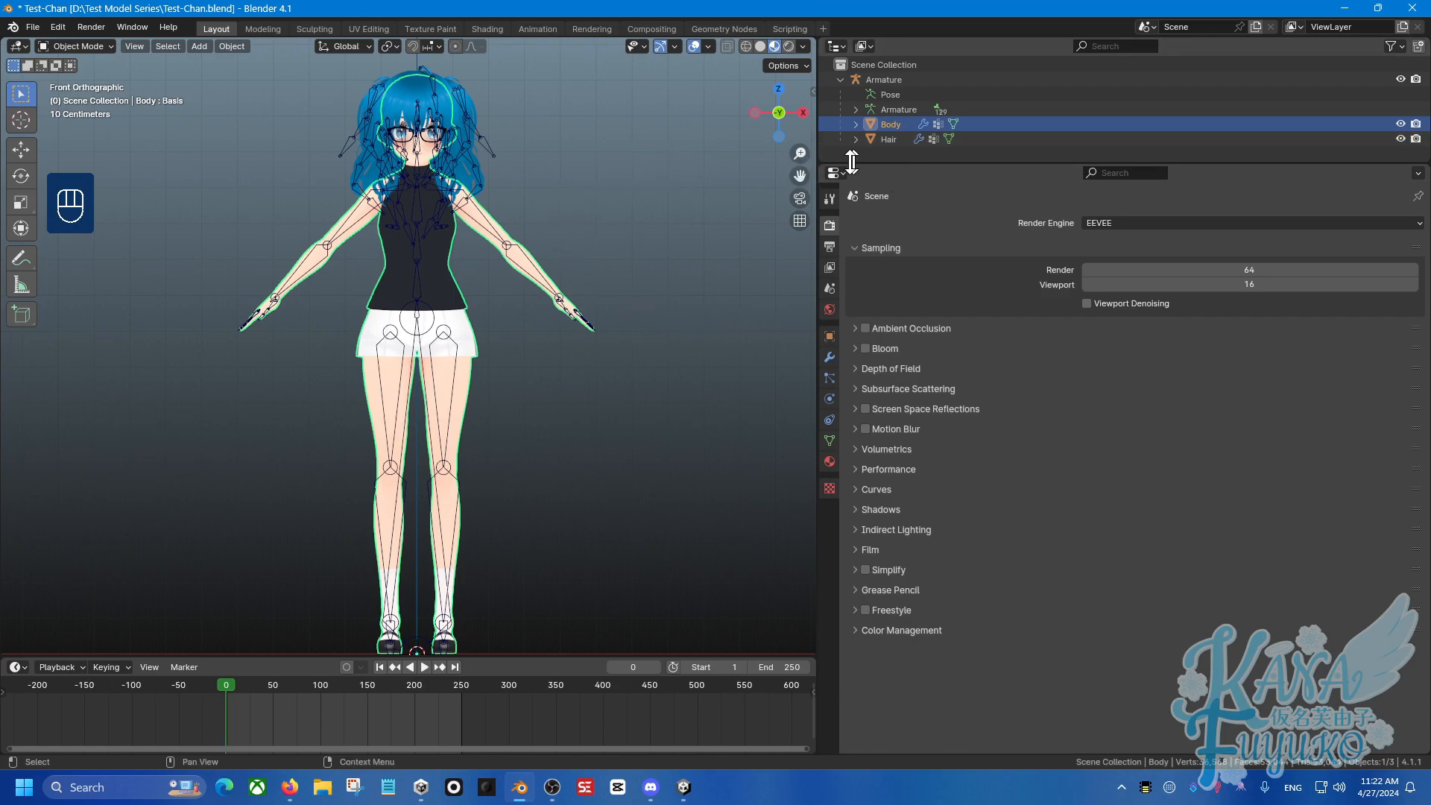
key(Tab)
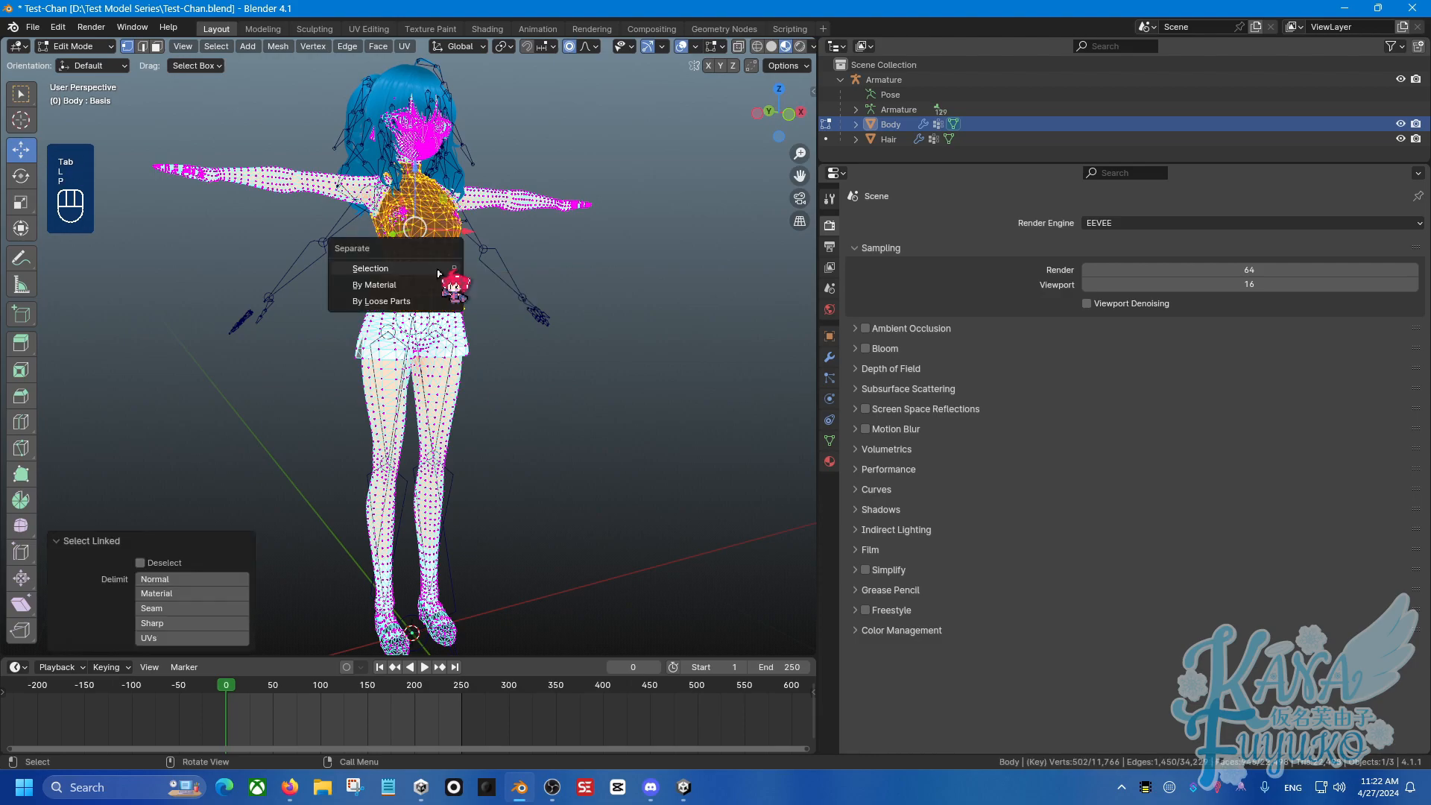
click(370, 268)
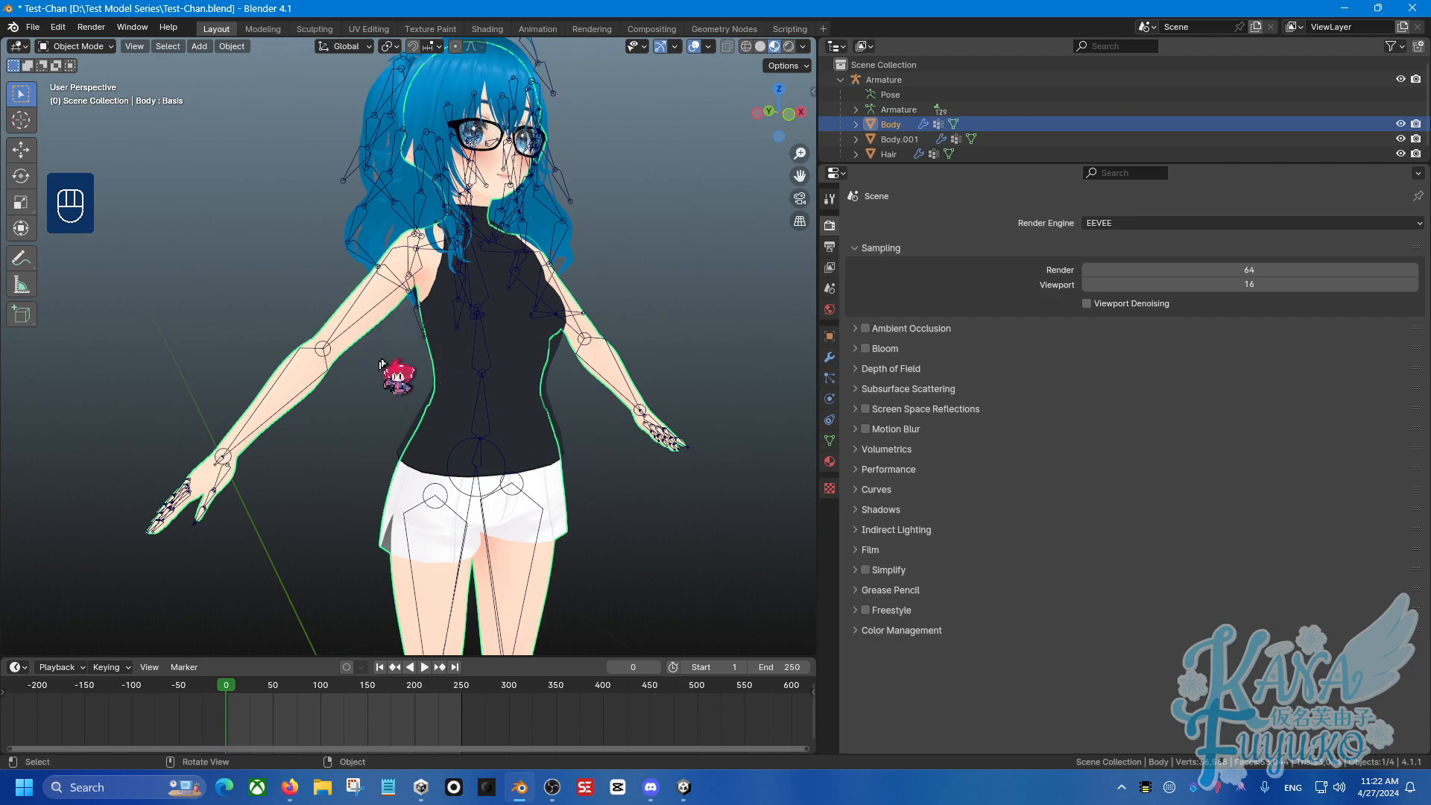
mouse_move(525, 439)
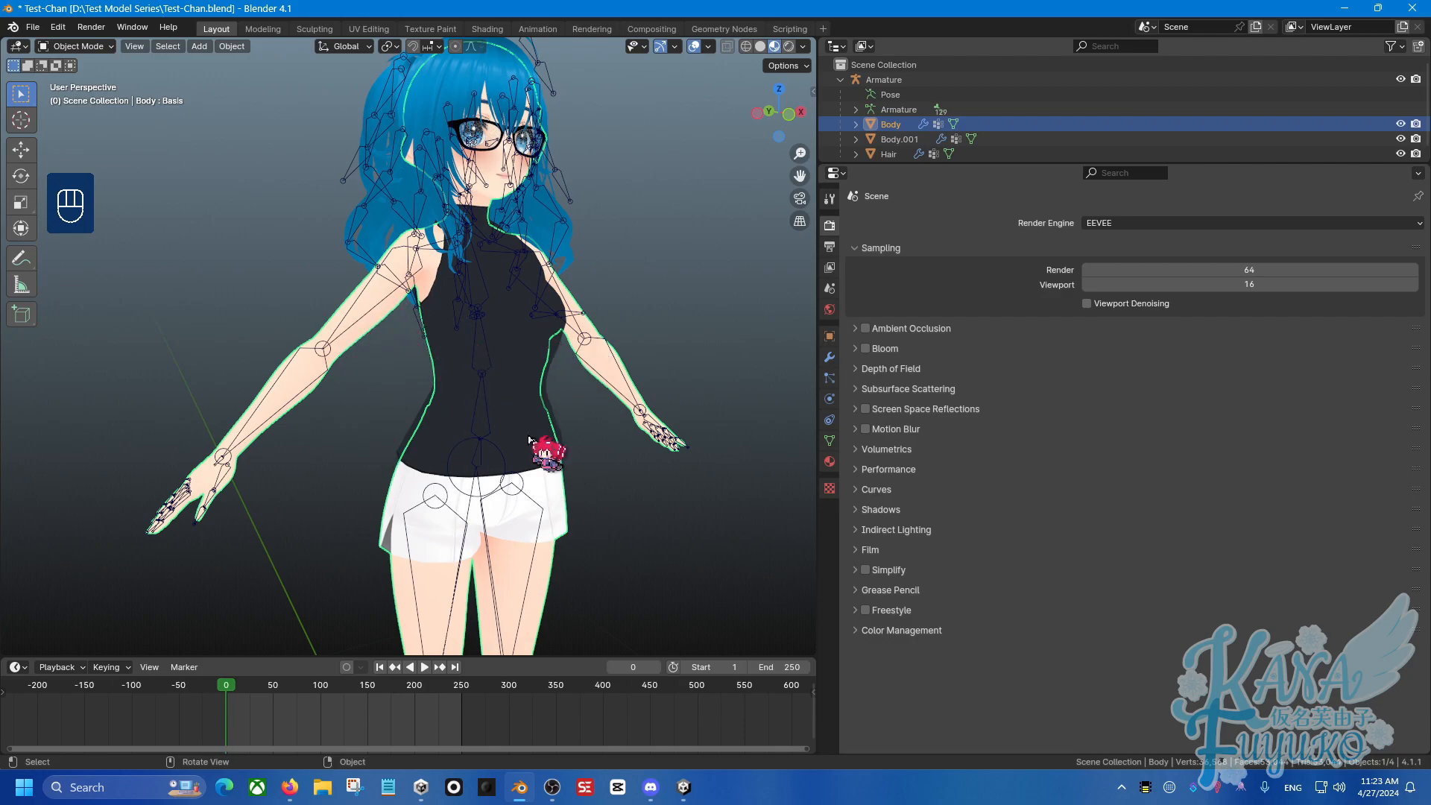
click(898, 140)
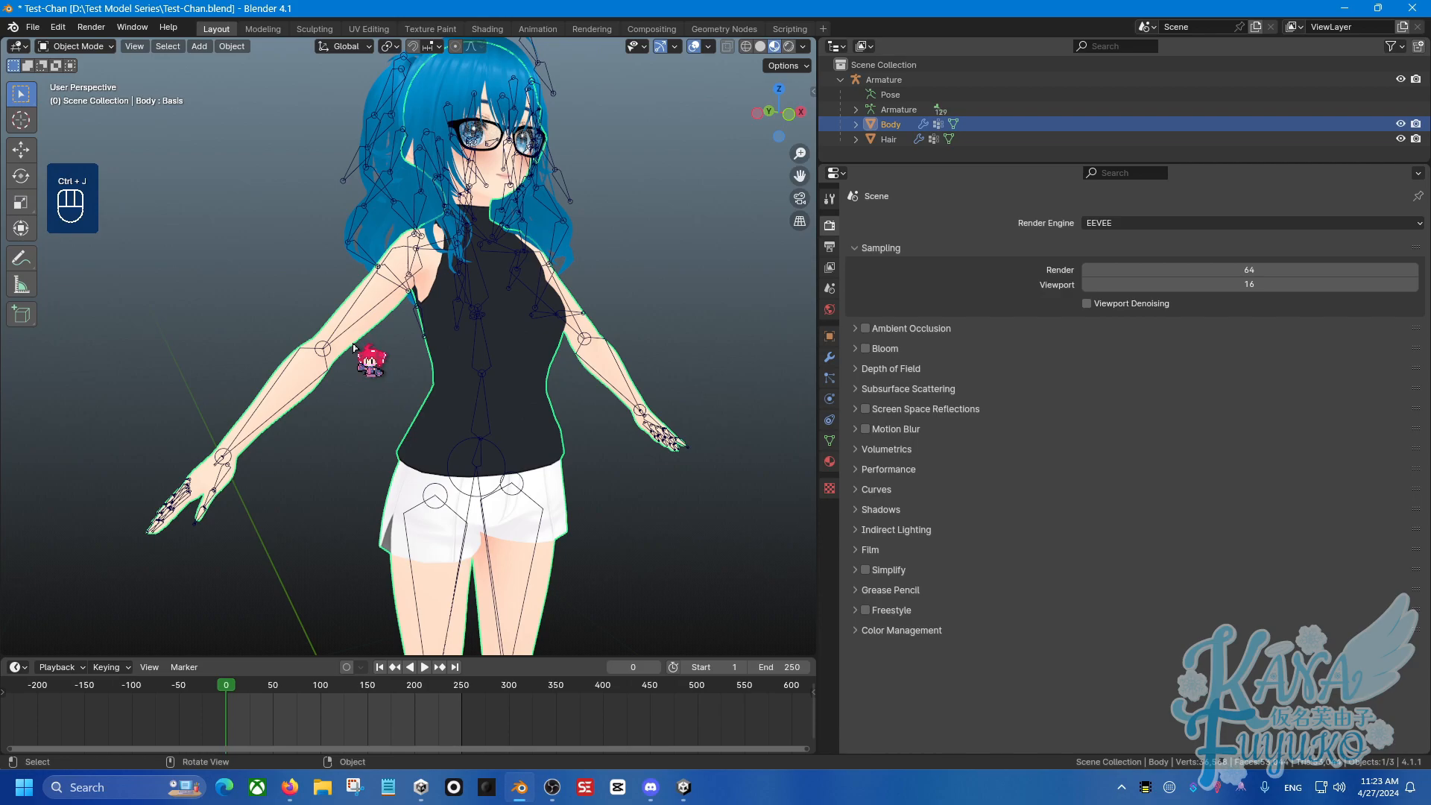
key(KP_1)
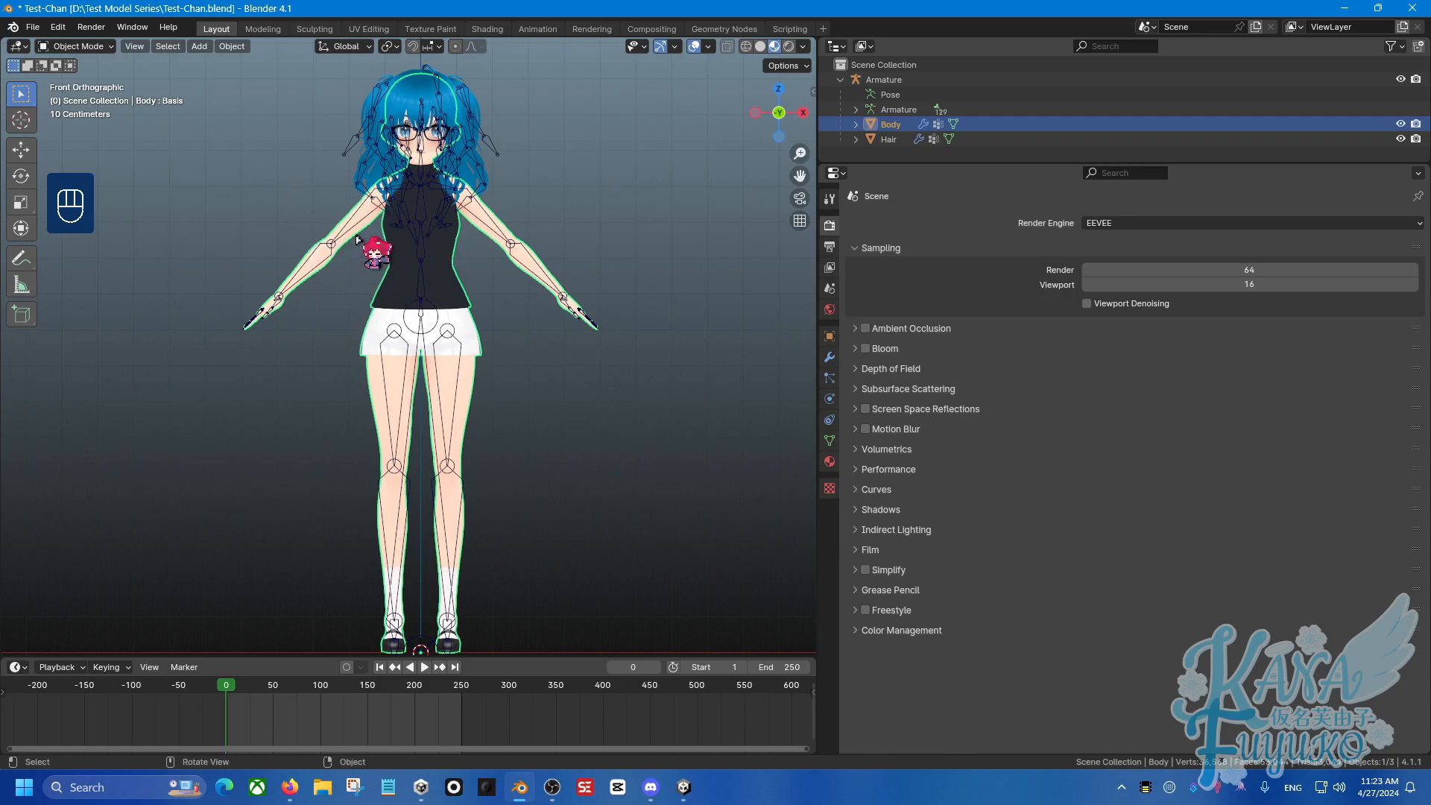
Step: Add a second Armature deform modifier to Body targeting the Armature; applying it fails over shape keys
click(829, 358)
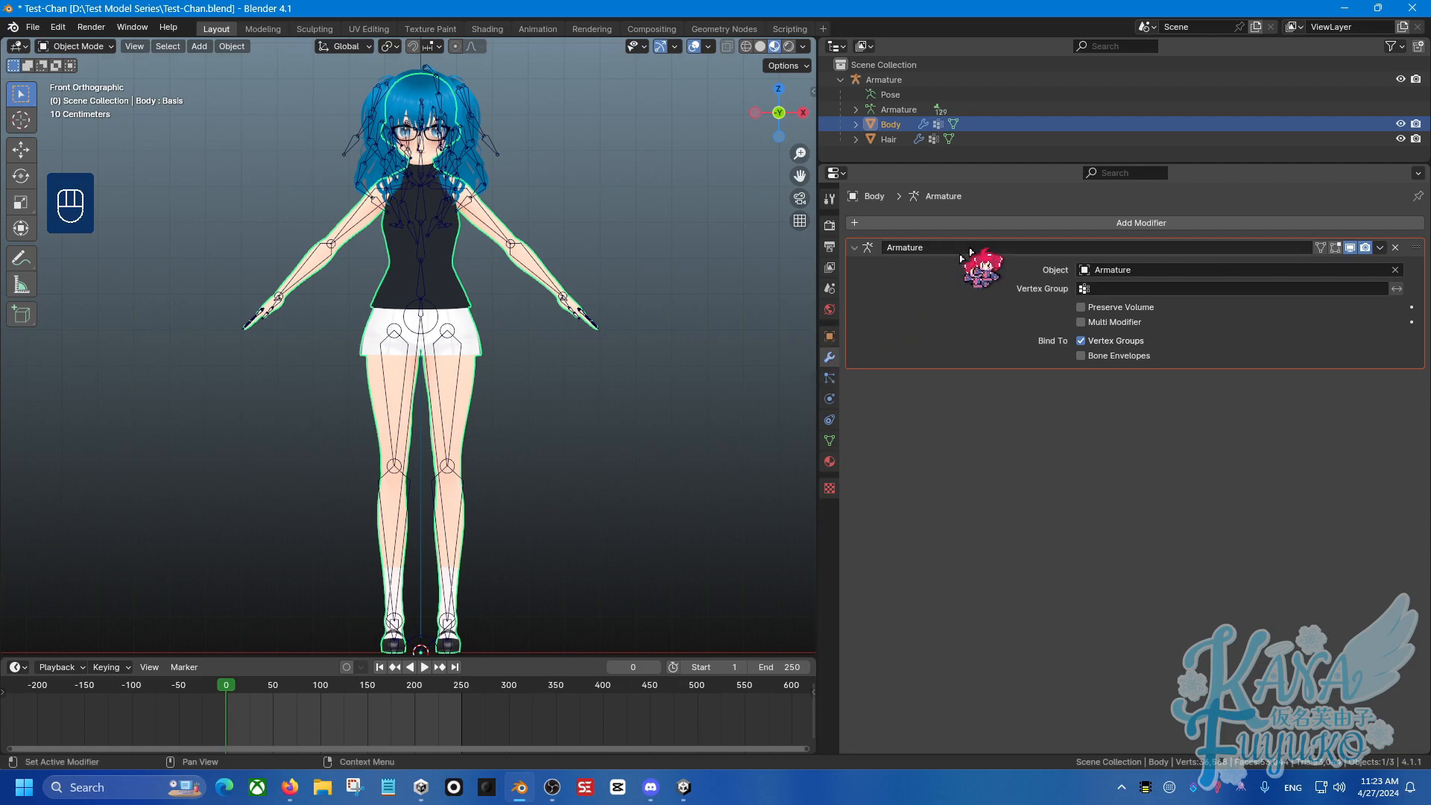
click(1142, 222)
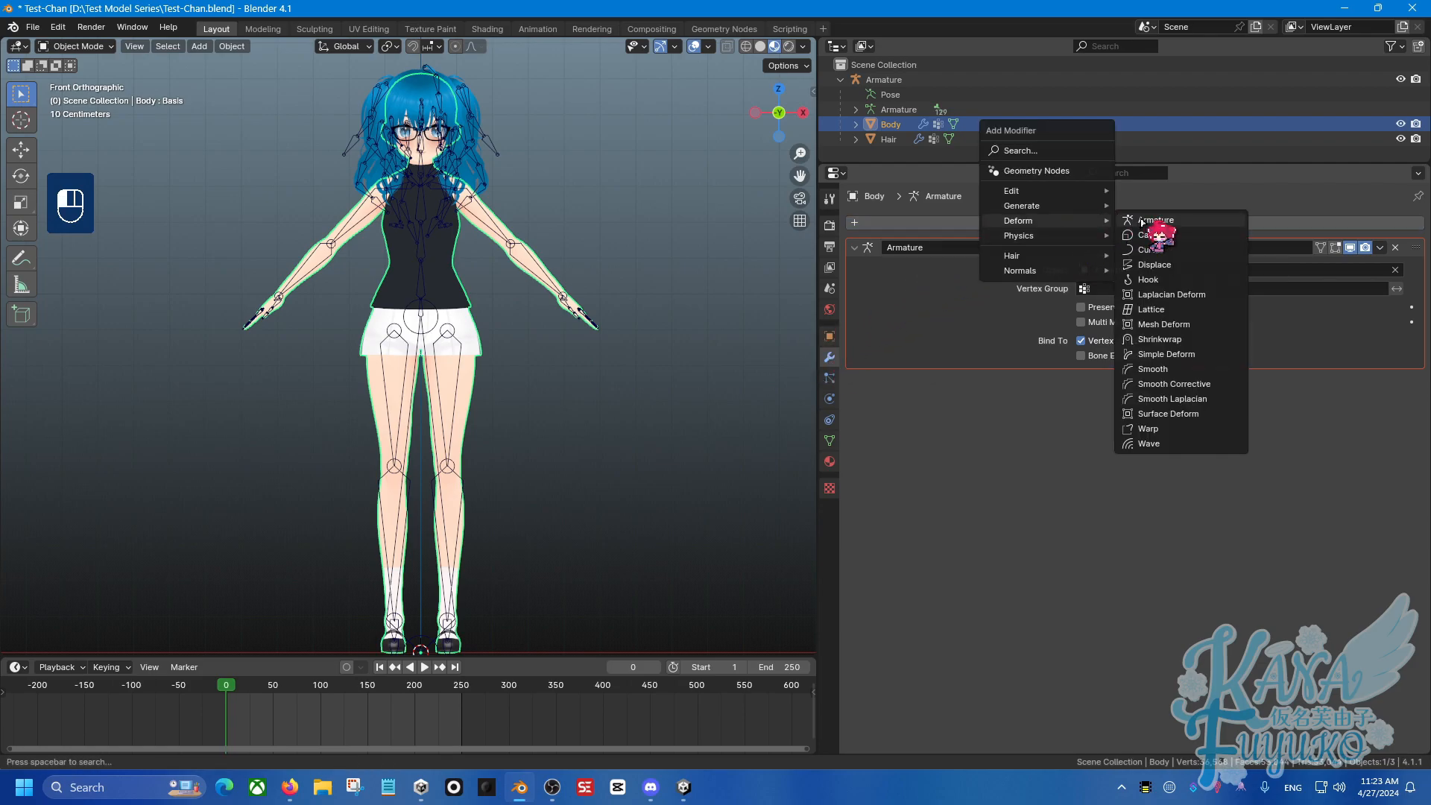
click(1156, 219)
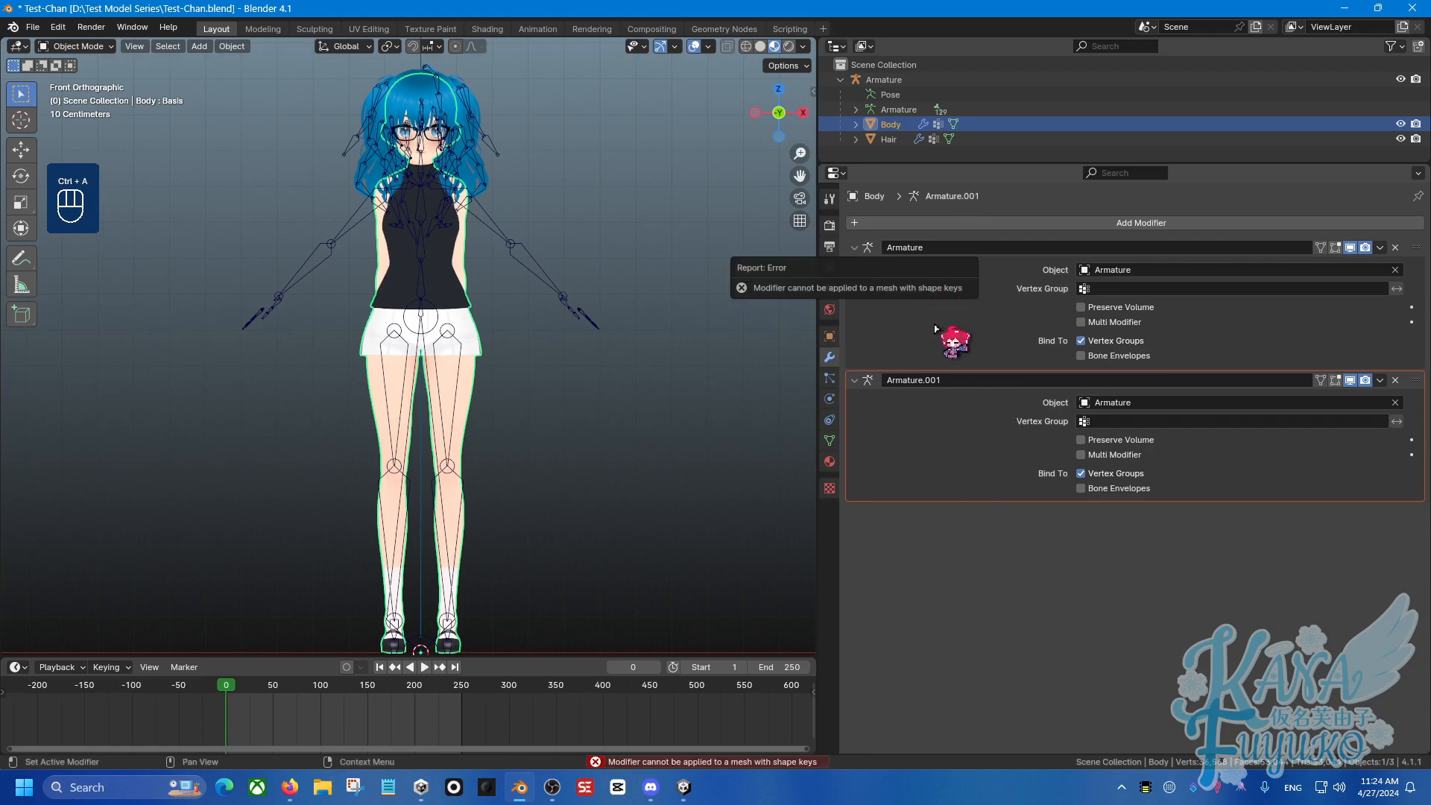
mouse_move(629, 405)
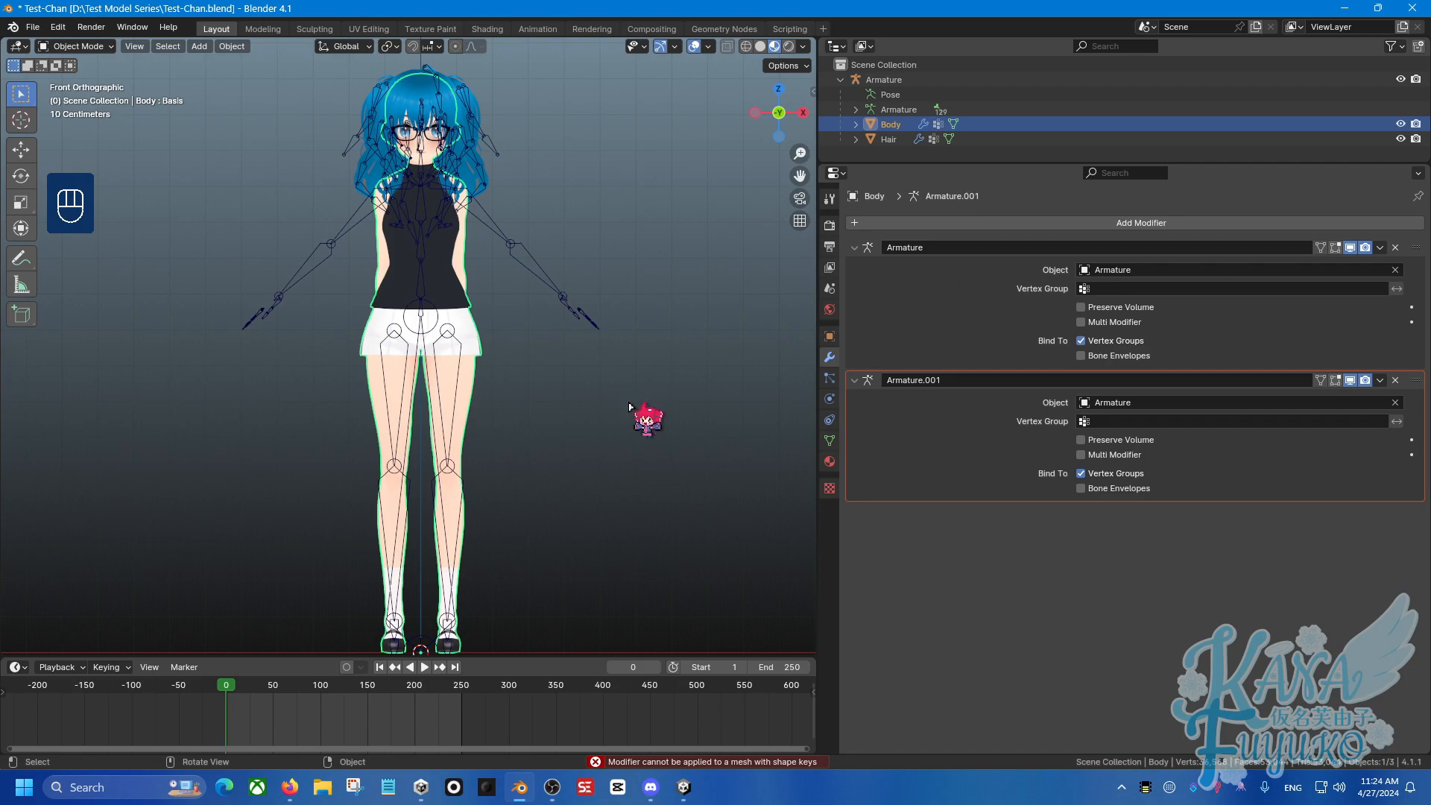
mouse_move(629, 411)
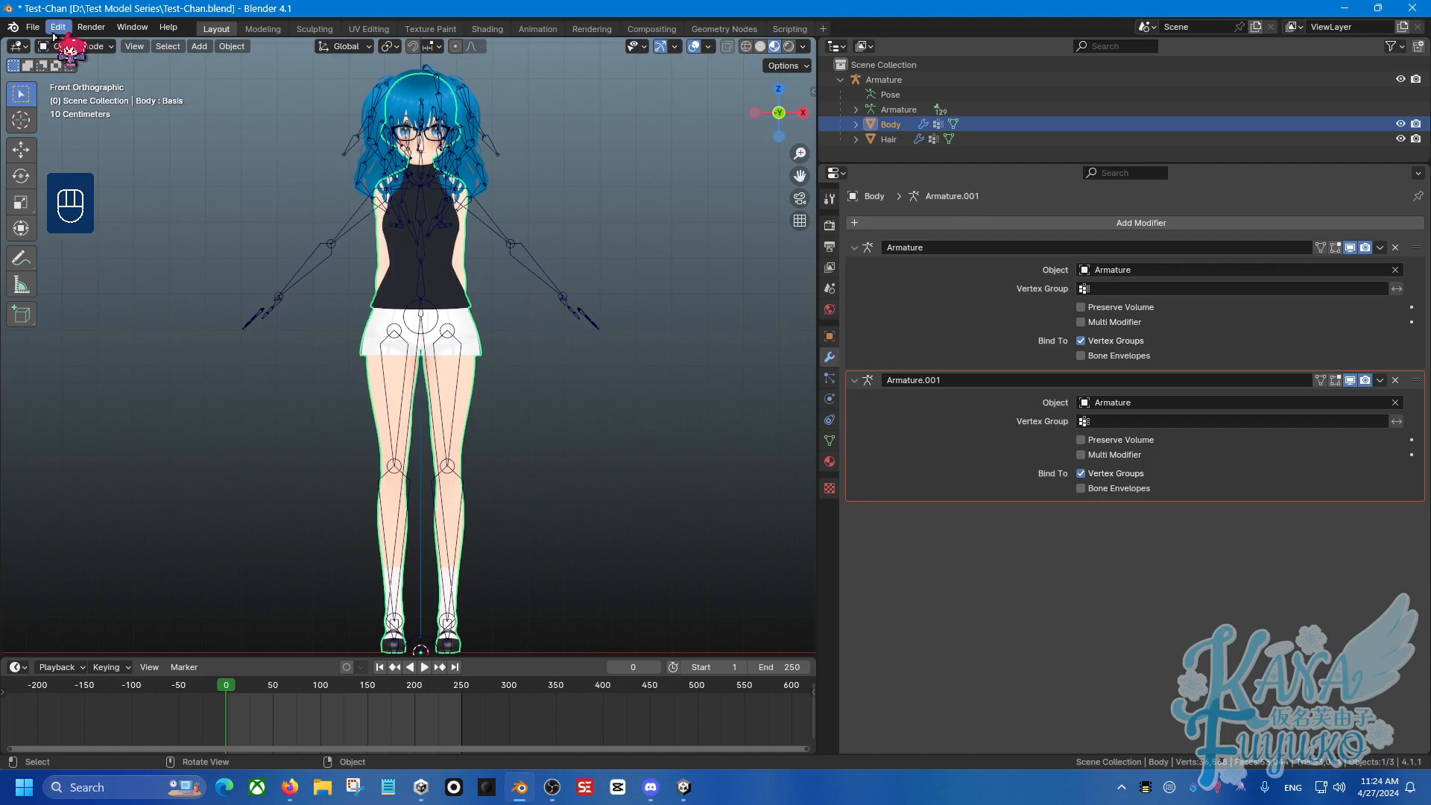
click(56, 27)
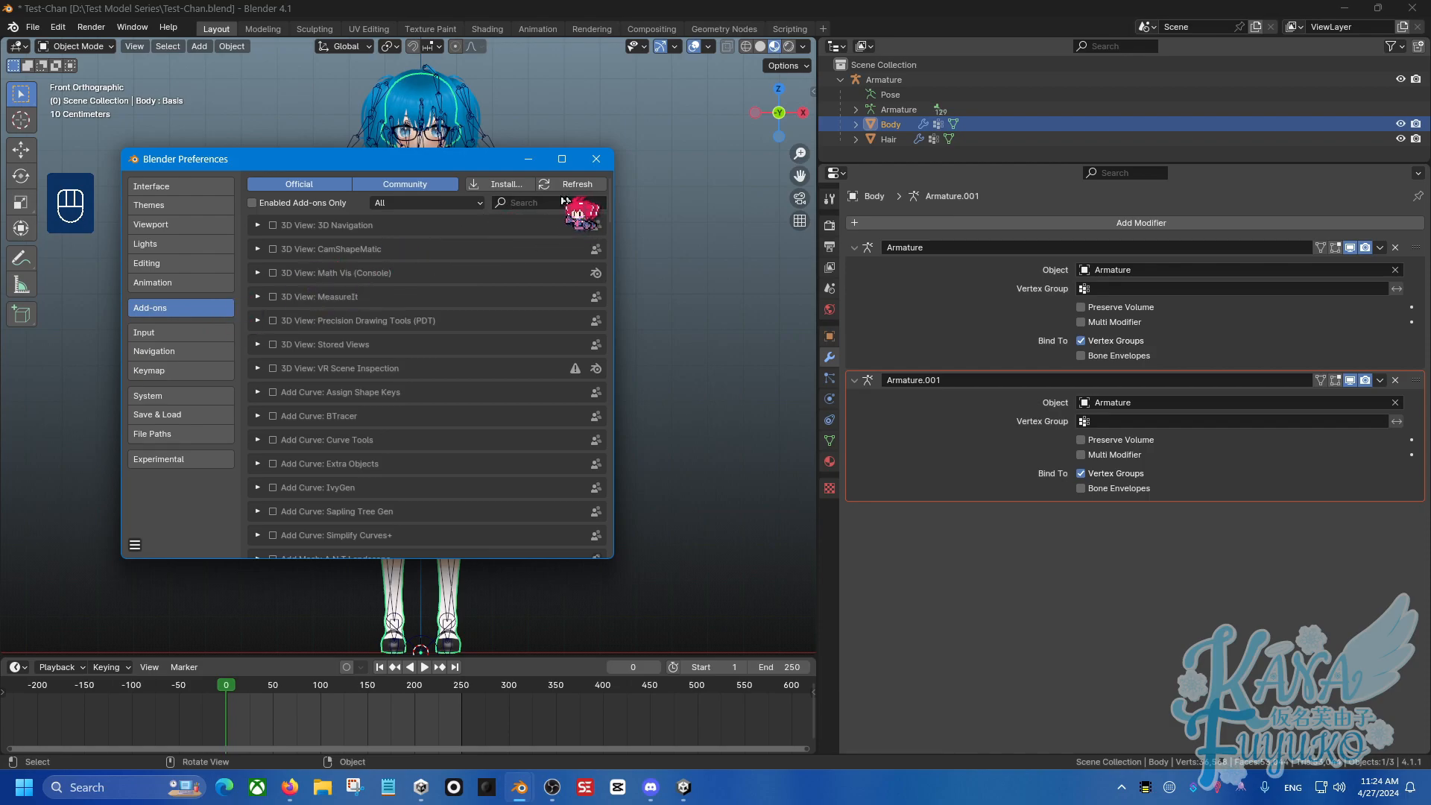
text(SK)
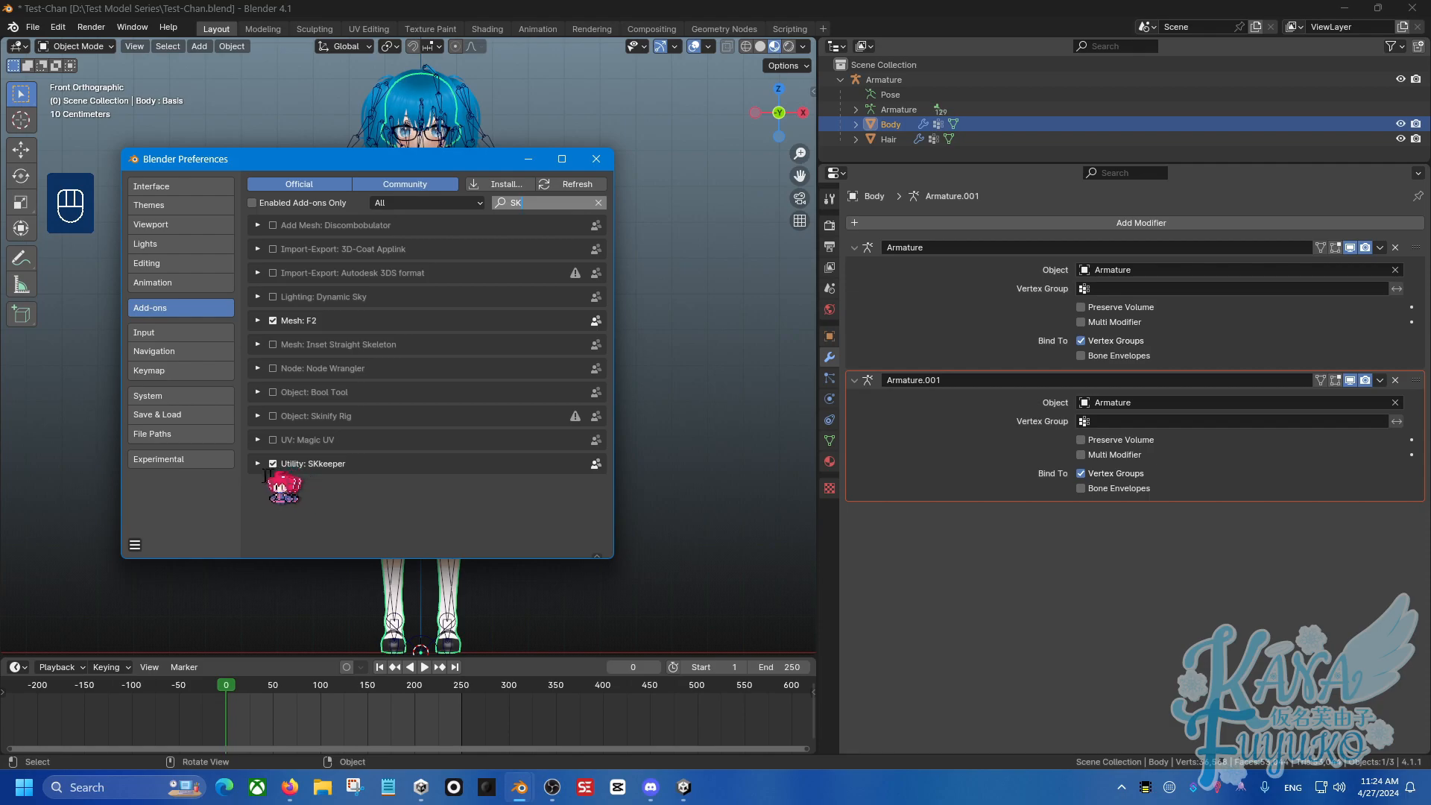
click(258, 462)
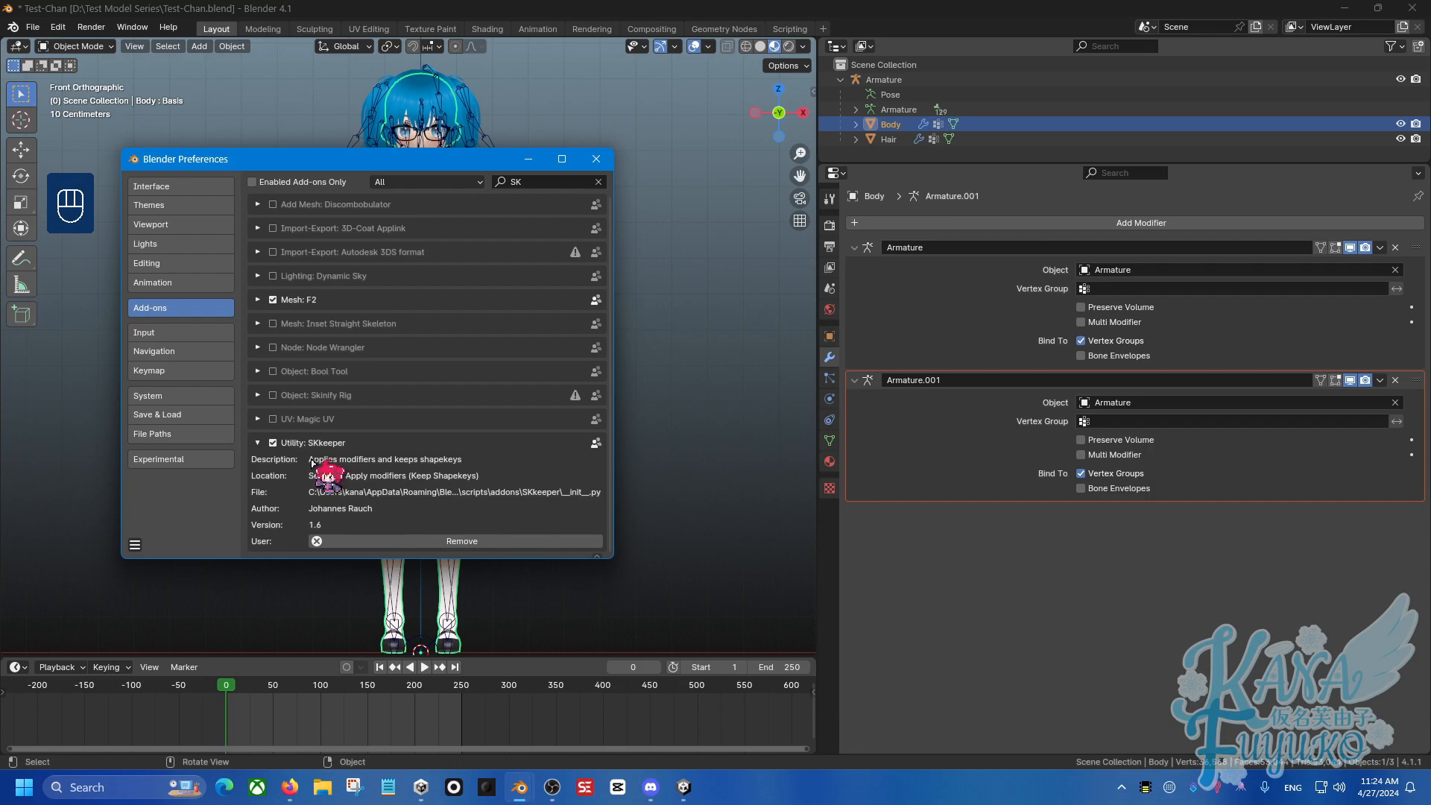
mouse_move(452, 450)
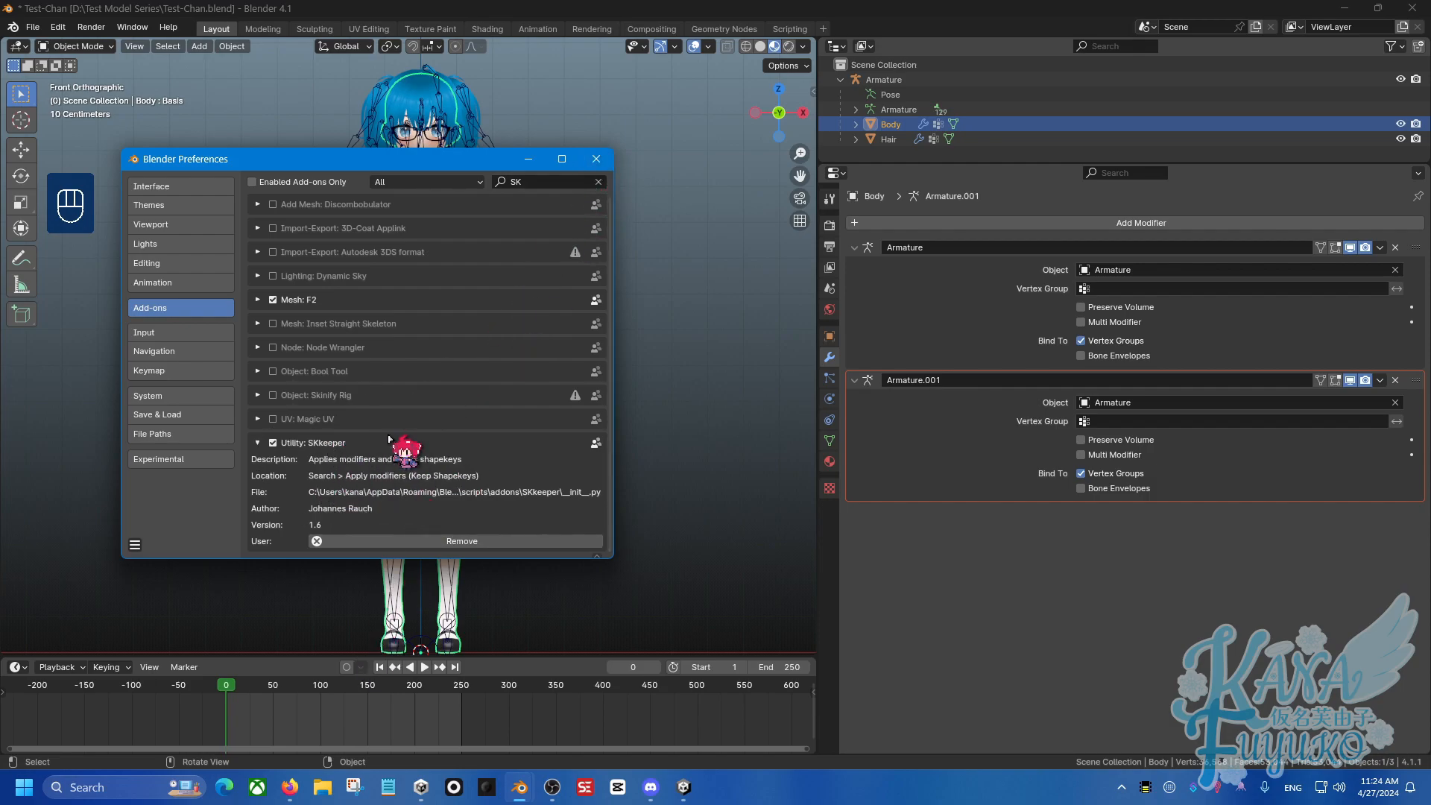
click(597, 158)
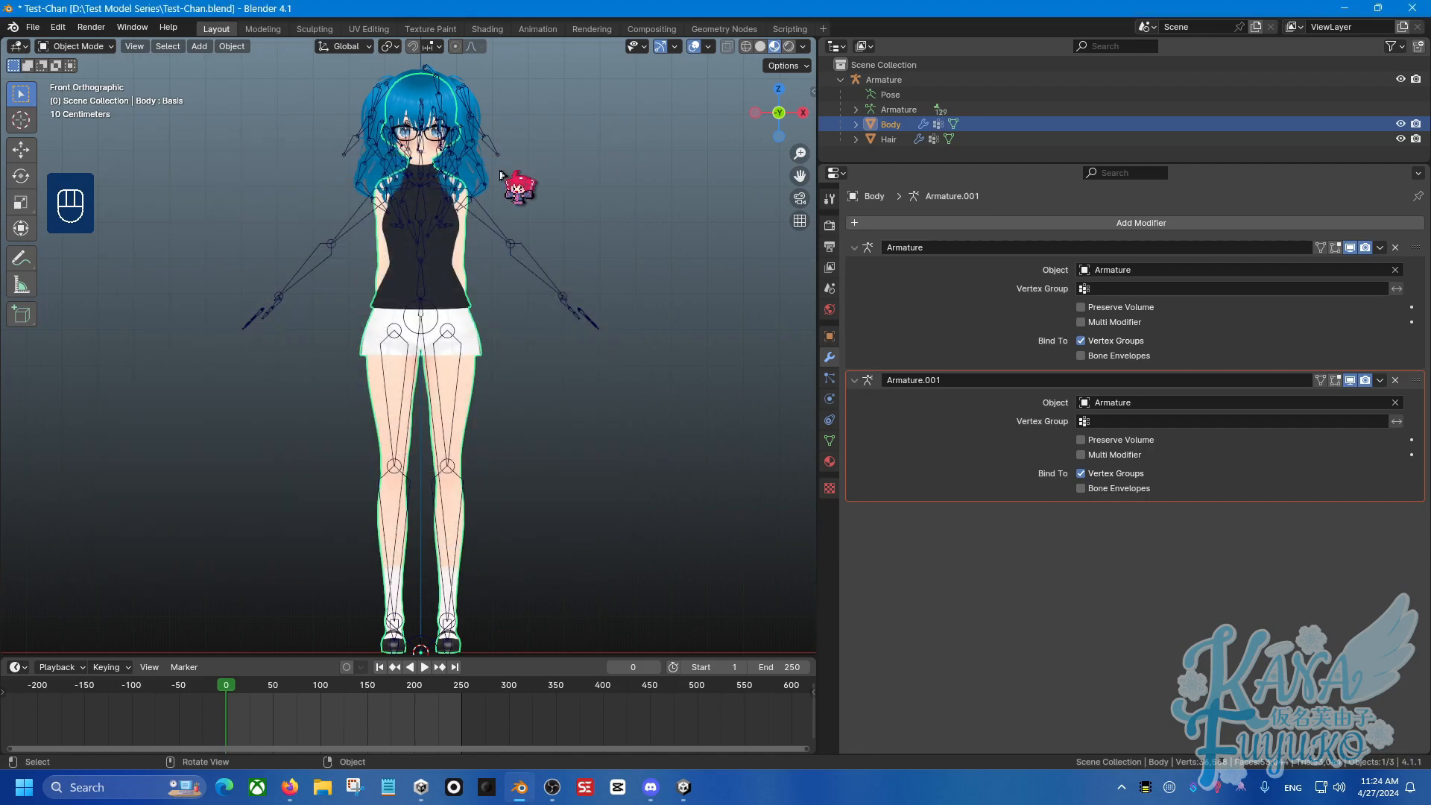
mouse_move(459, 250)
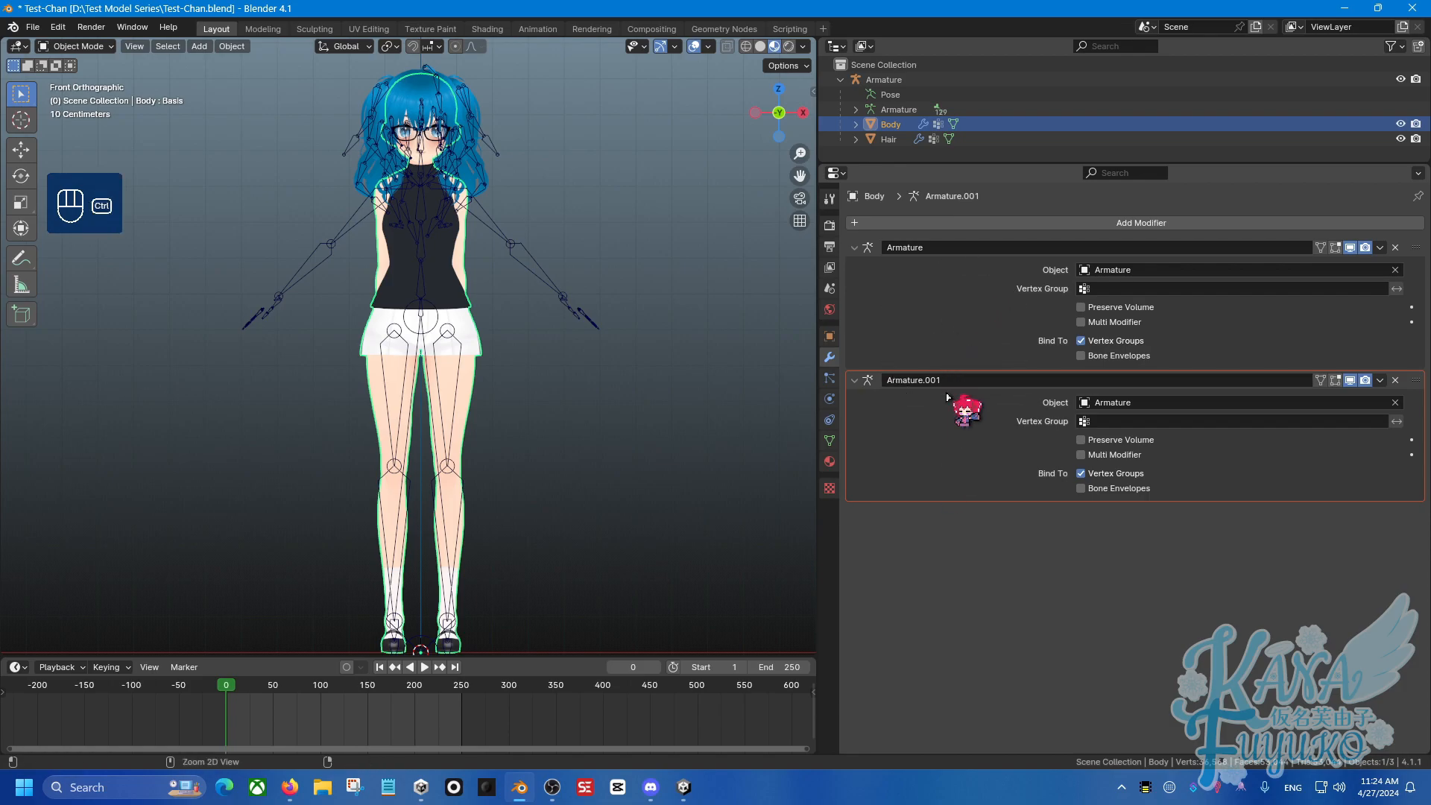
Step: Use Apply Chosen Modifiers (Keep Shapekeys) to apply Body's first Armature modifier, leaving Armature.001
click(226, 45)
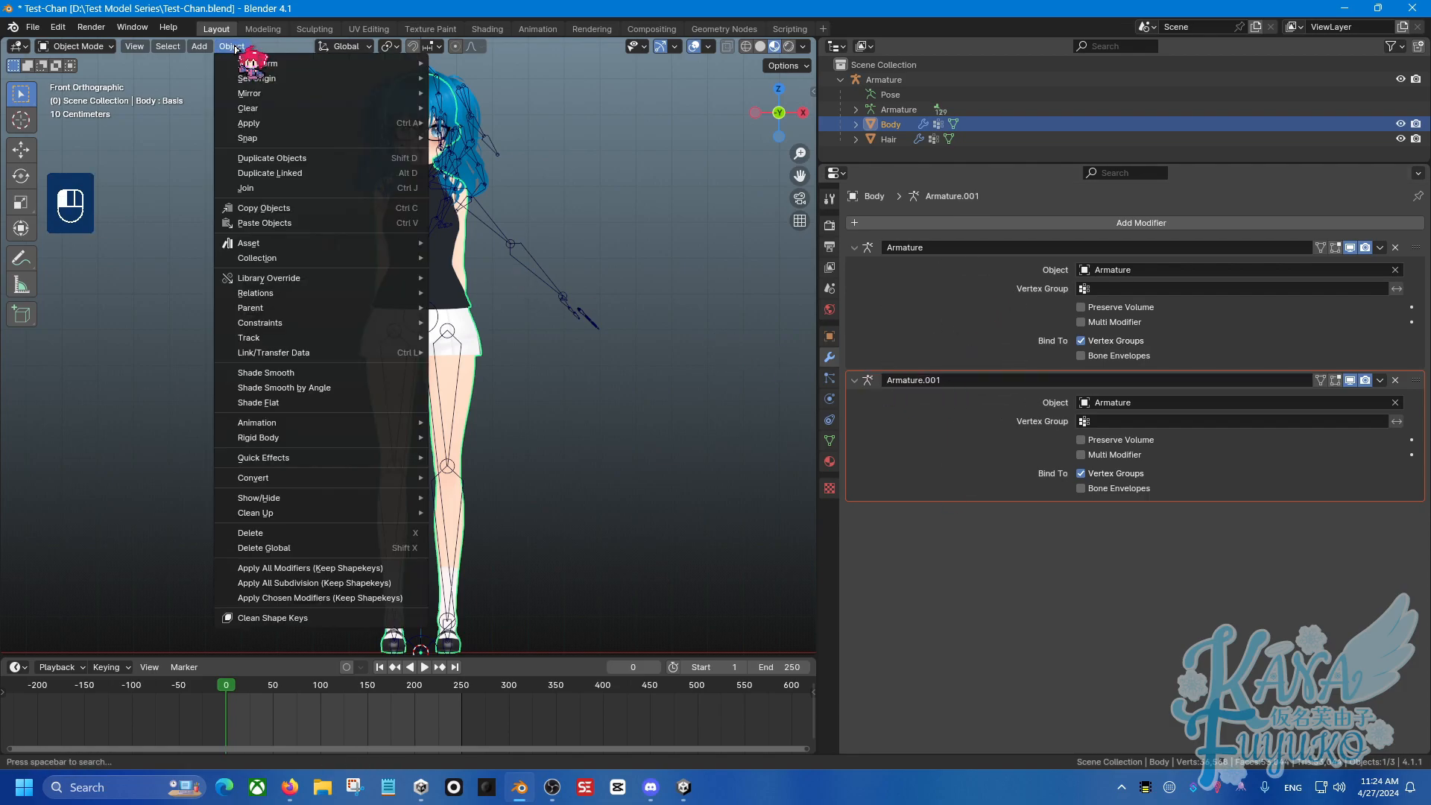
key(Escape)
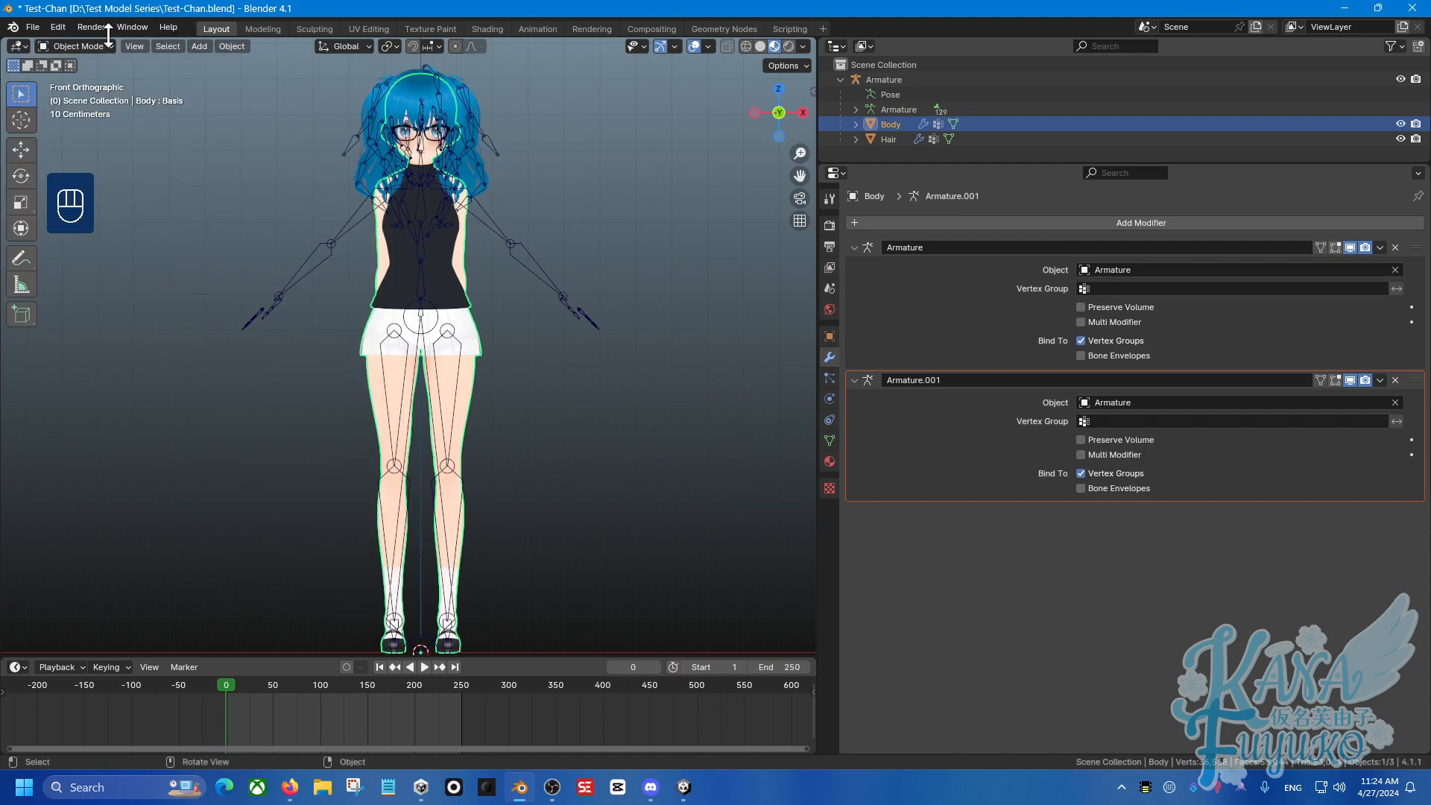
click(232, 45)
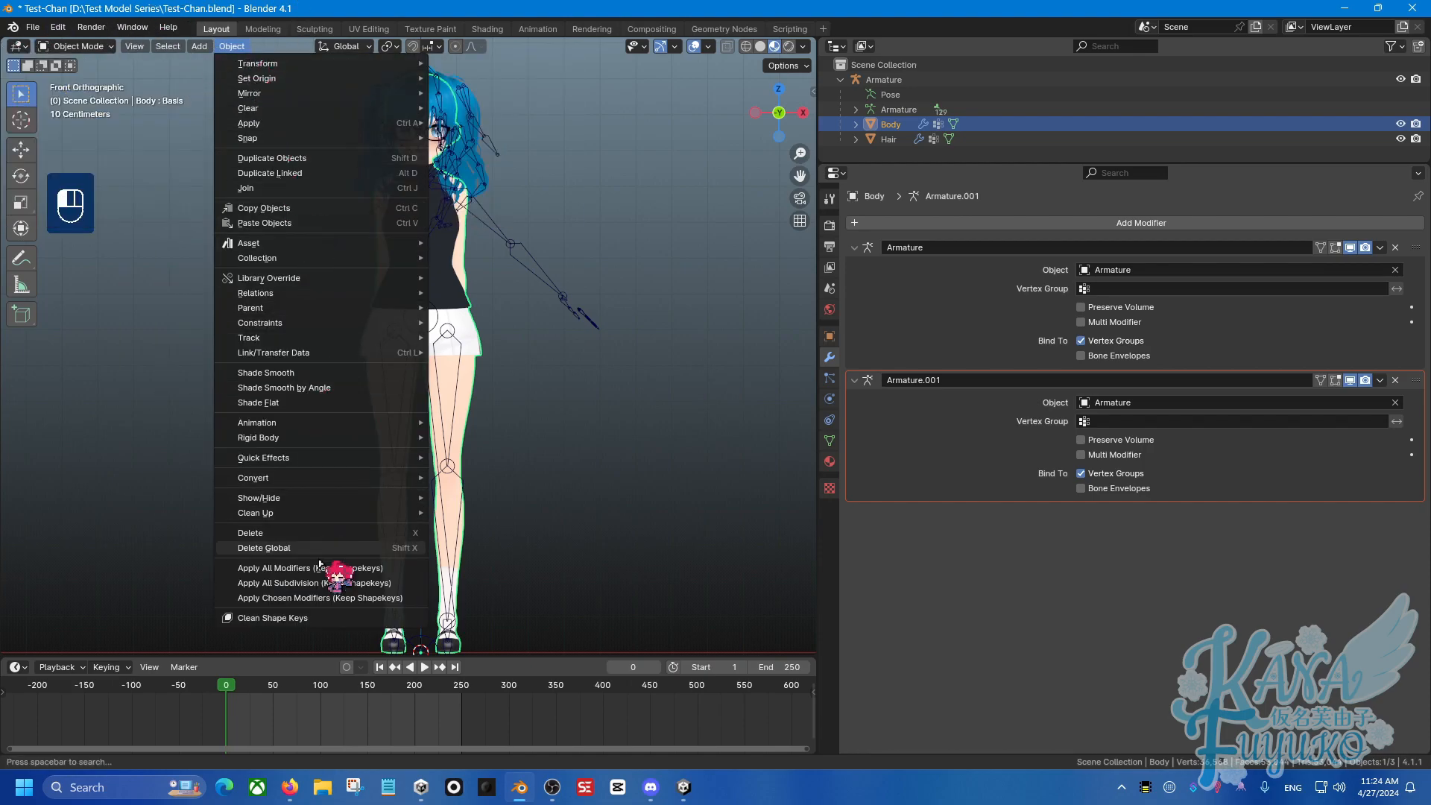
mouse_move(319, 598)
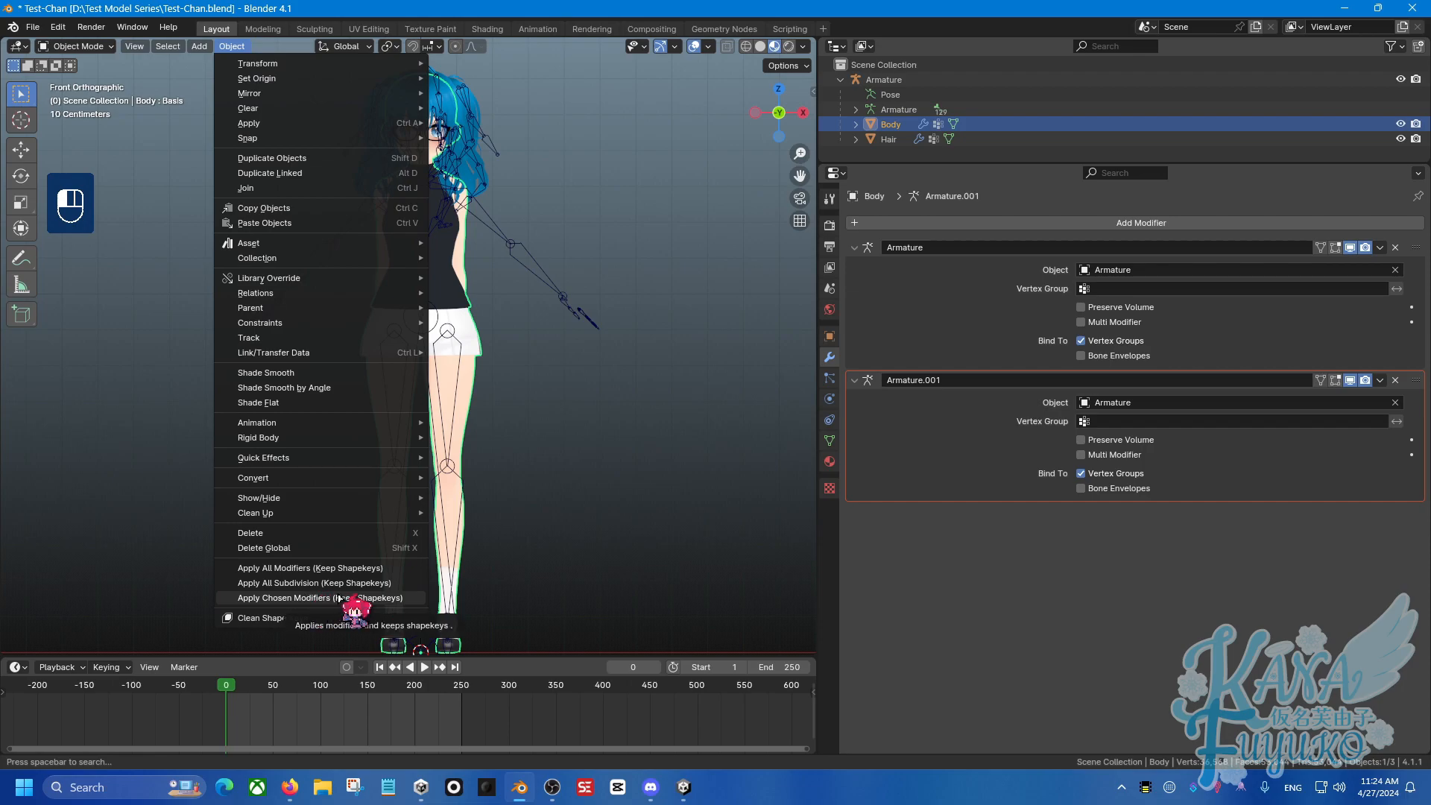
click(311, 598)
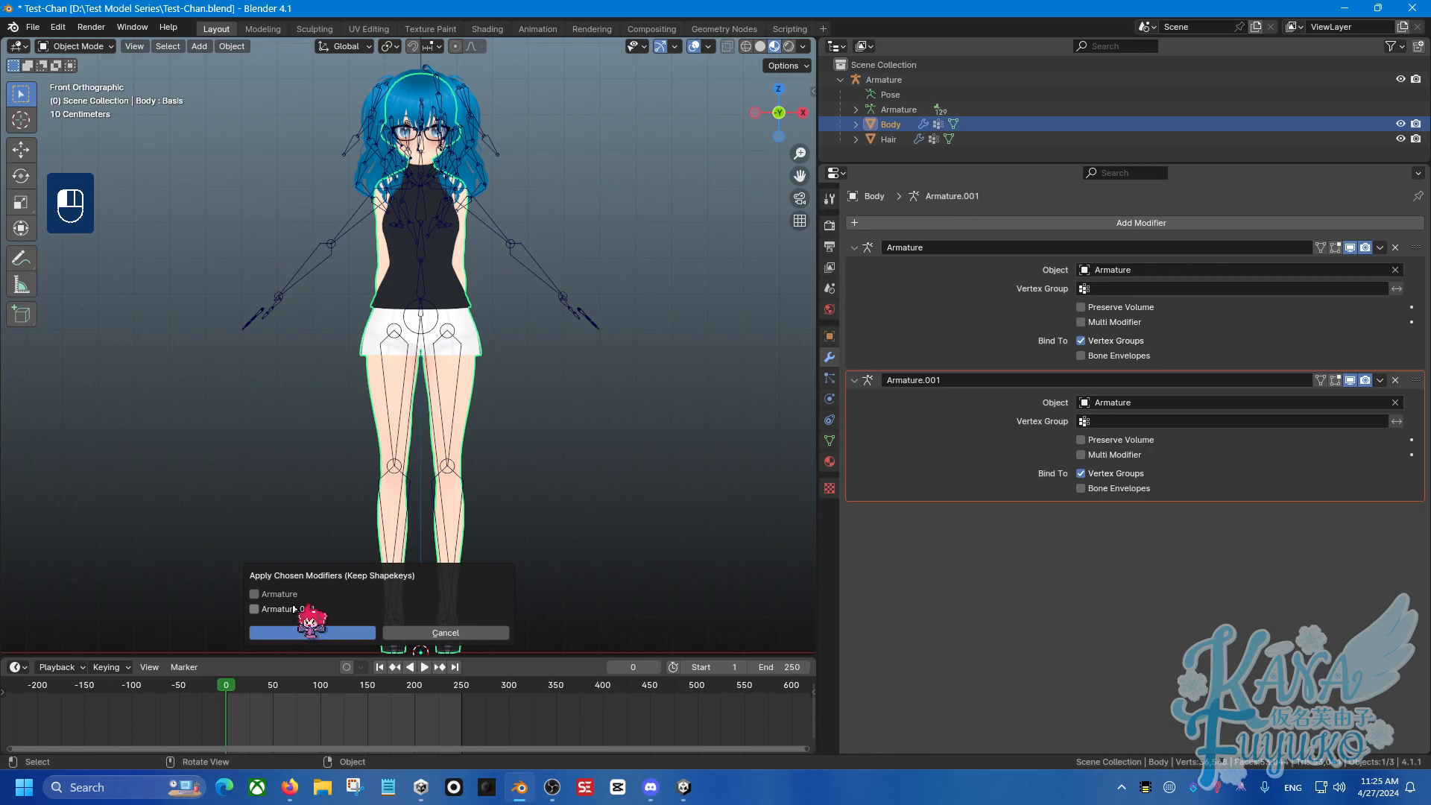
click(254, 593)
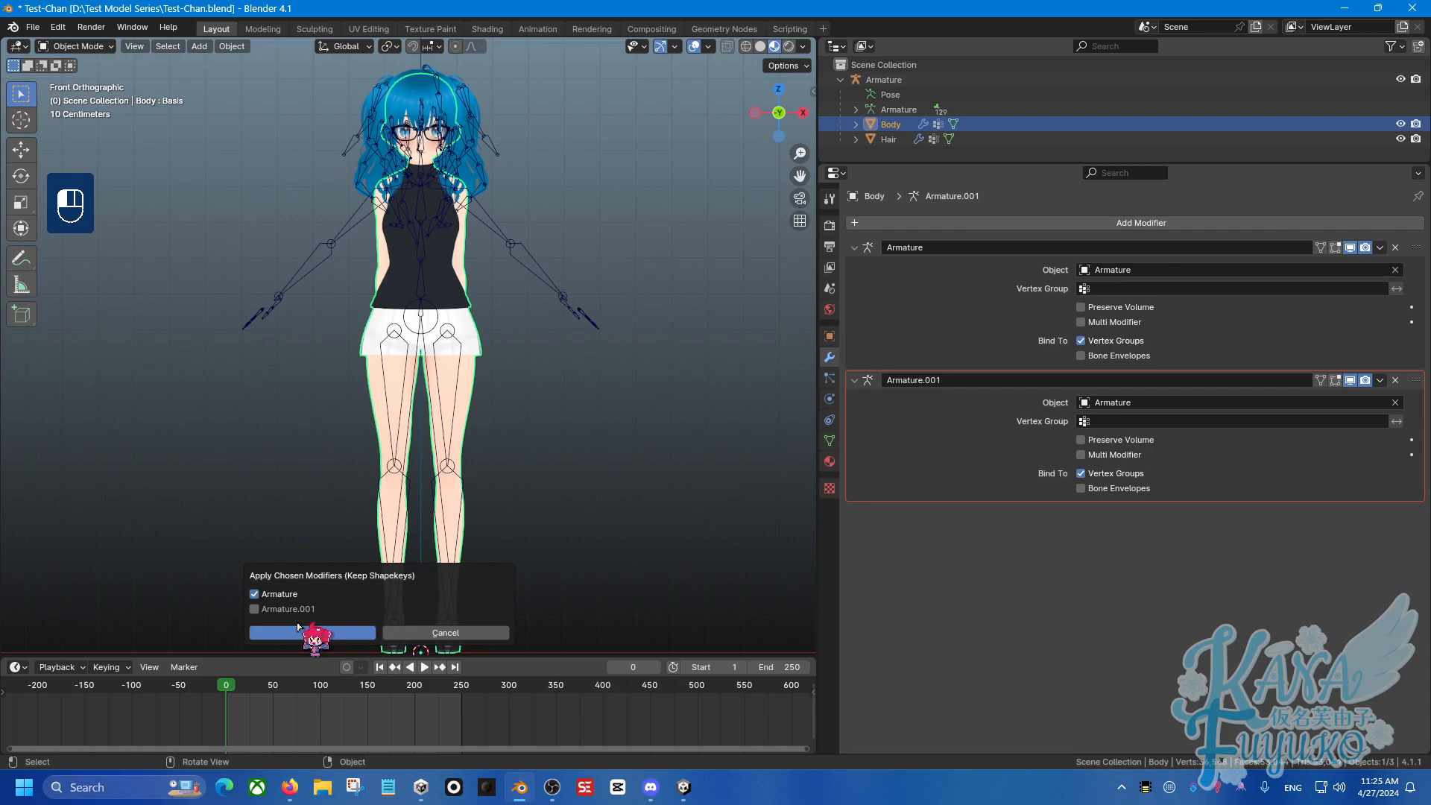
click(313, 633)
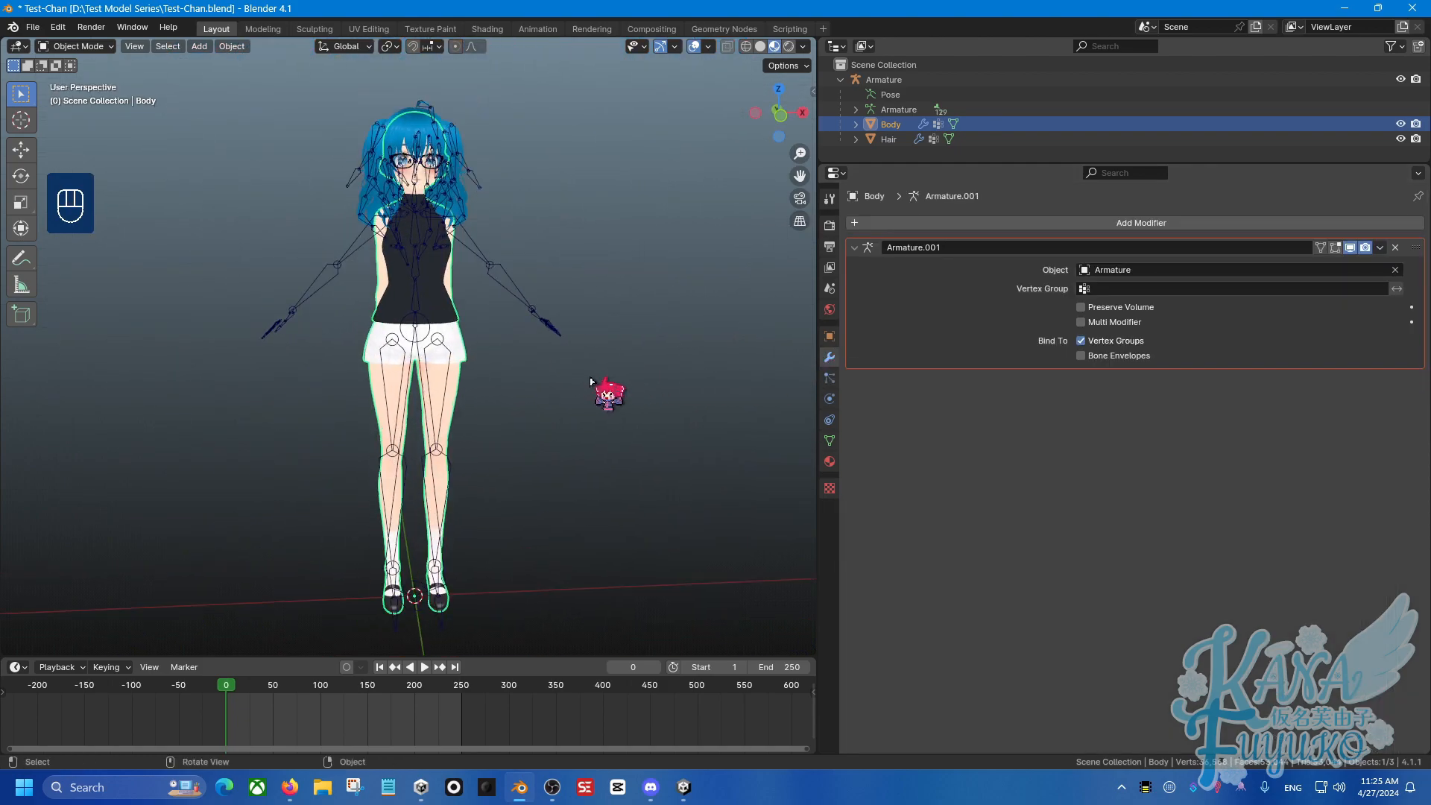
Step: From front view, select the armature in Pose Mode and apply its current A-pose as the rest pose
key(KP_1)
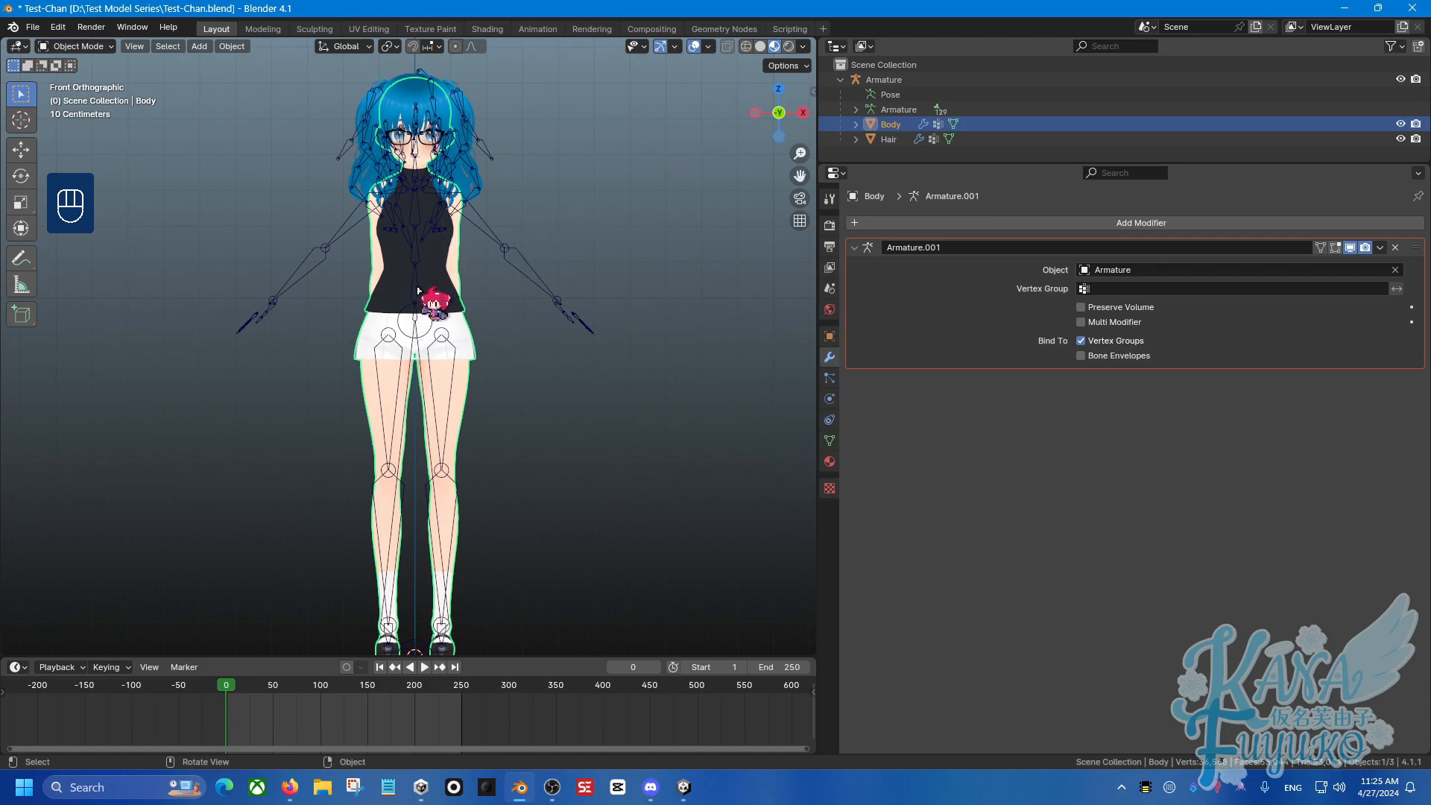
click(882, 79)
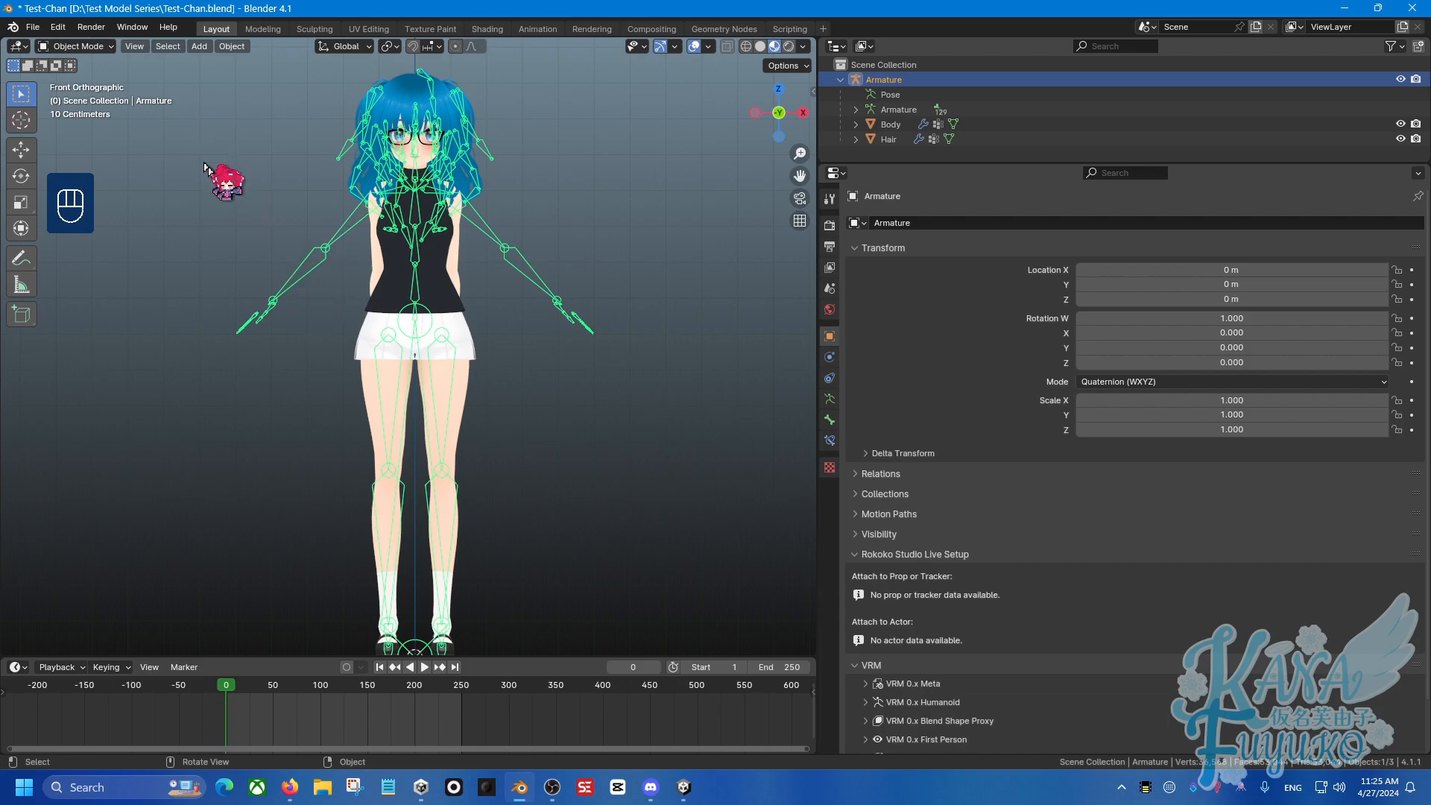
mouse_move(322, 253)
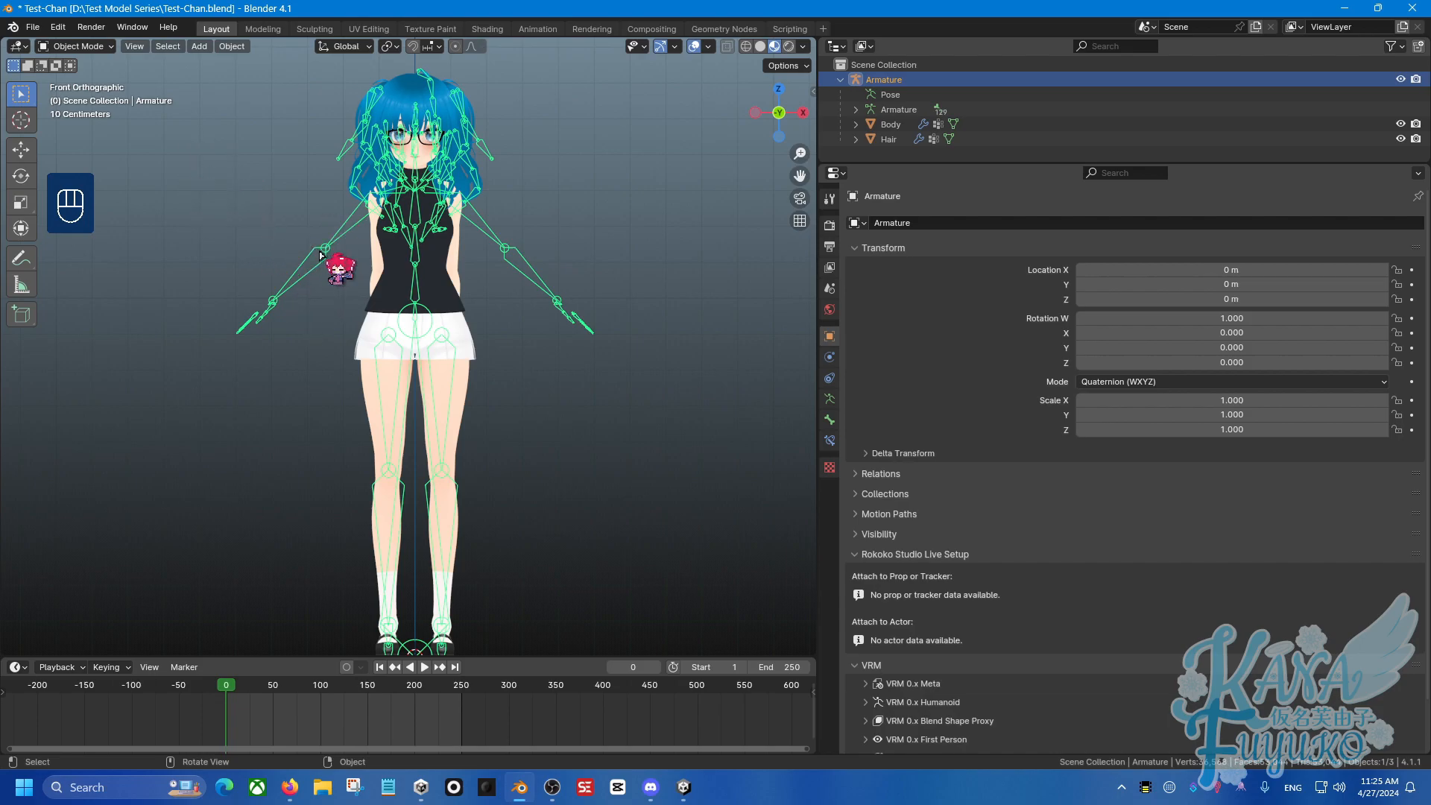
click(75, 44)
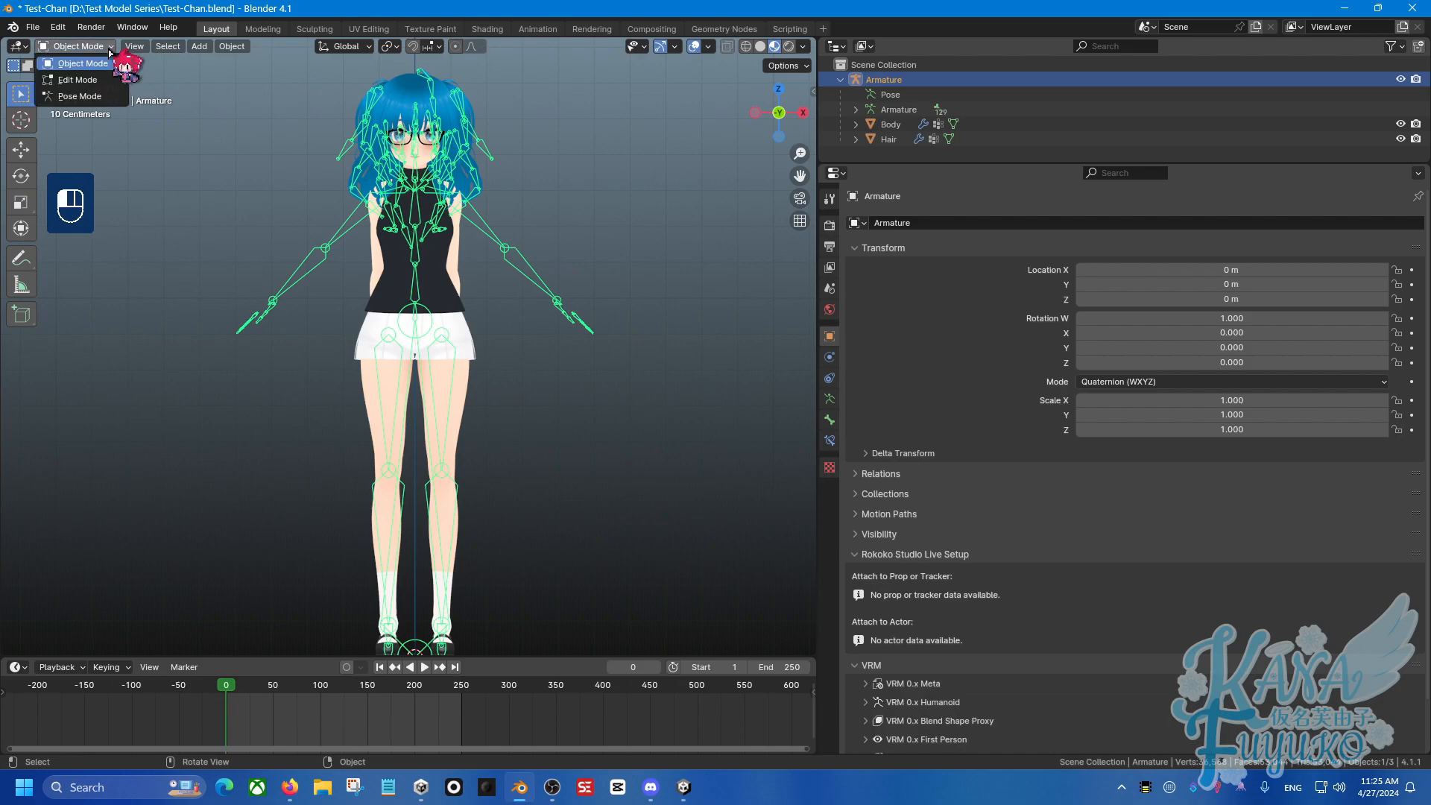
click(78, 95)
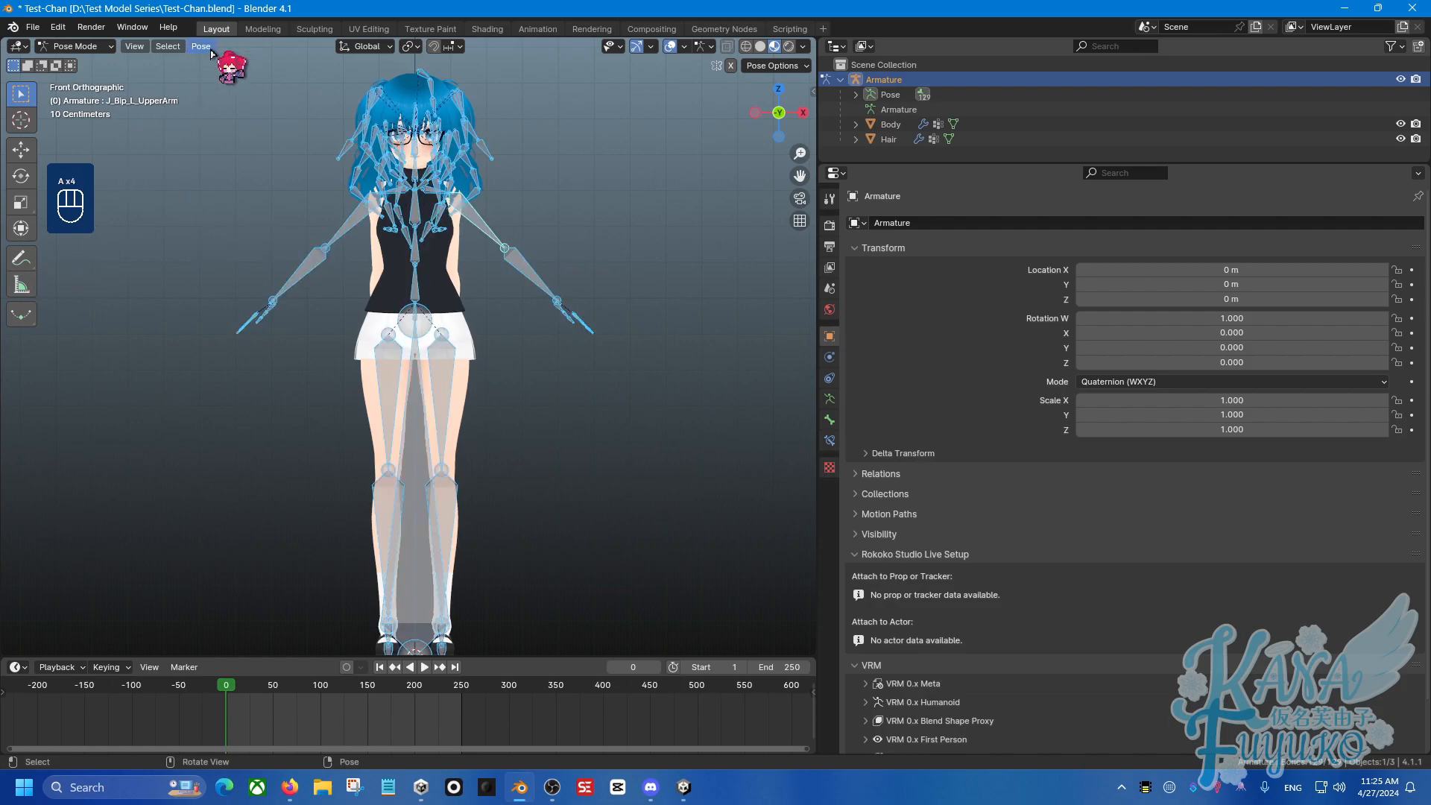
click(199, 45)
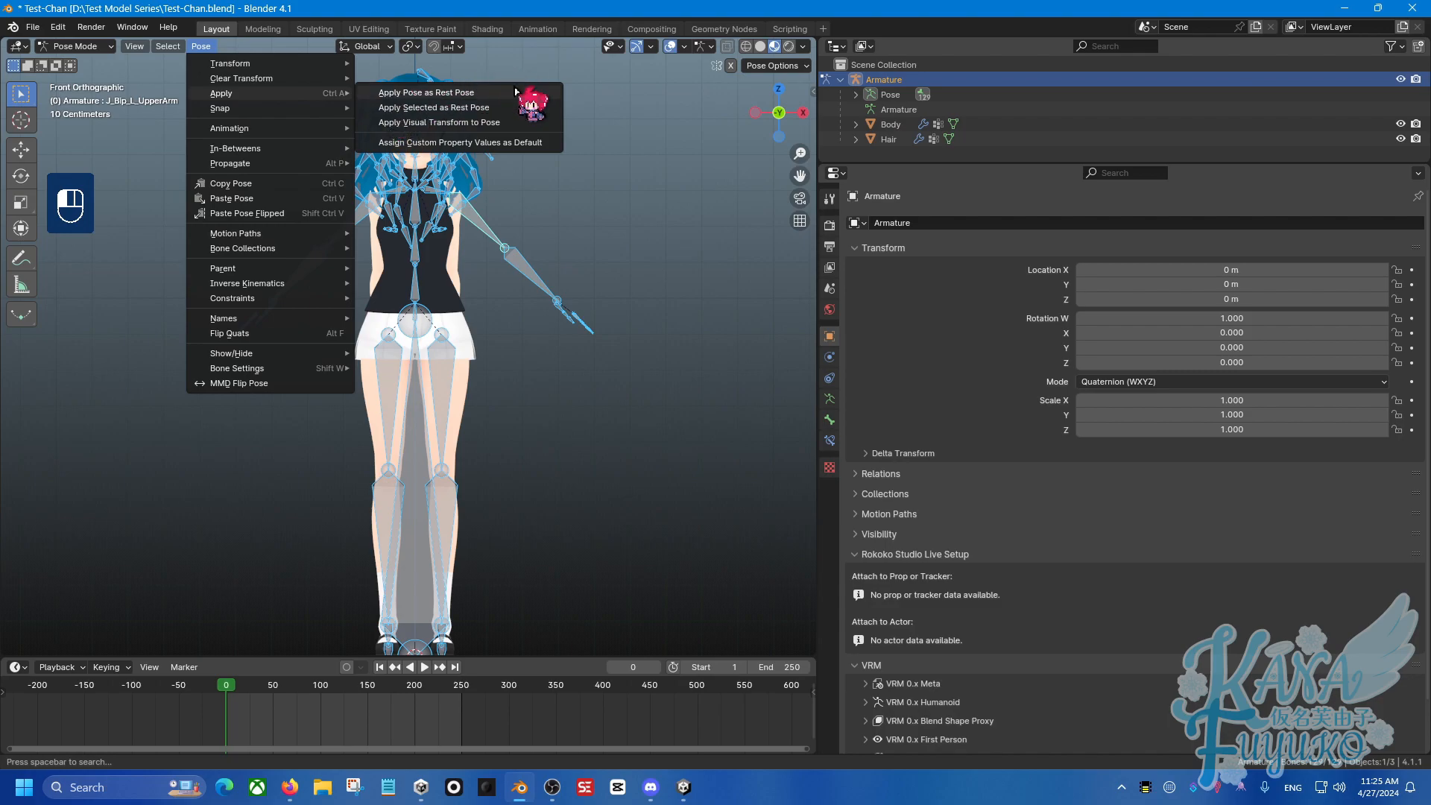
click(427, 92)
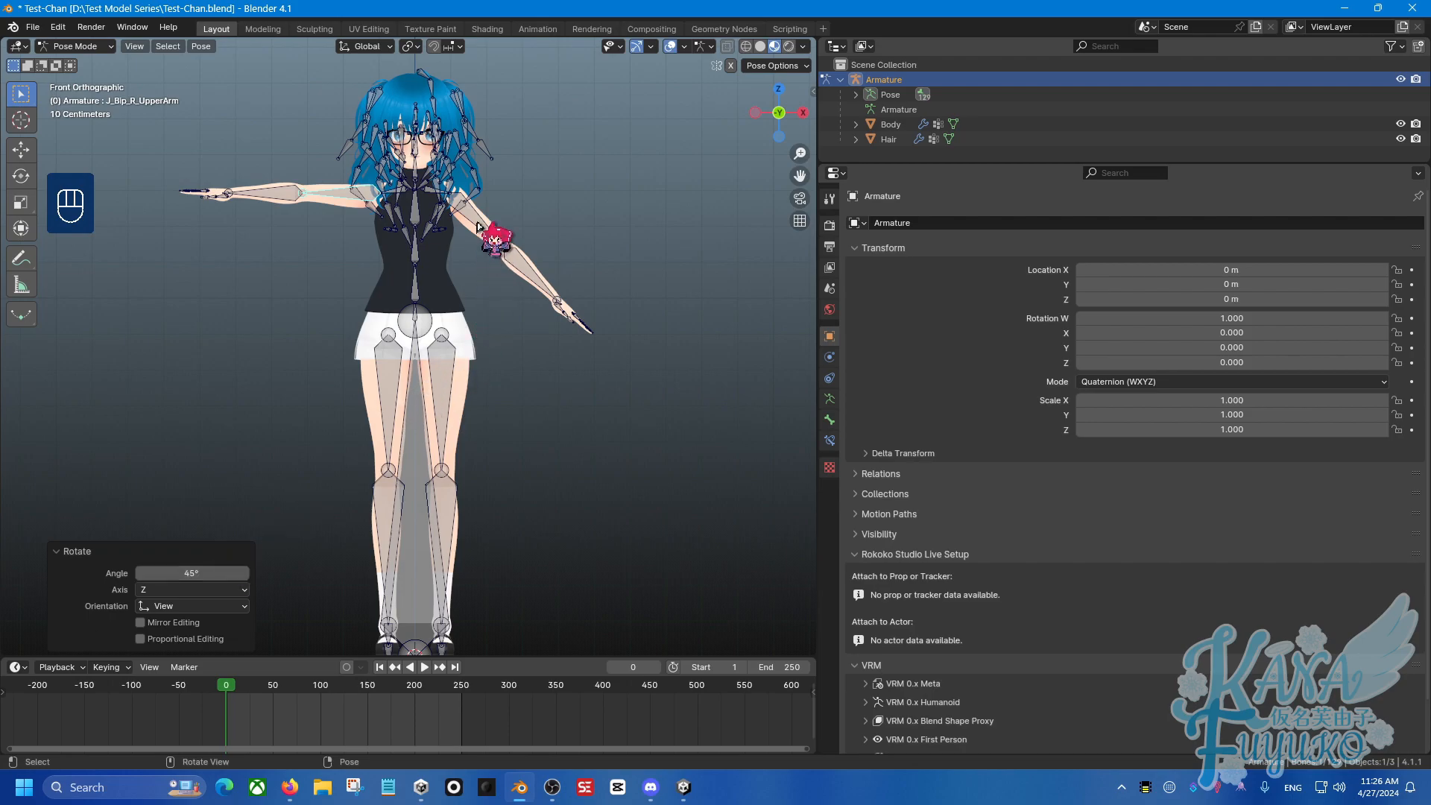
Step: Rotate the remaining upper arm bone back to horizontal so both arms form a T-pose
key(r)
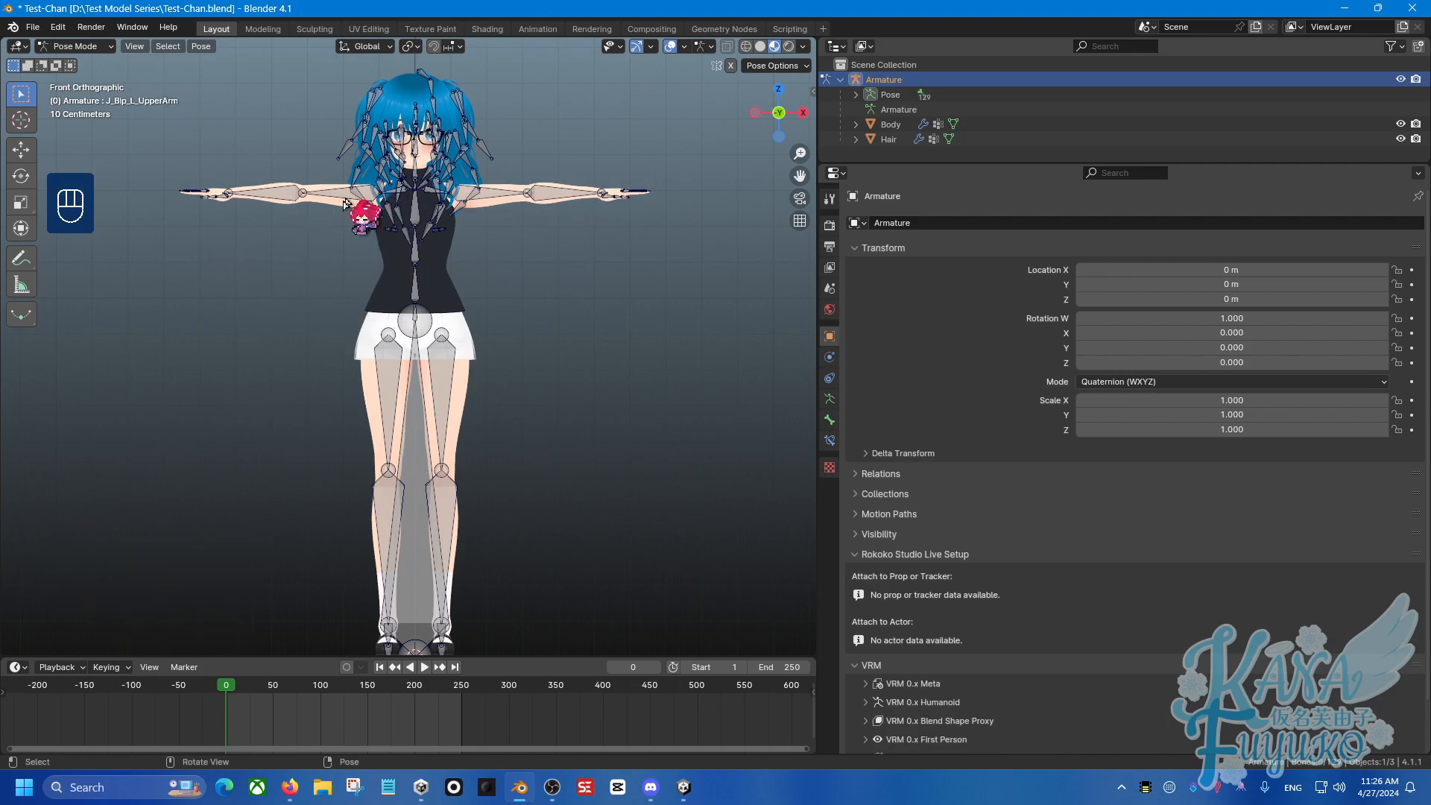
Step: Back in Object Mode, add an Armature deform modifier to Body bound to the Armature object
click(74, 47)
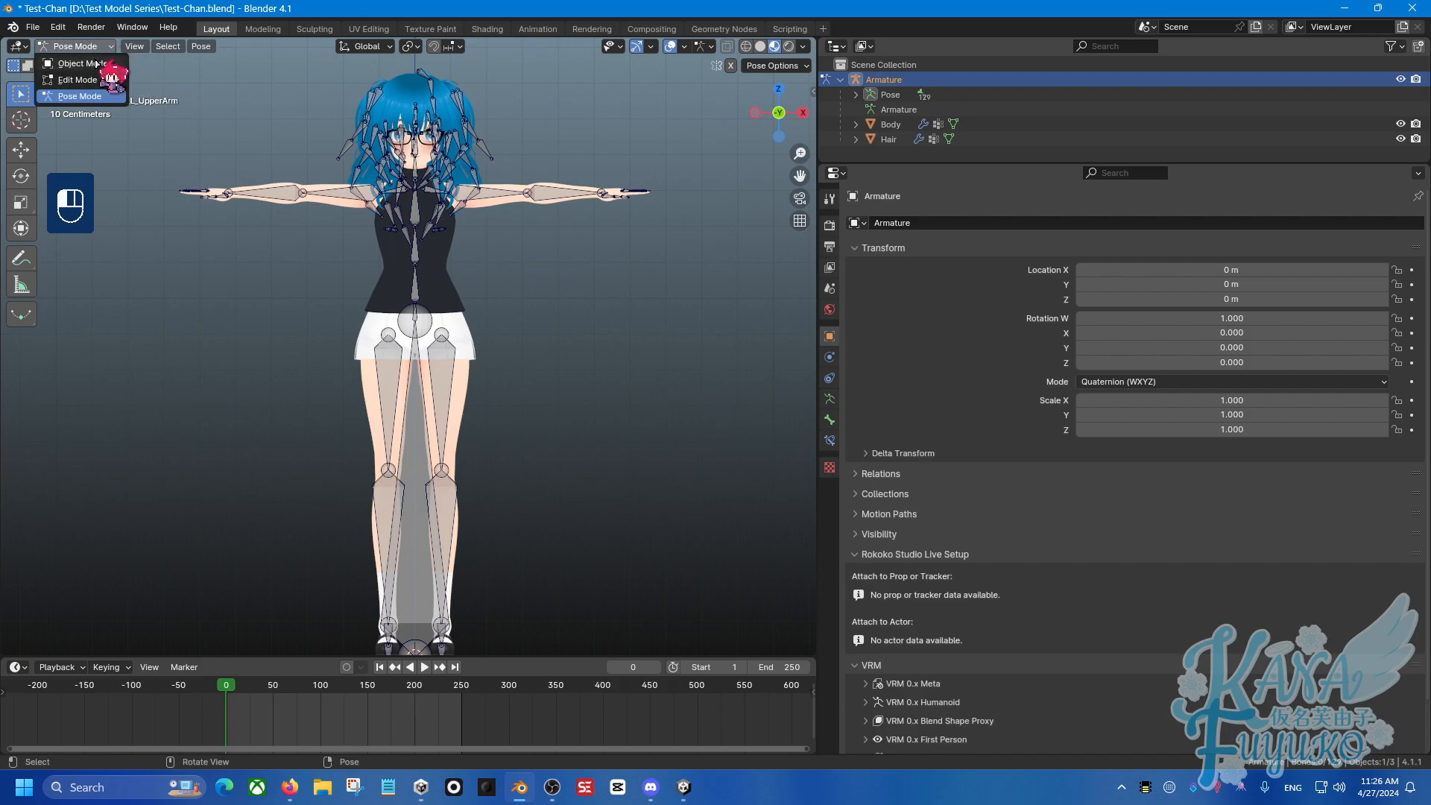
click(78, 63)
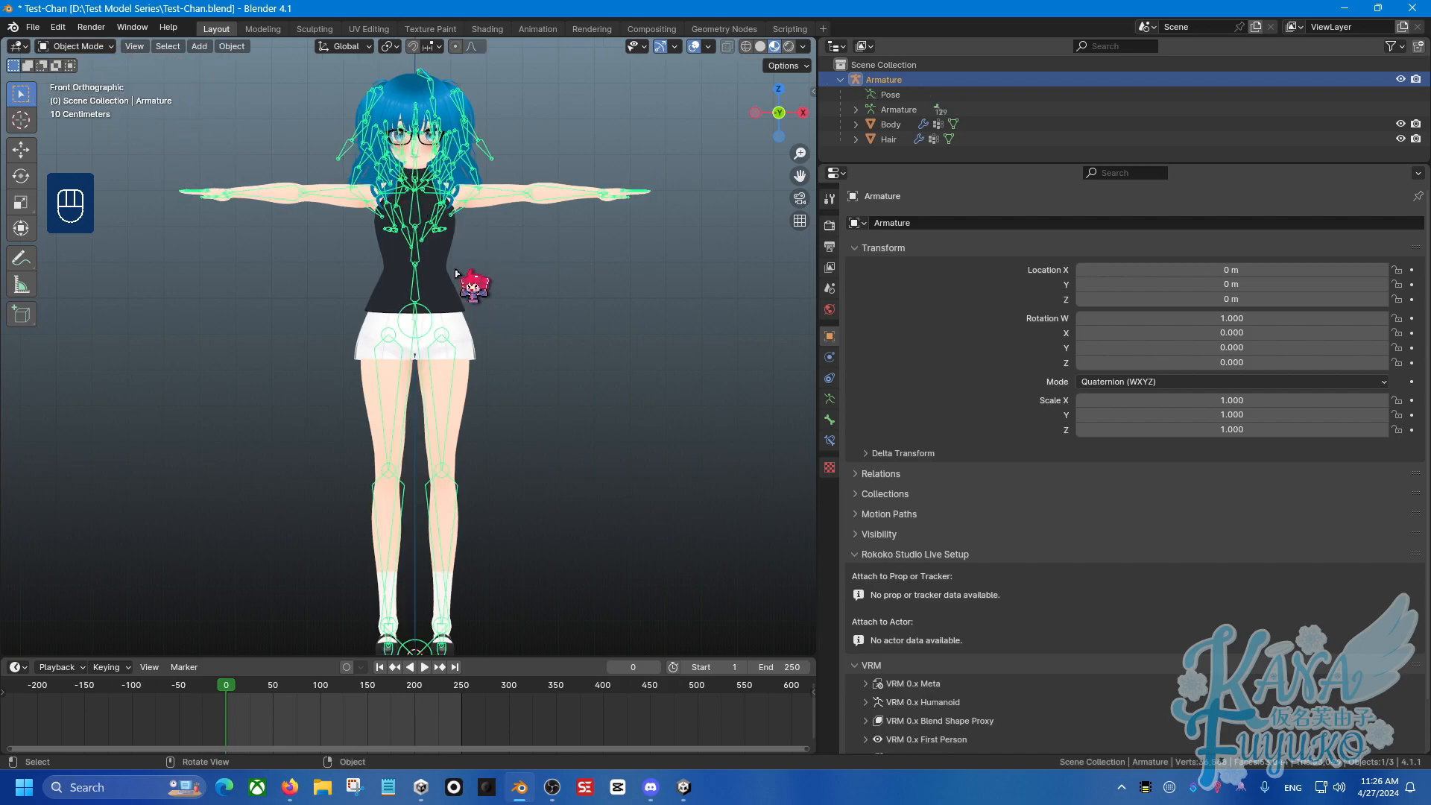
click(890, 123)
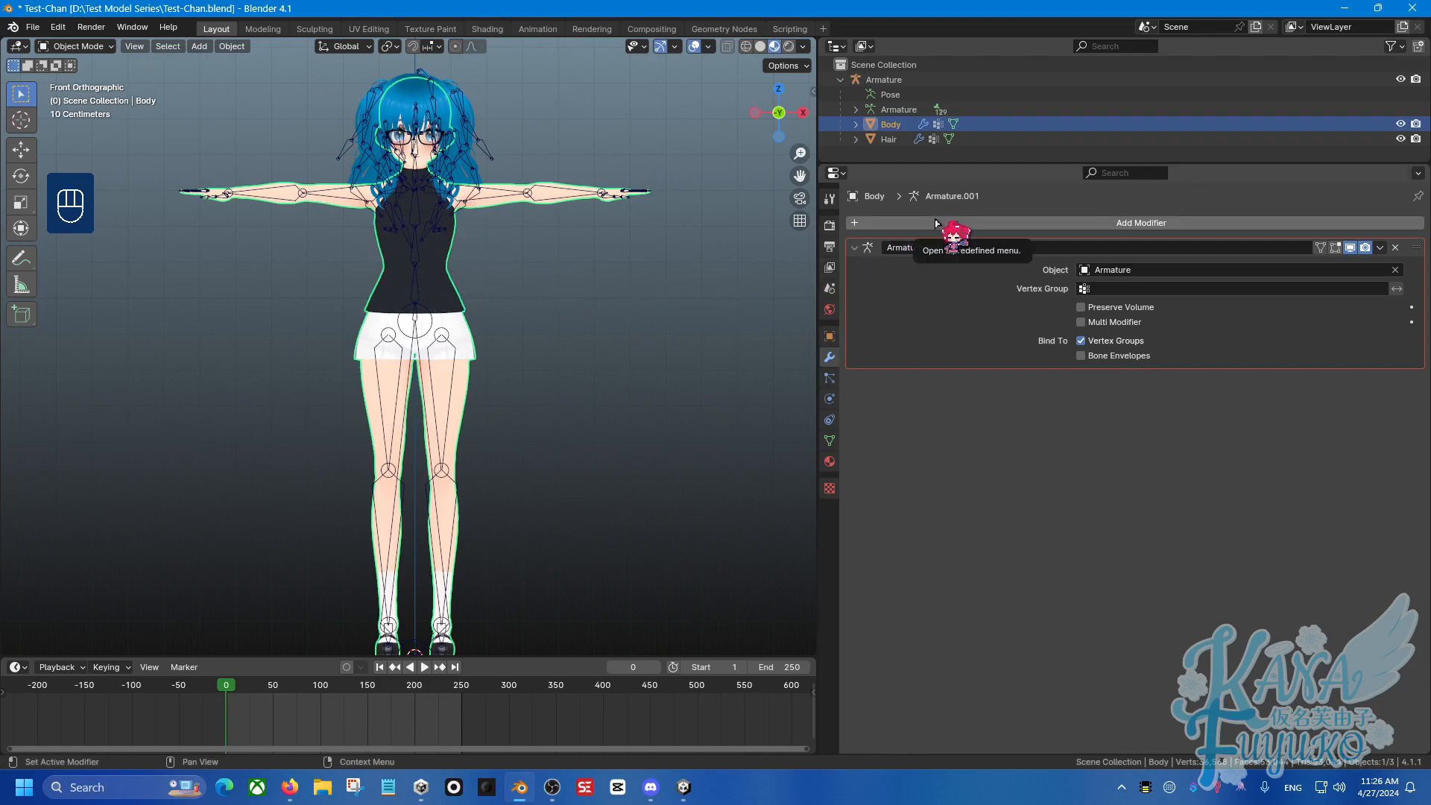
click(1142, 222)
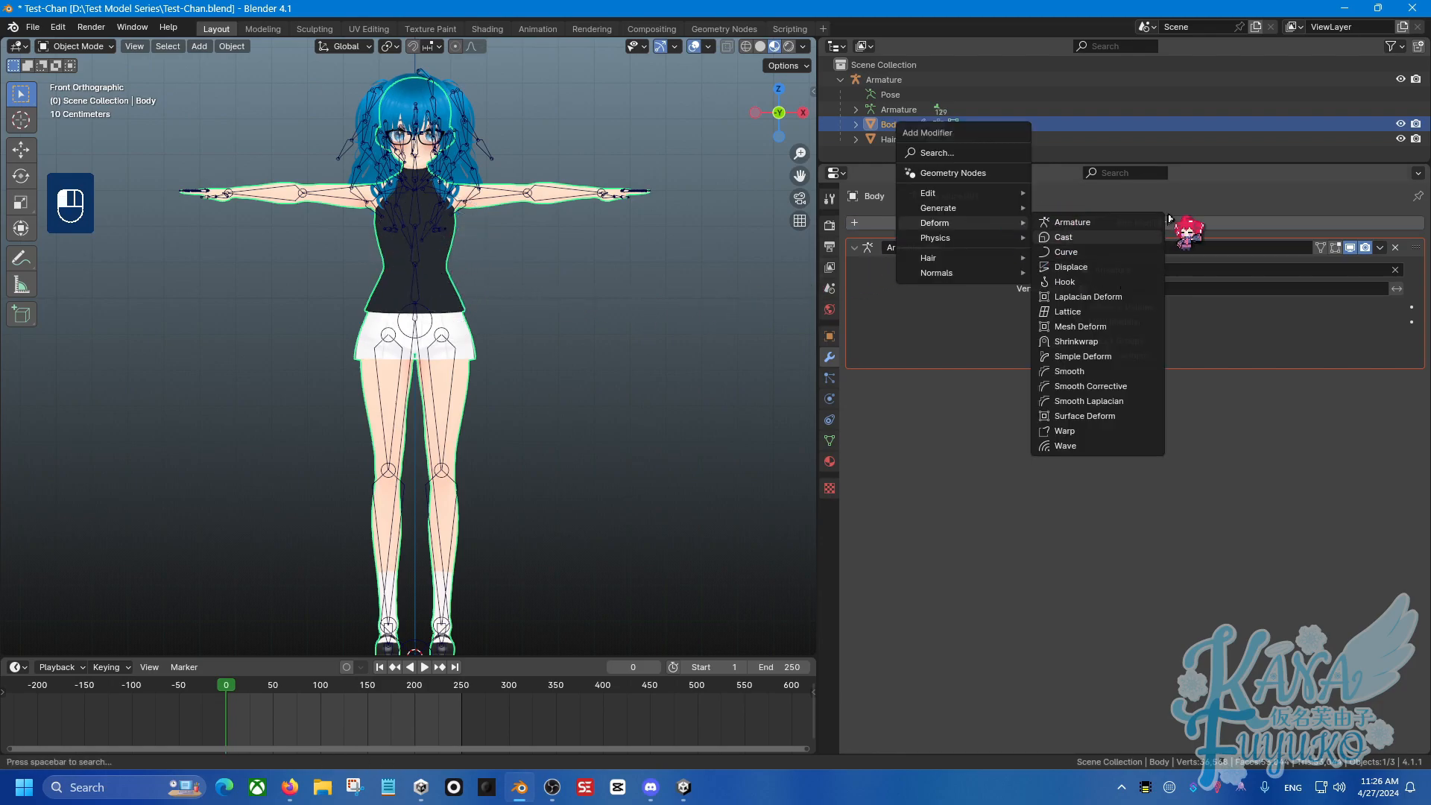
click(1072, 221)
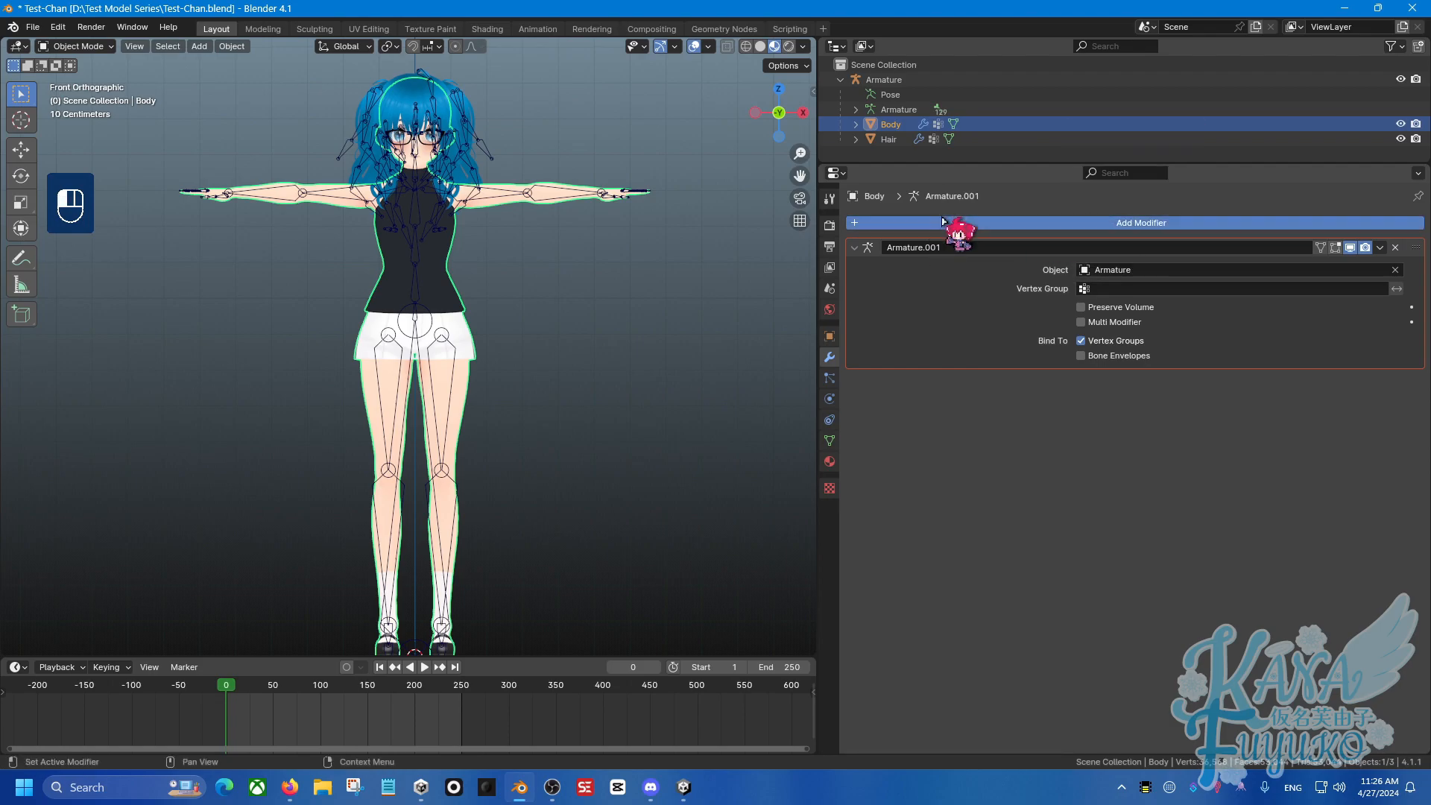
click(1142, 222)
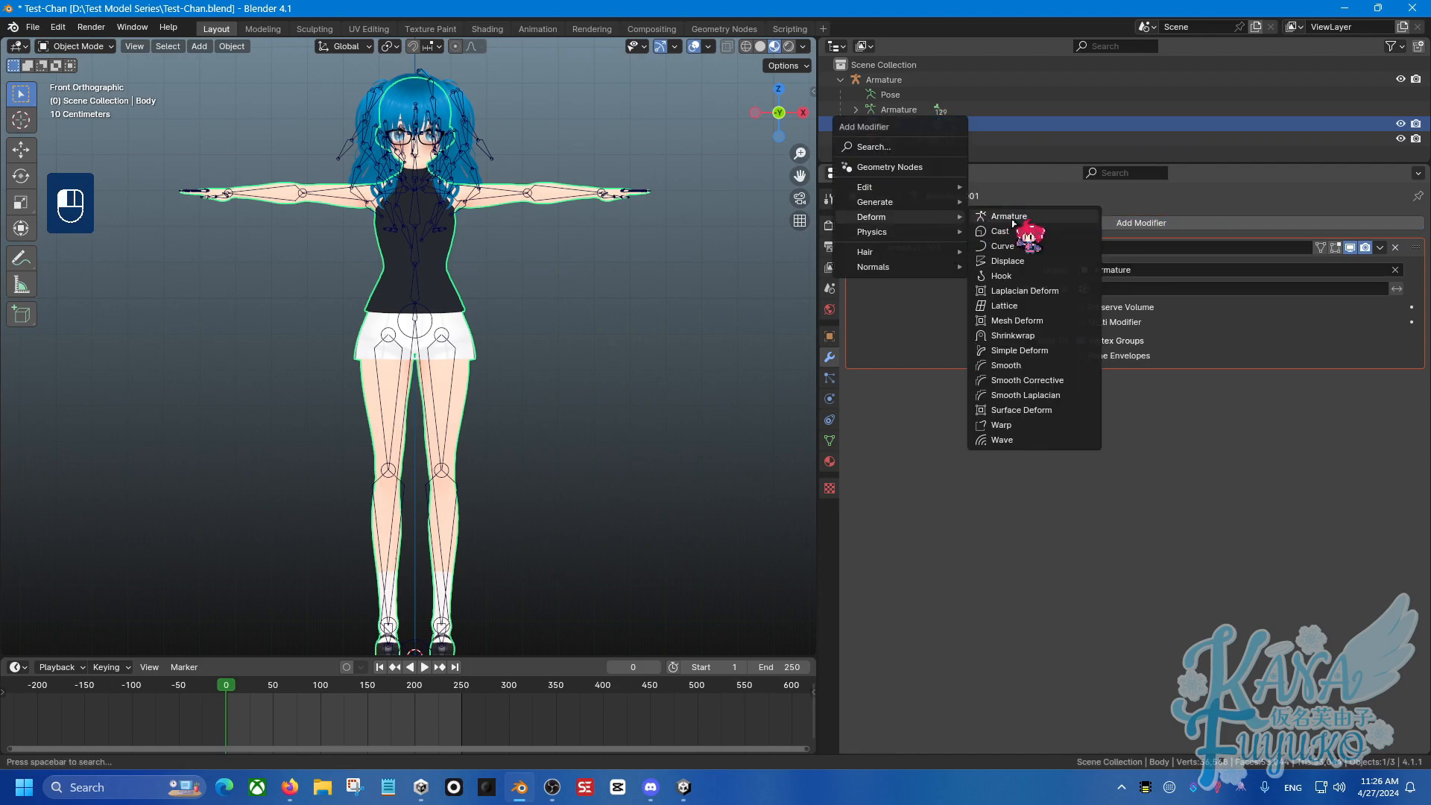
click(1008, 215)
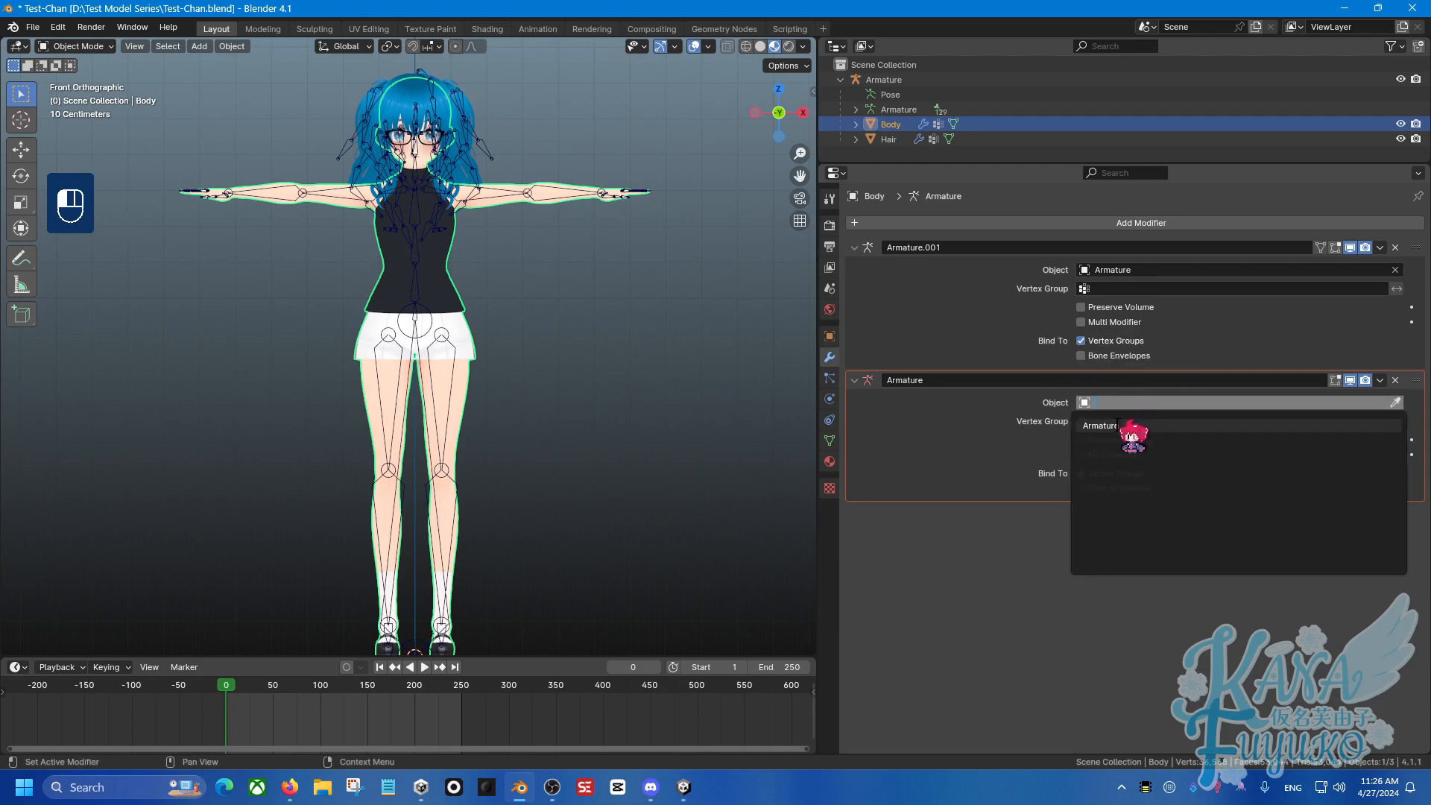
click(1101, 425)
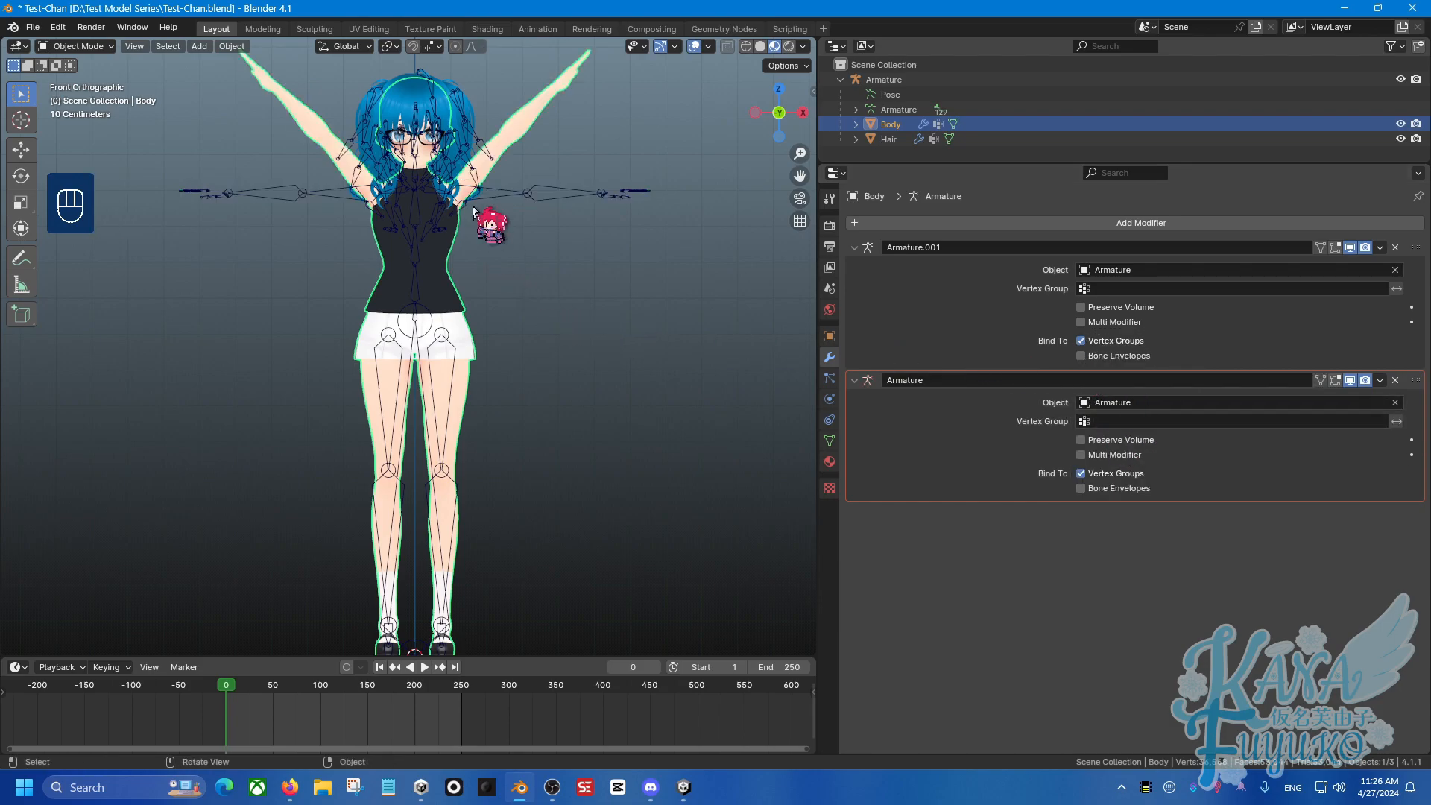
mouse_move(584, 122)
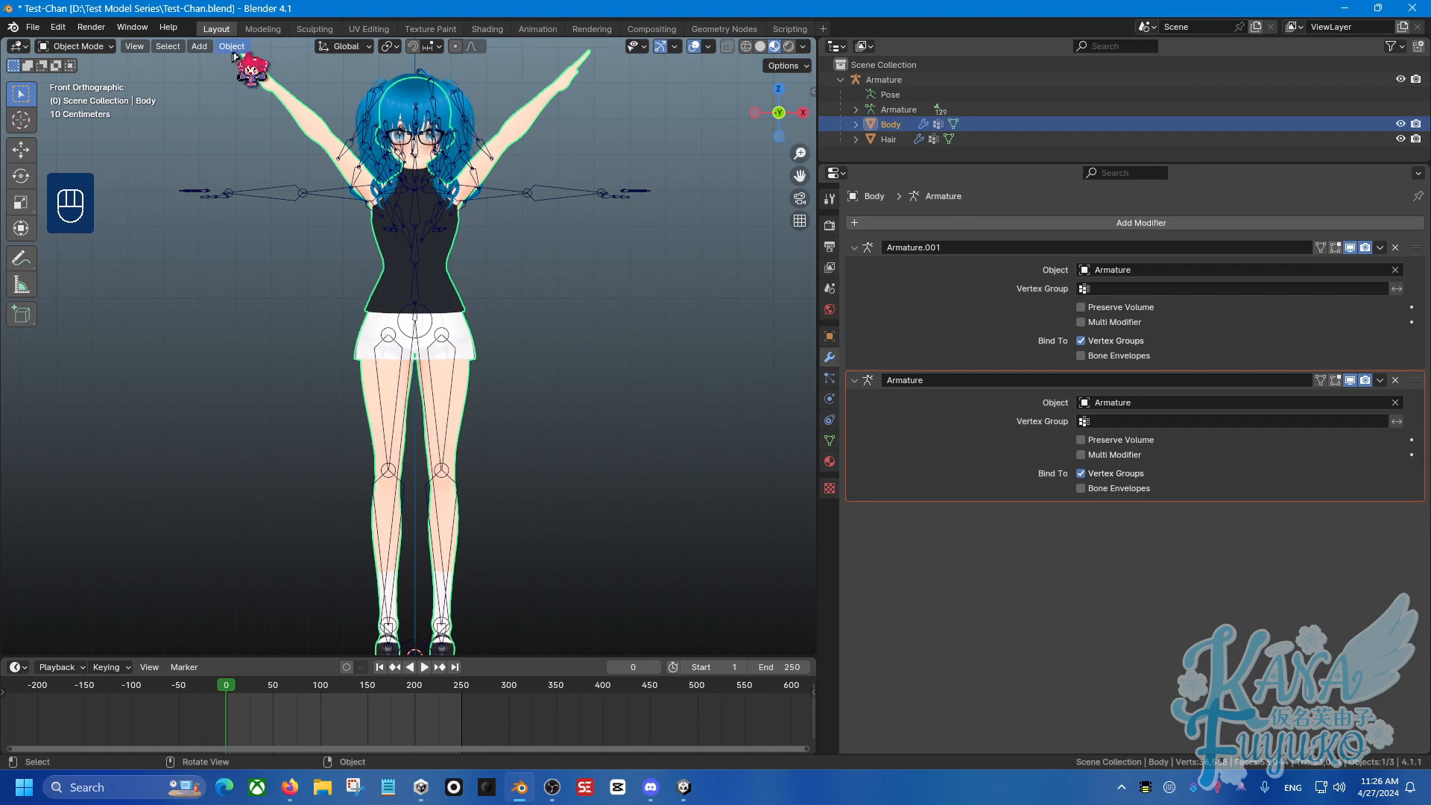
Step: Apply Body's Armature.001 modifier keeping shape keys, then select the armature
click(231, 44)
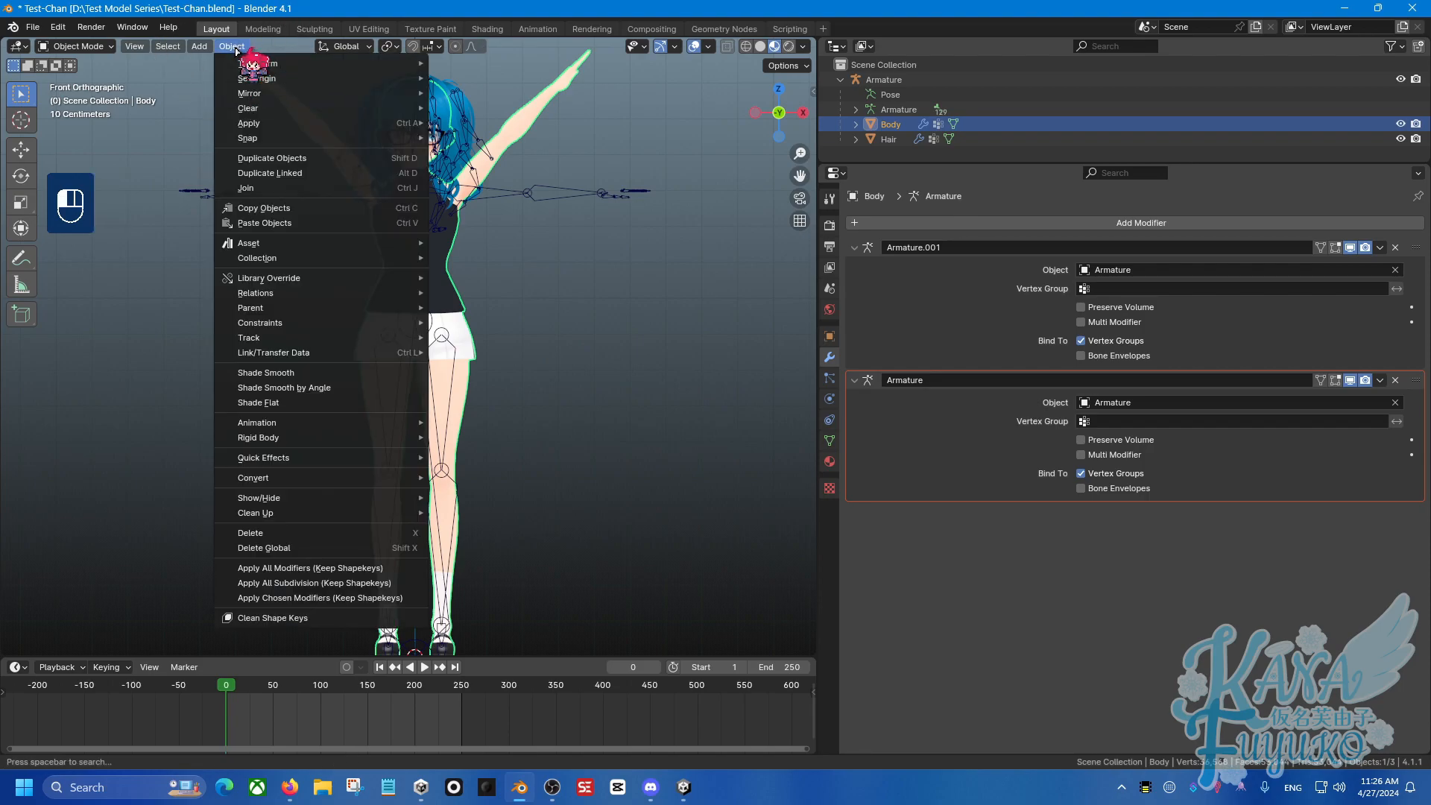
mouse_move(295, 598)
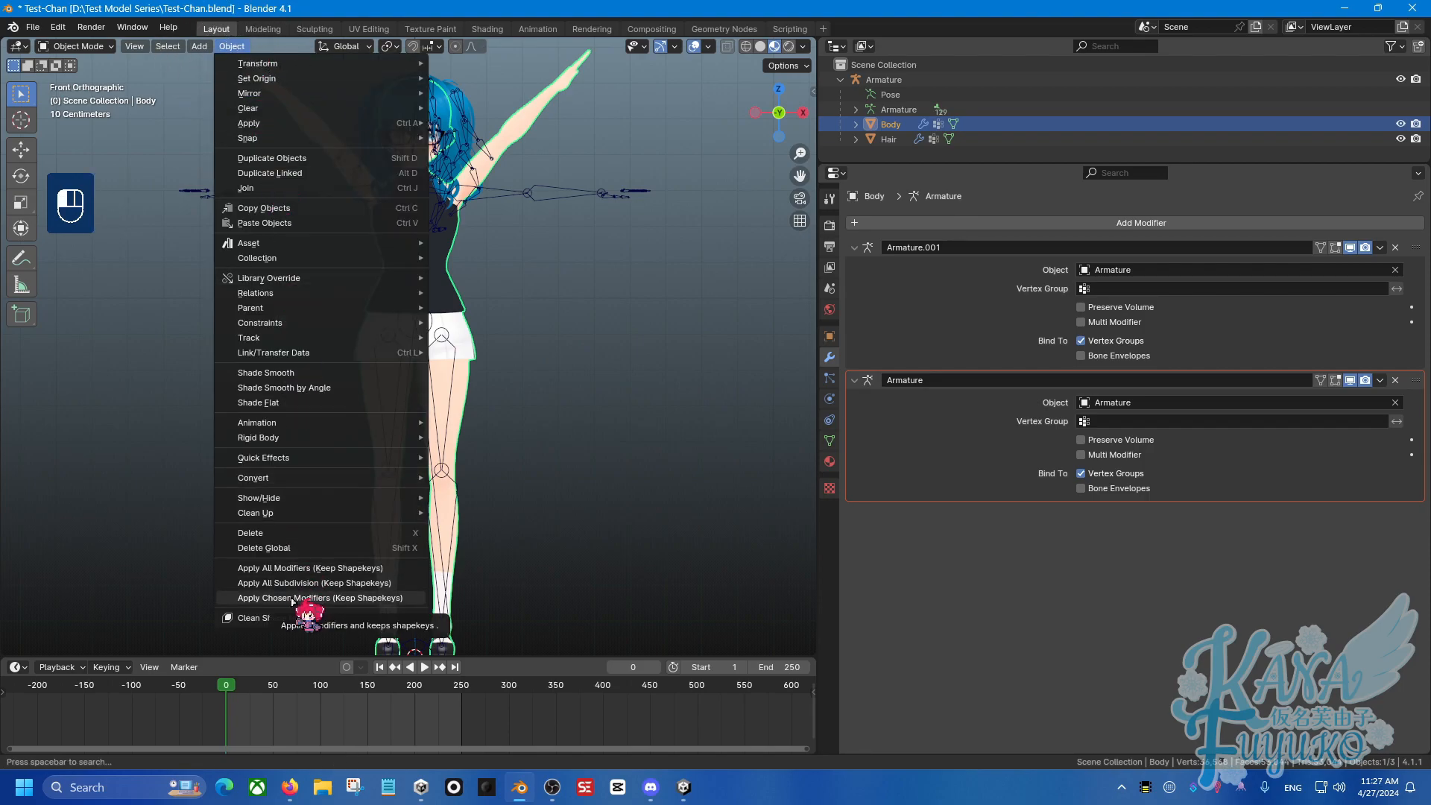
click(319, 598)
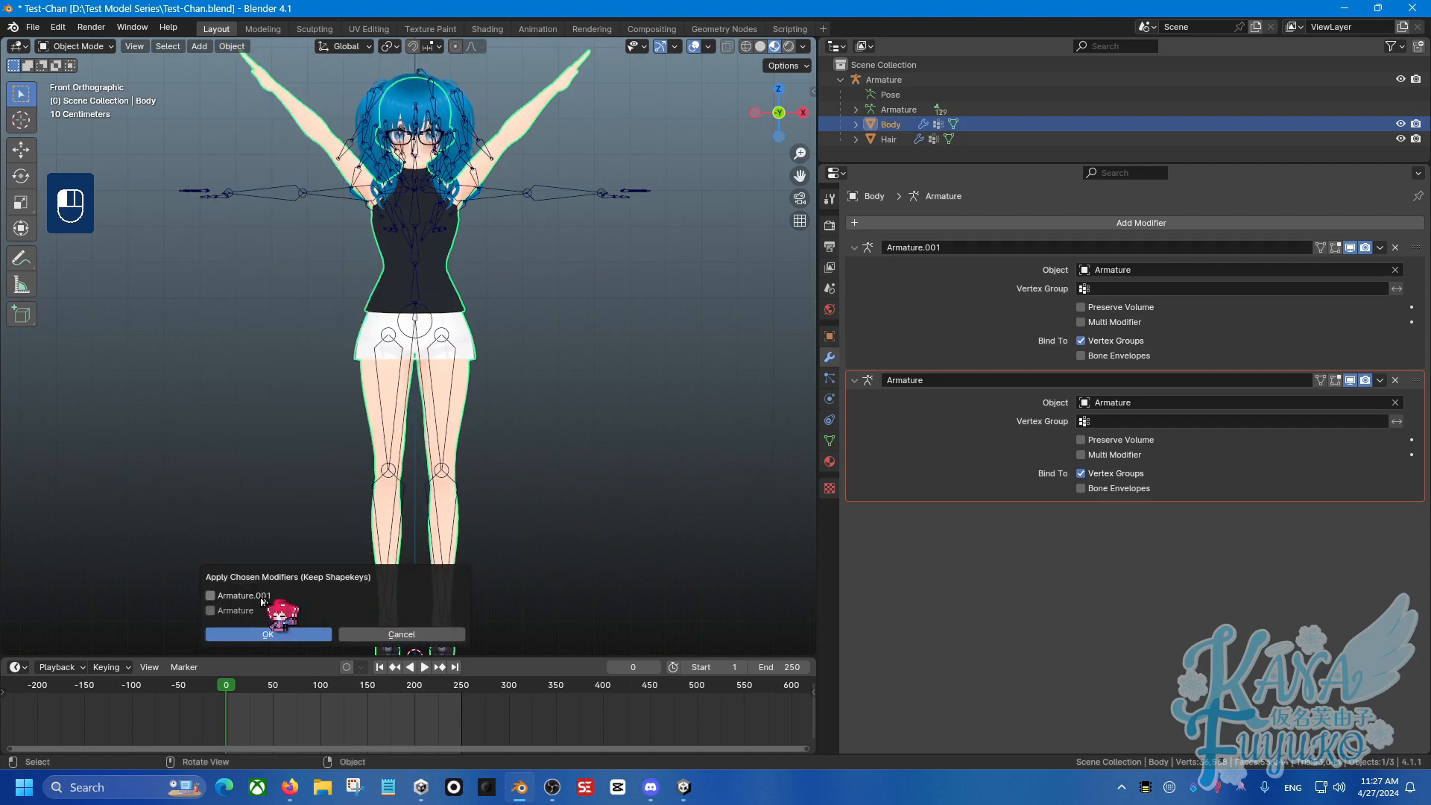
click(211, 595)
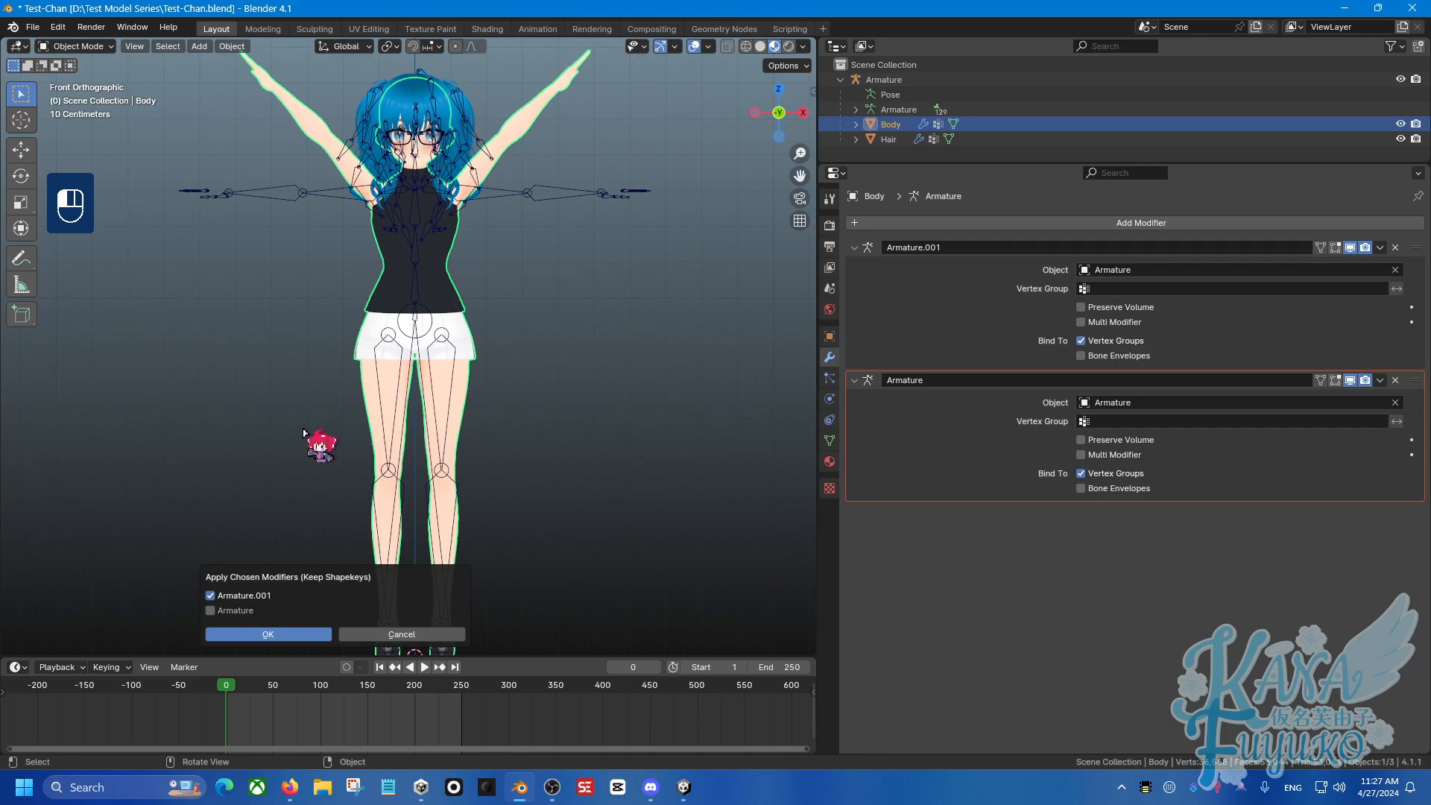
click(268, 636)
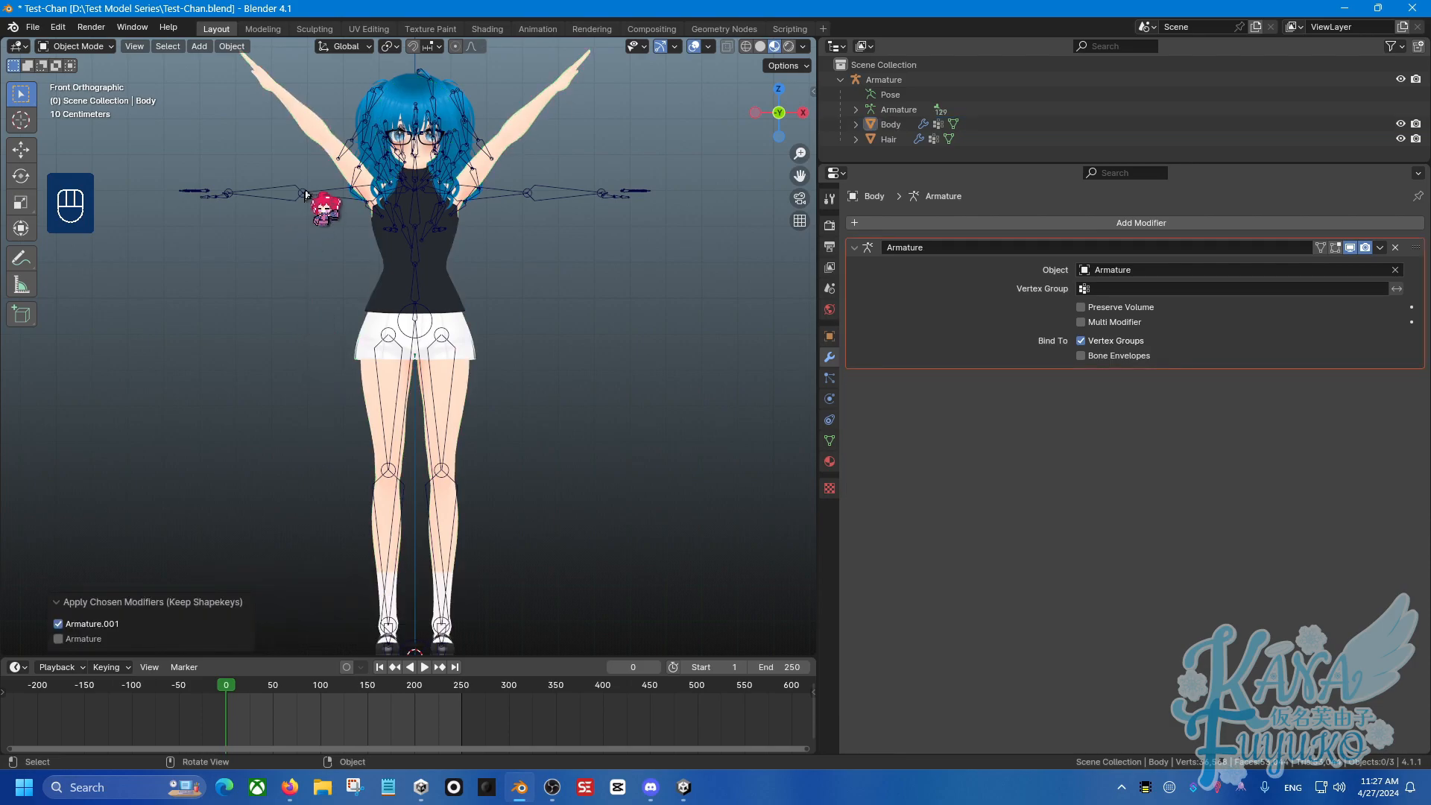
click(883, 79)
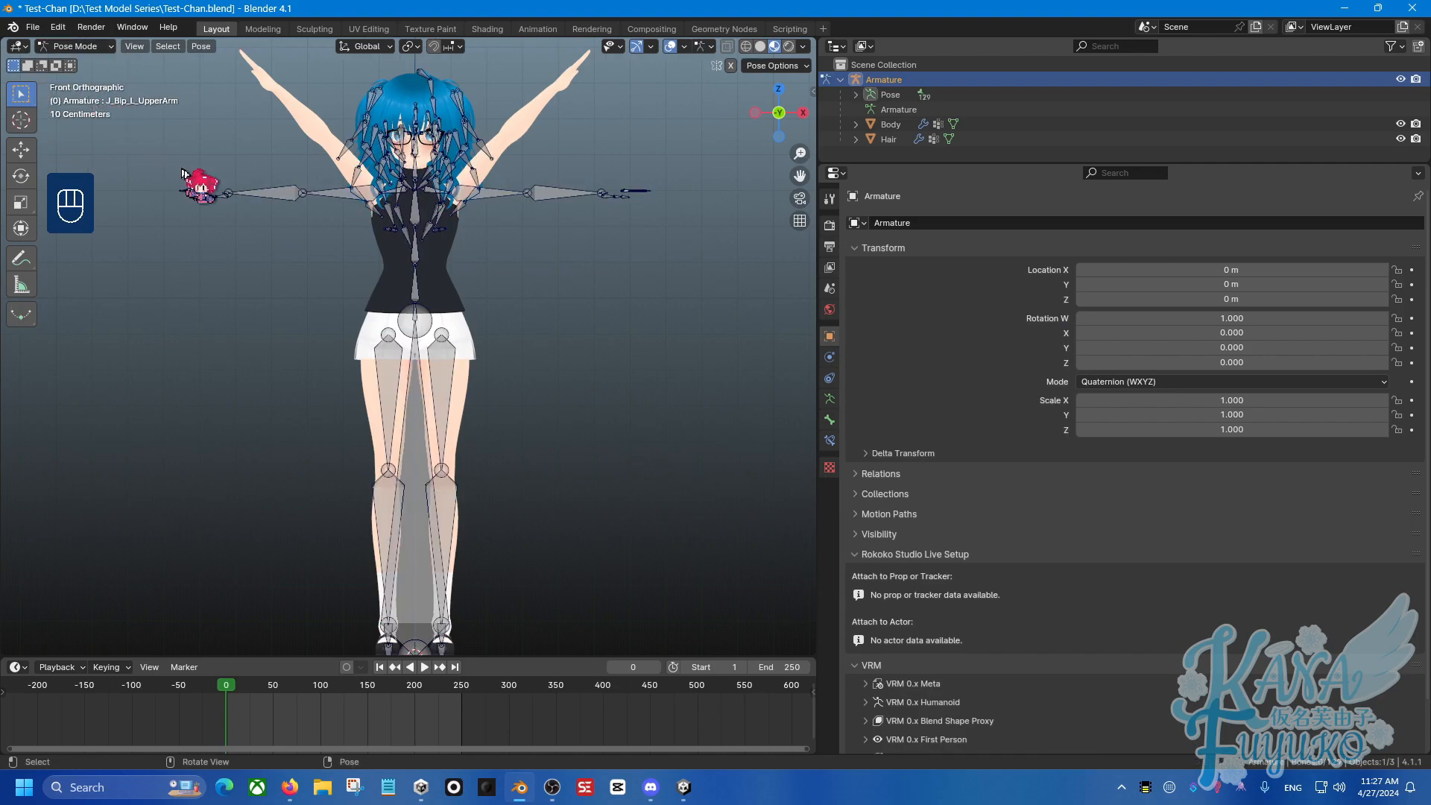
Step: Apply the T-pose as the armature's rest pose, then duplicate the Body mesh as Body.001
click(199, 44)
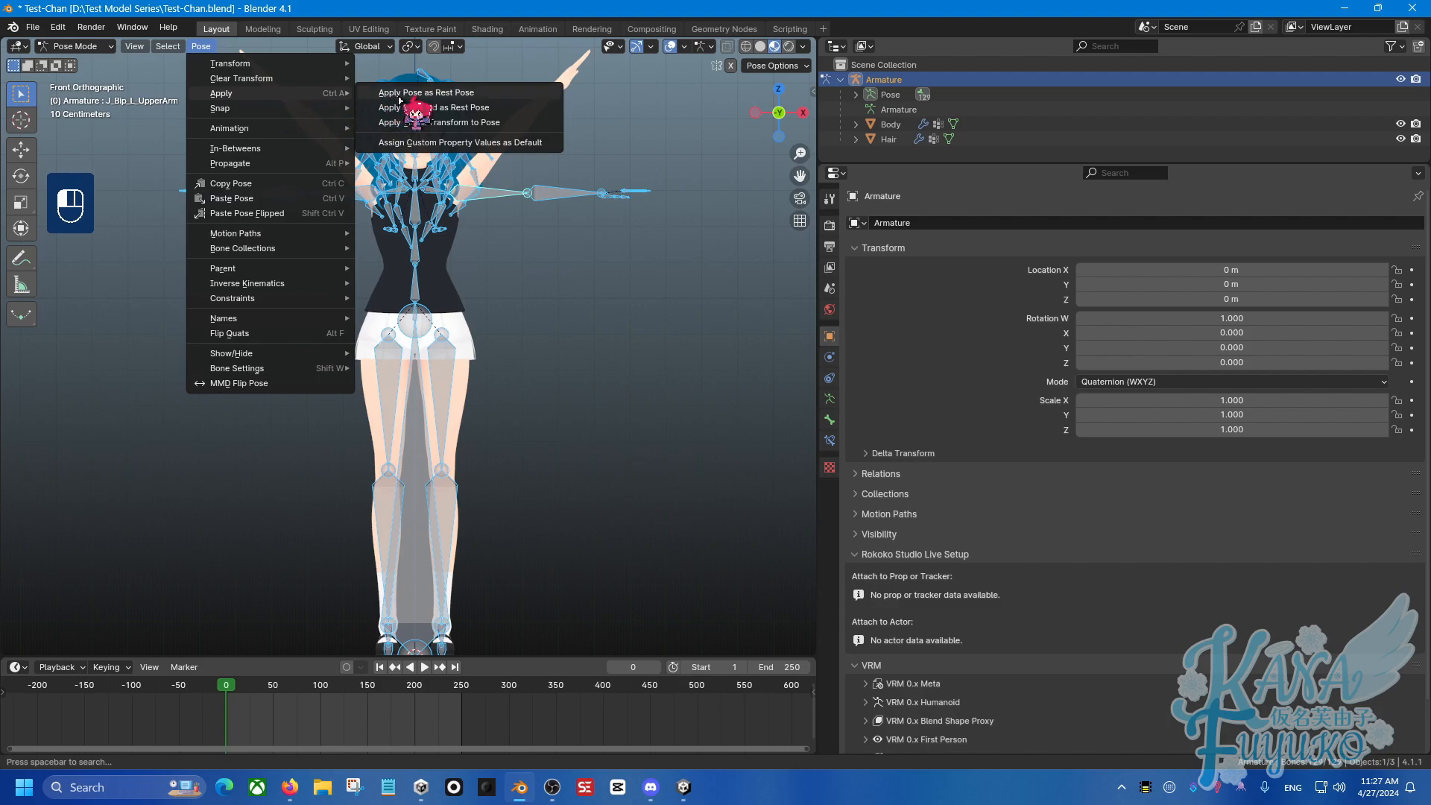
click(427, 93)
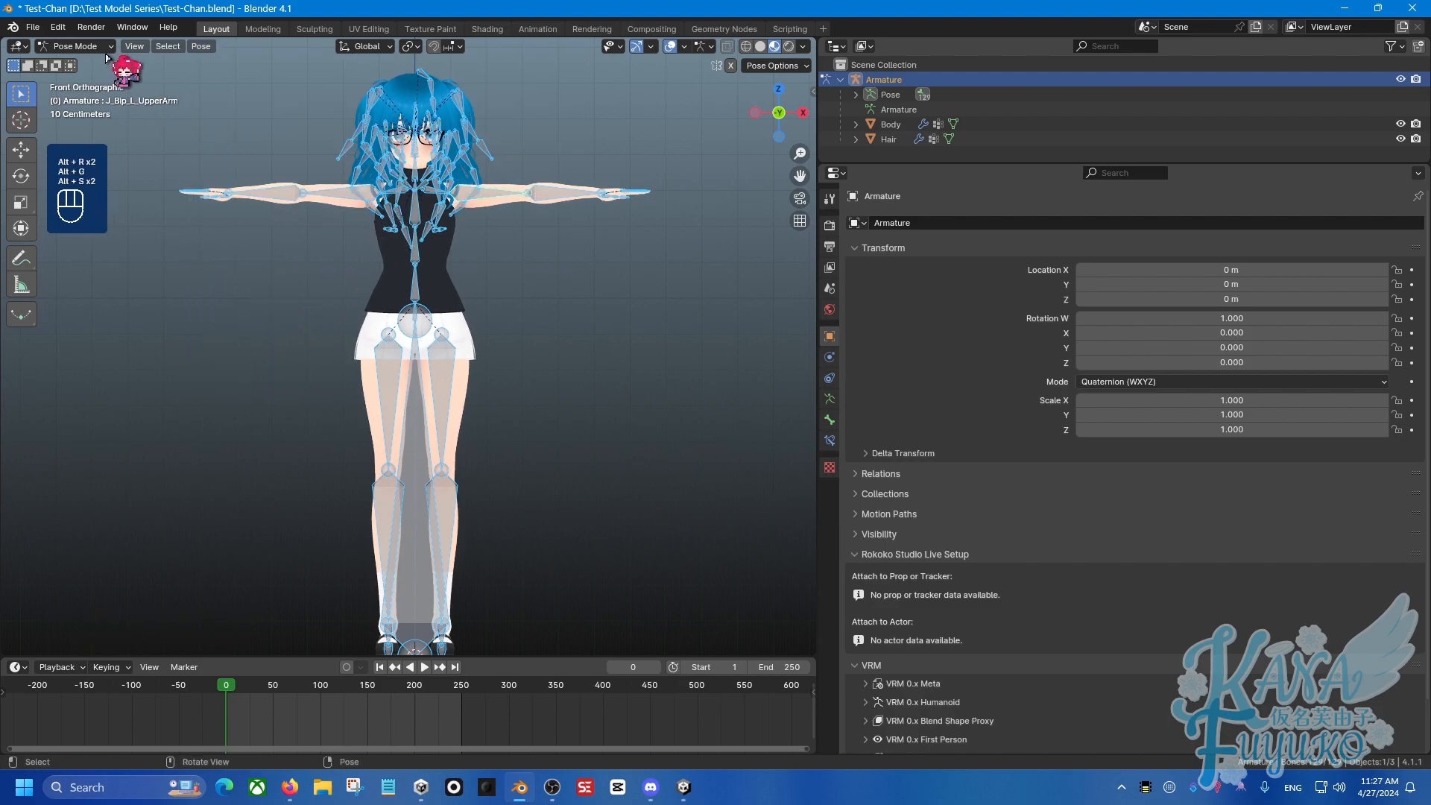
click(890, 124)
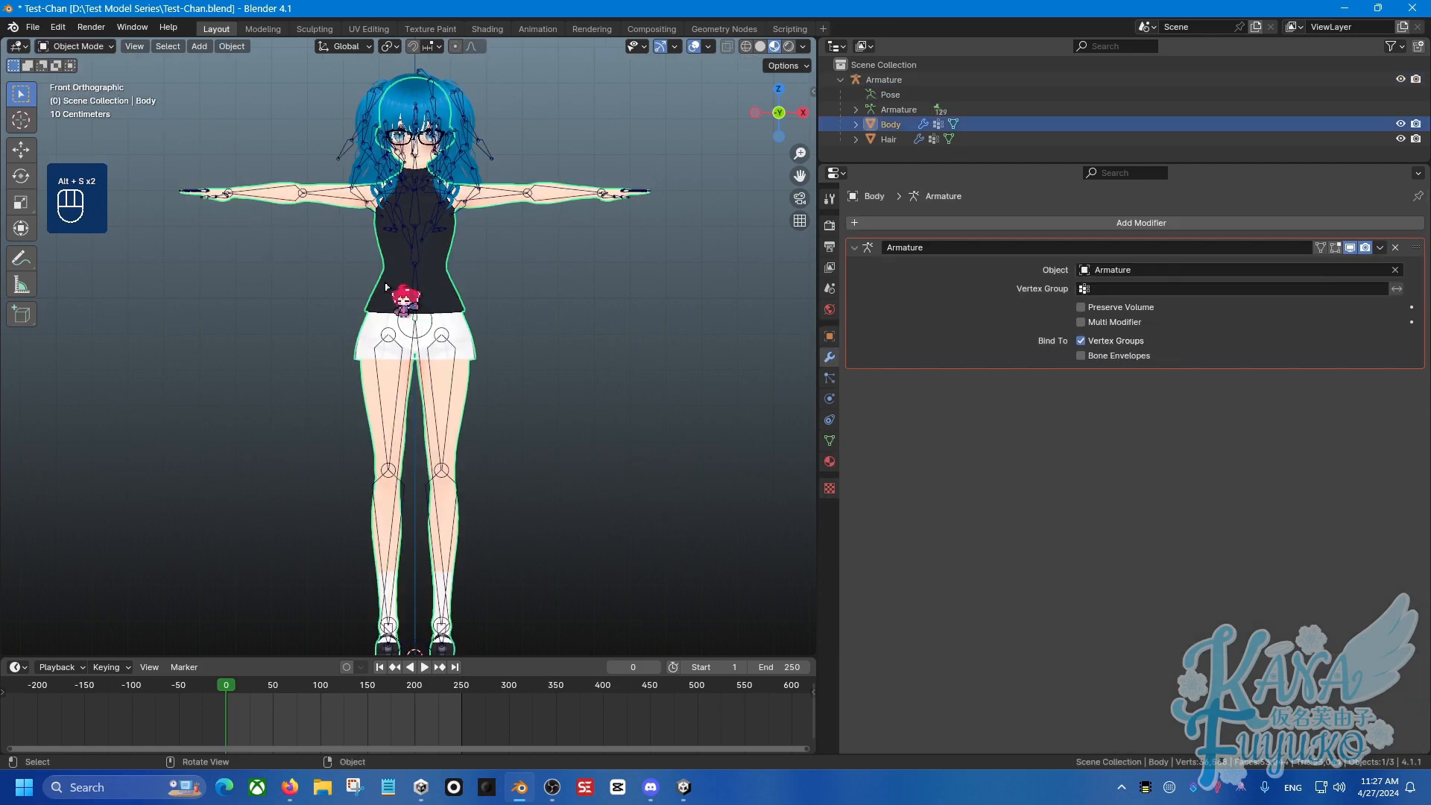
key(Tab)
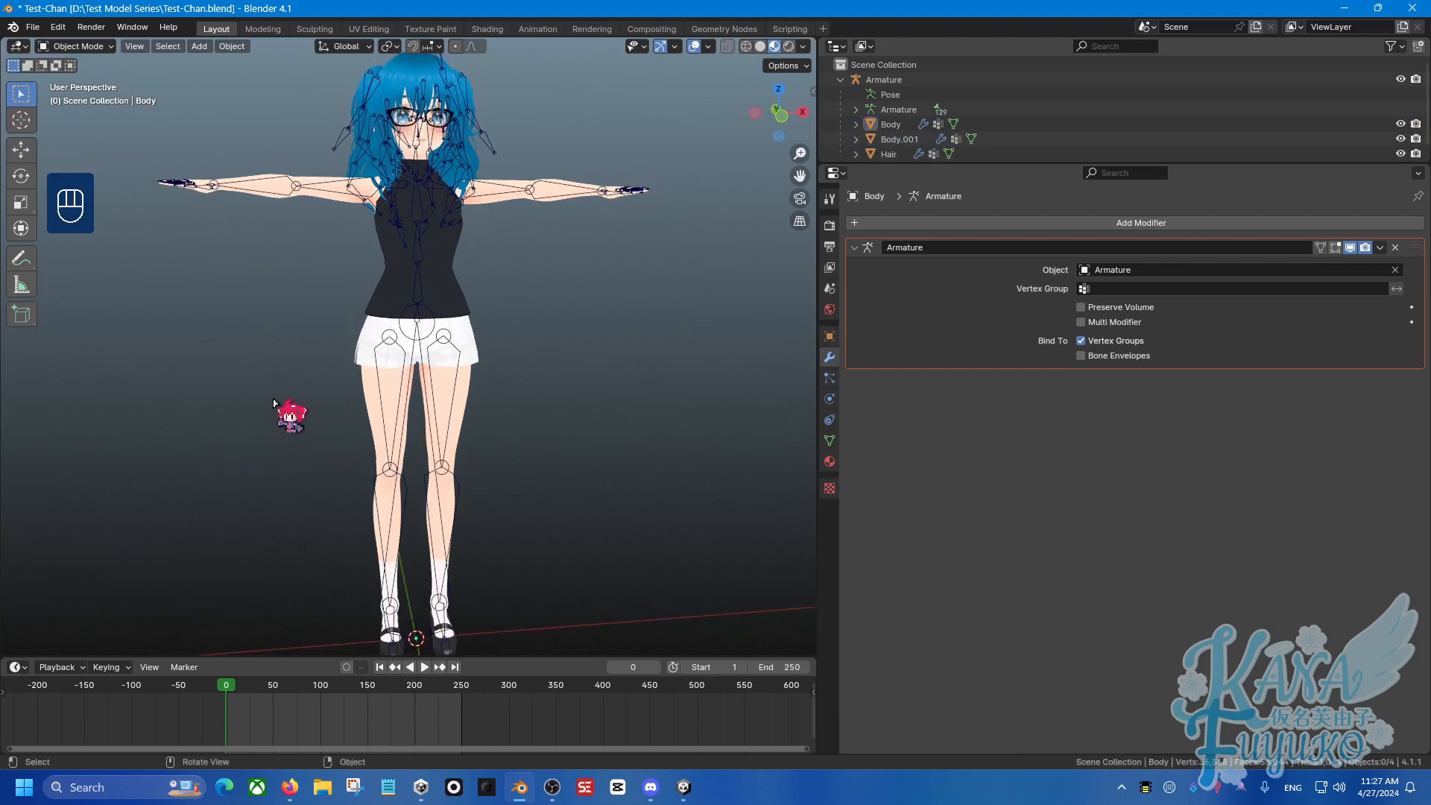
mouse_move(358, 193)
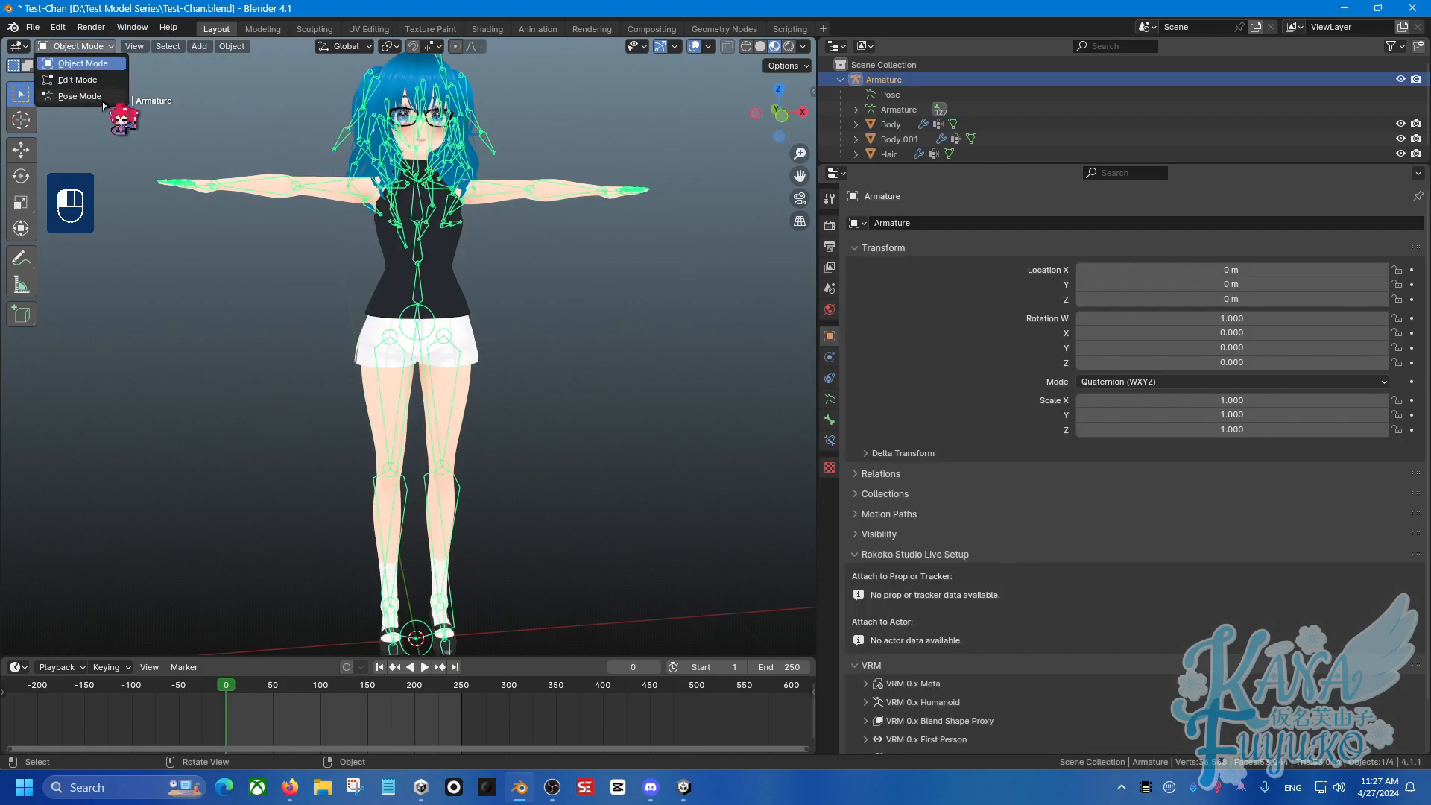
Step: In Pose Mode rotate the upper arms back down into an A-pose, then select Body.001
click(79, 95)
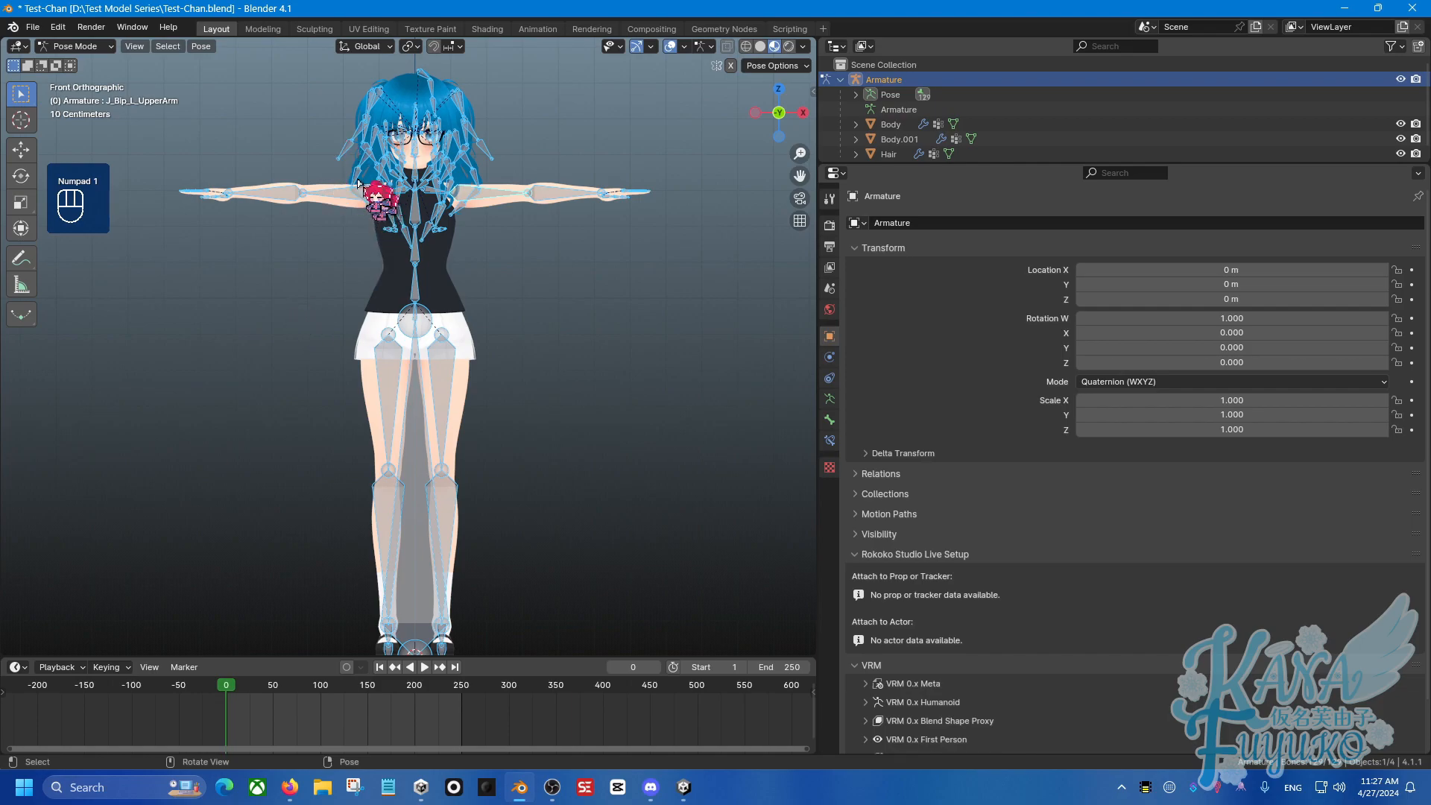
key(r)
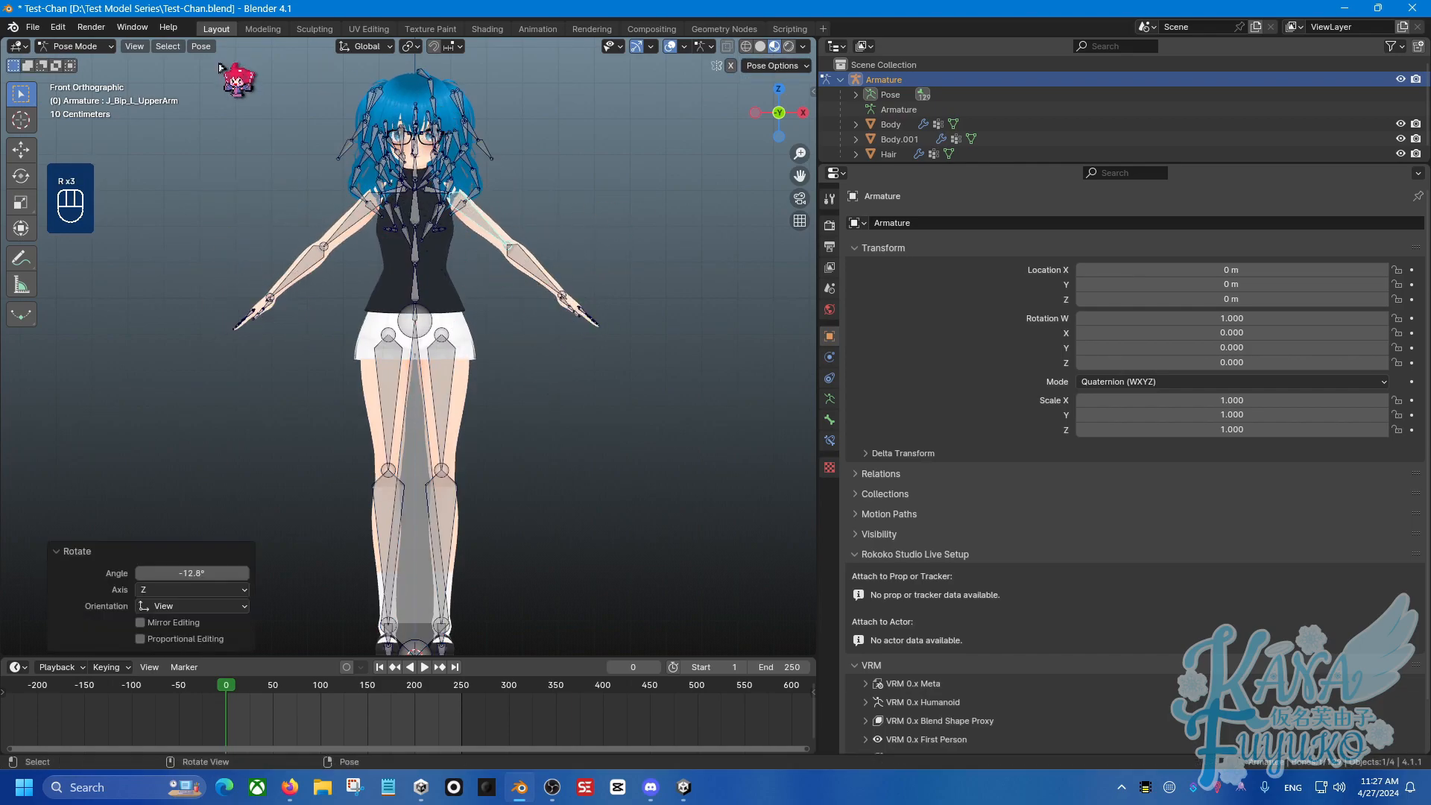
click(898, 139)
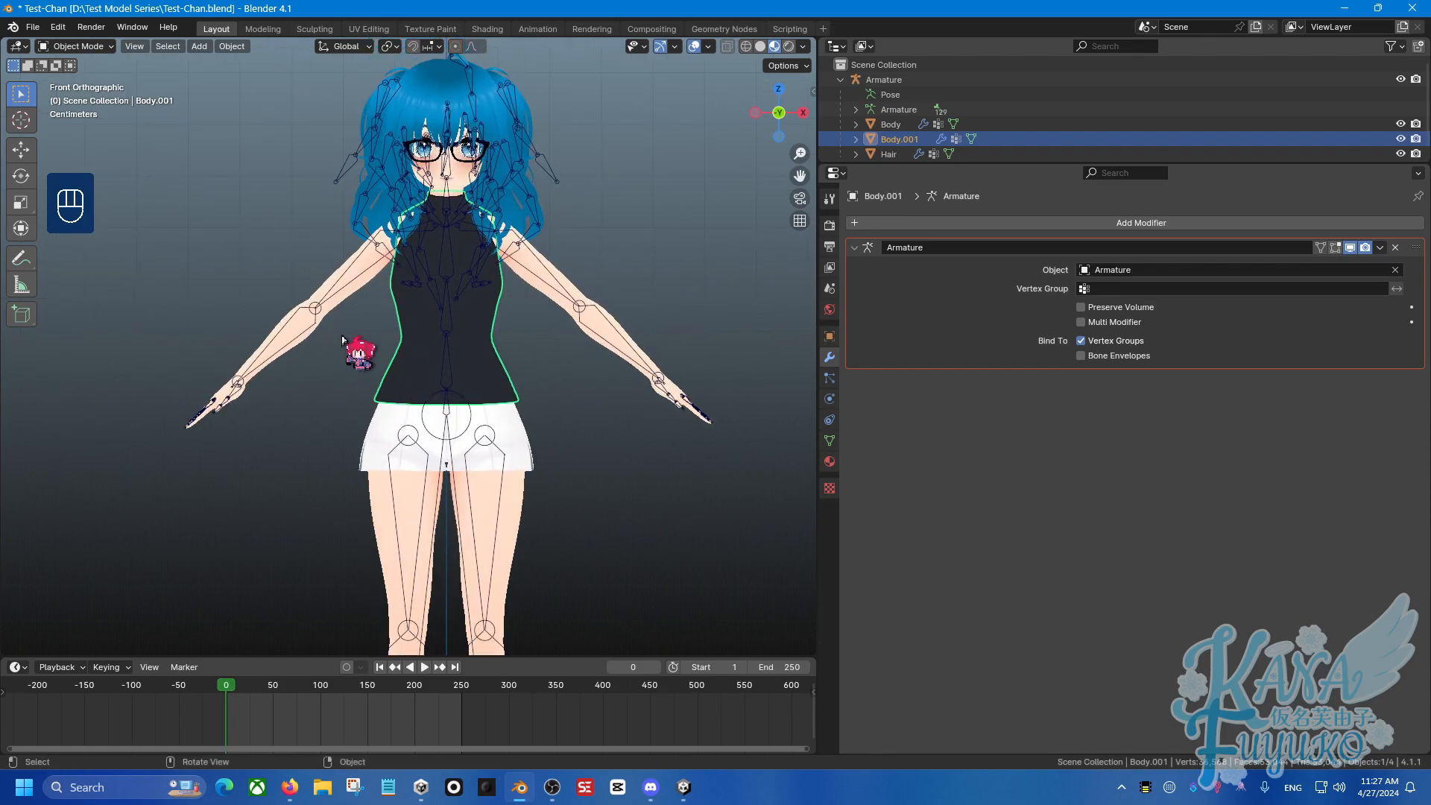
Step: Add an untargeted Armature.001 deform modifier to Body and another to the shirt piece Body.001
click(890, 124)
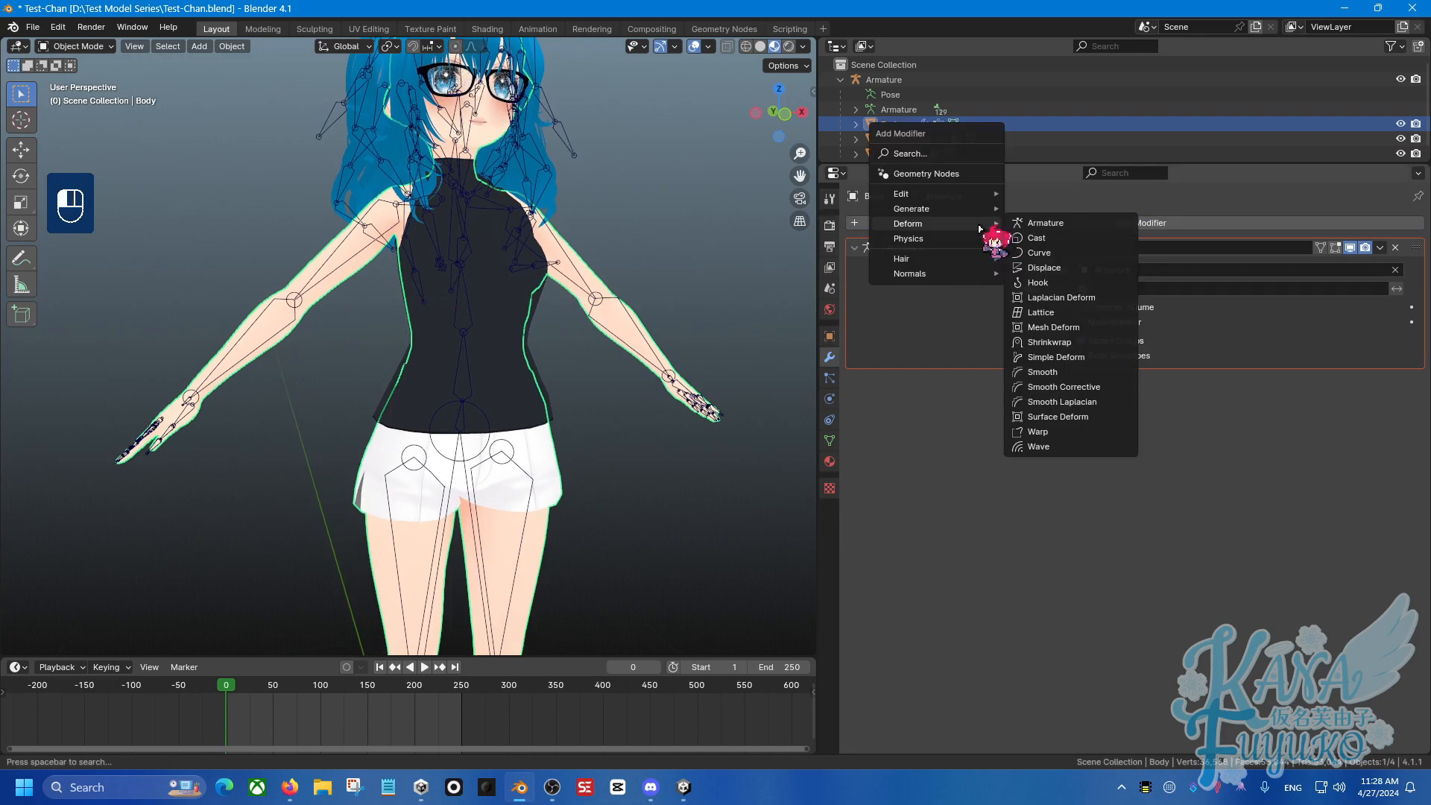
click(1045, 222)
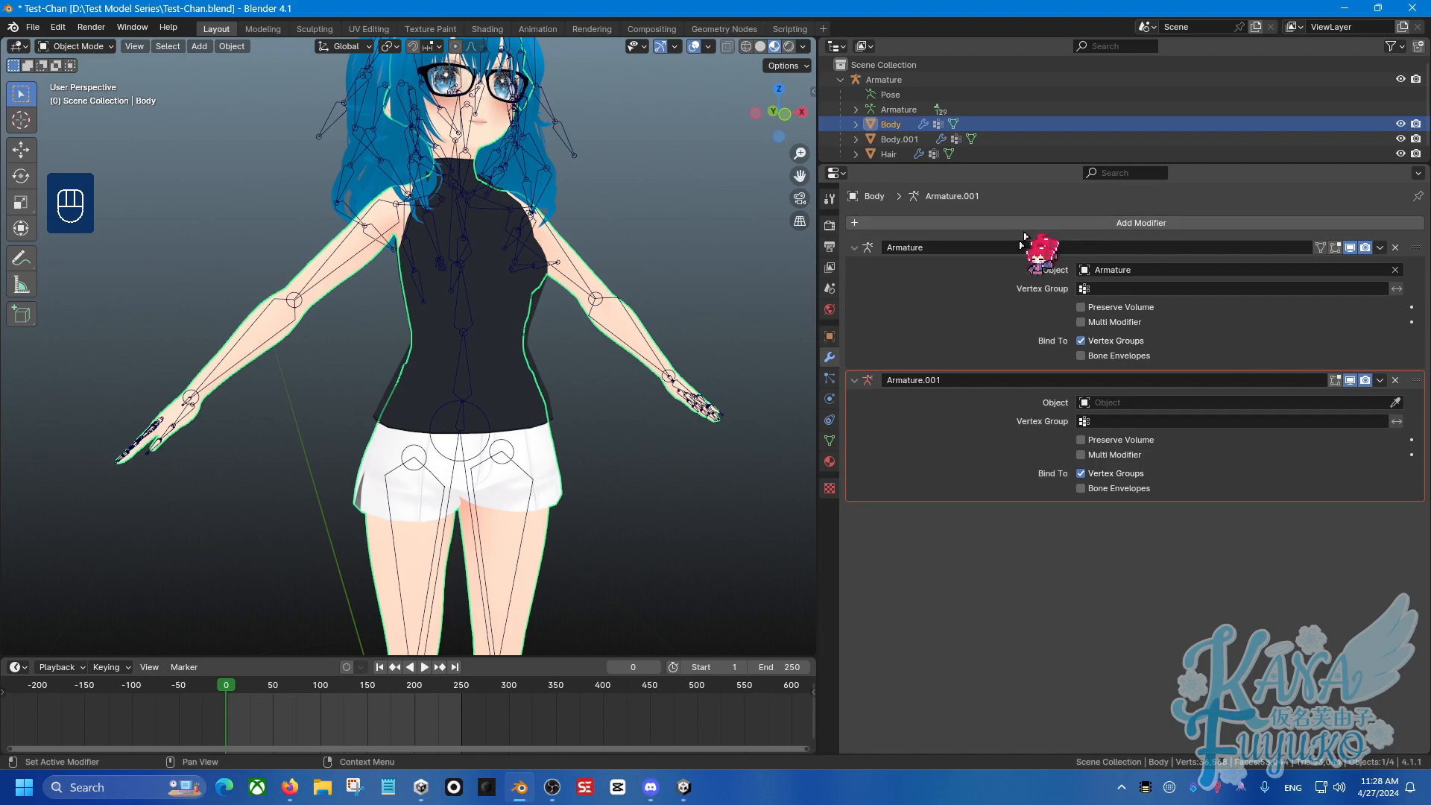
click(1141, 222)
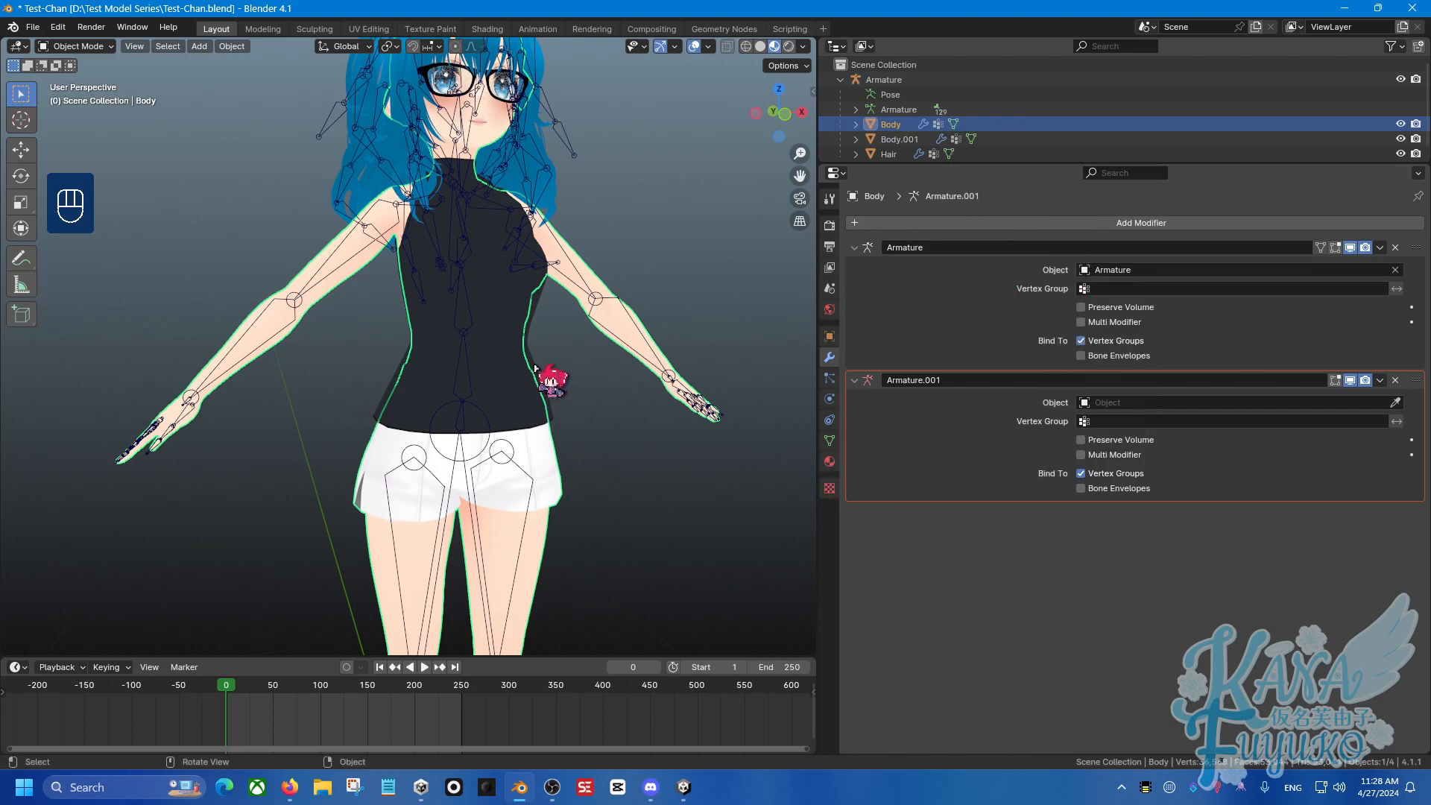
click(897, 139)
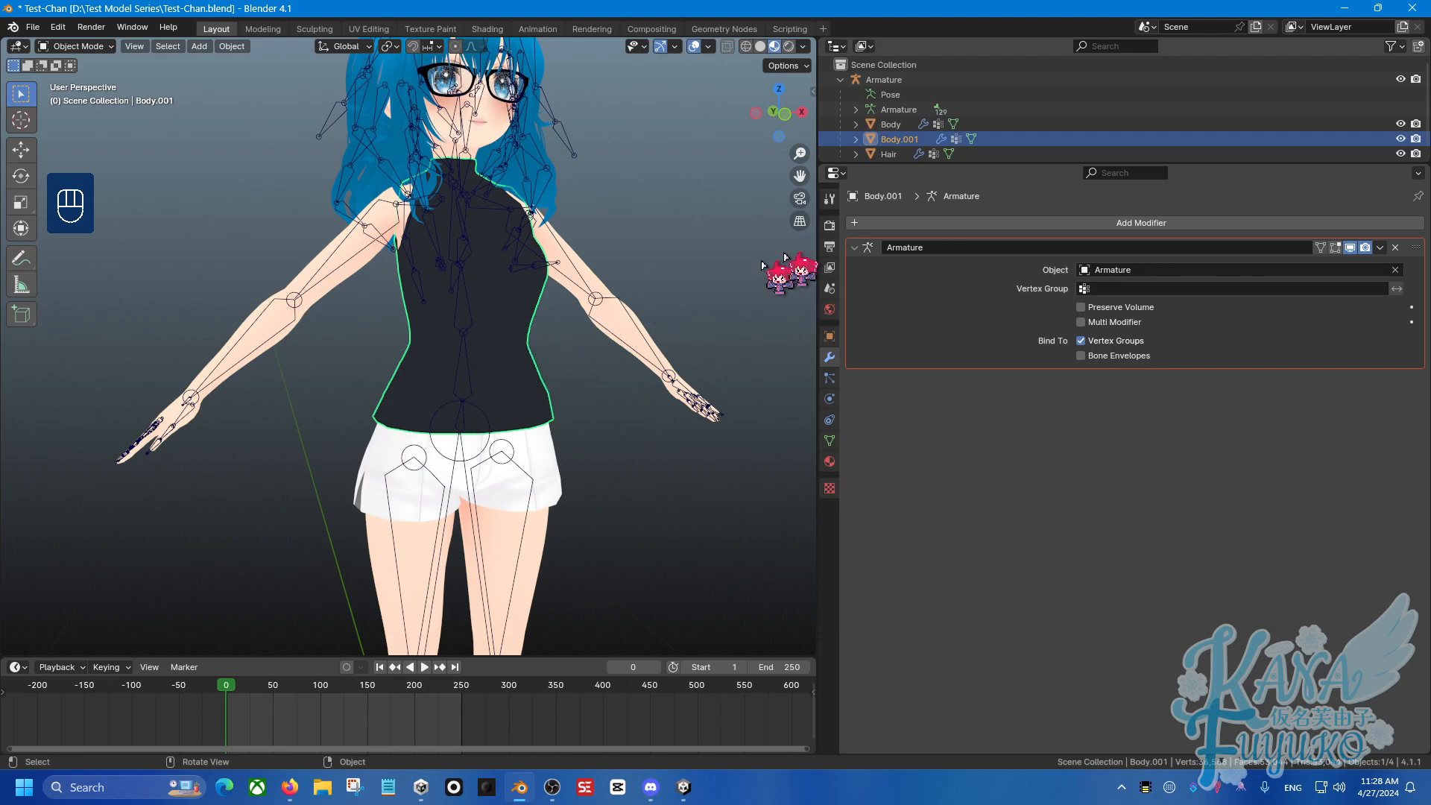
click(914, 216)
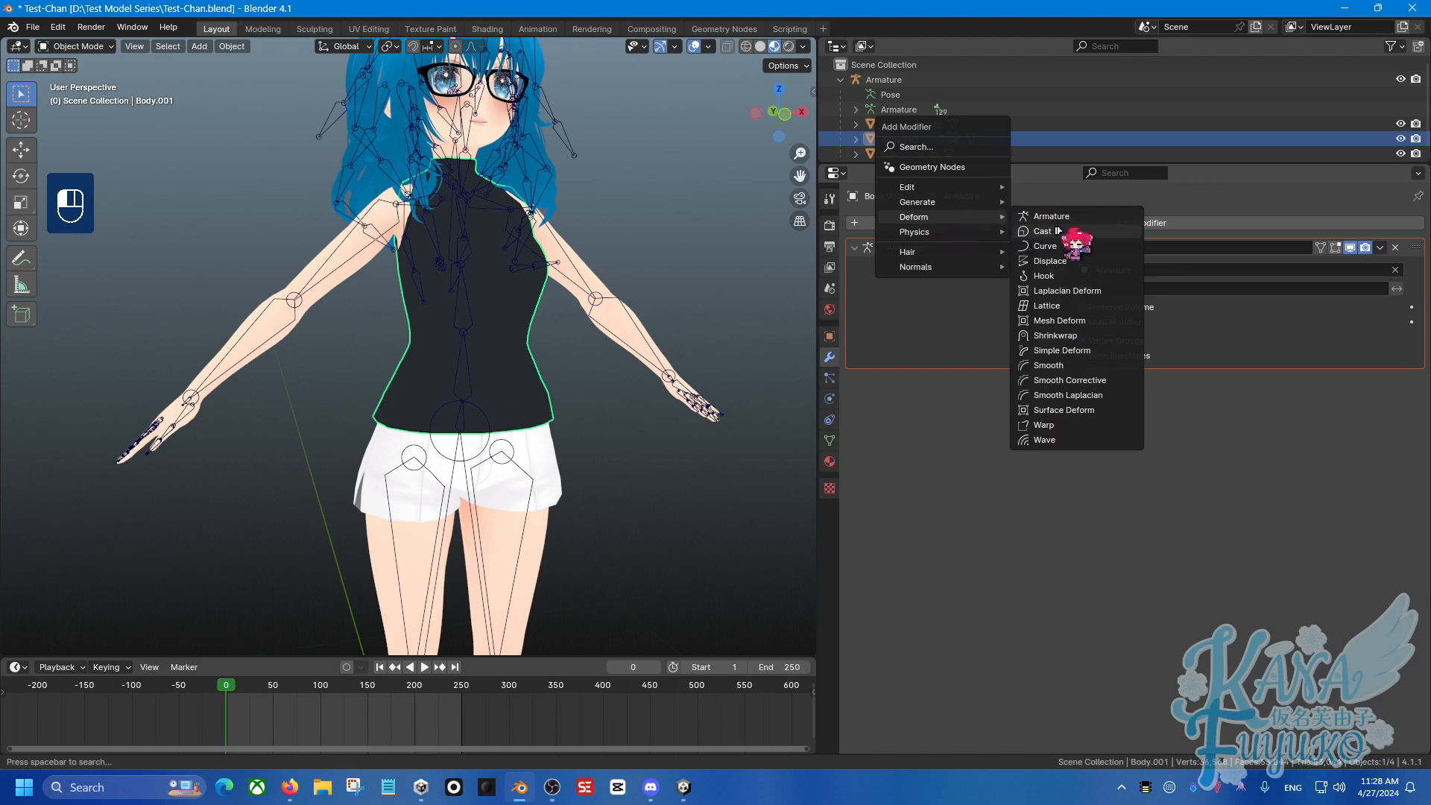
click(1051, 214)
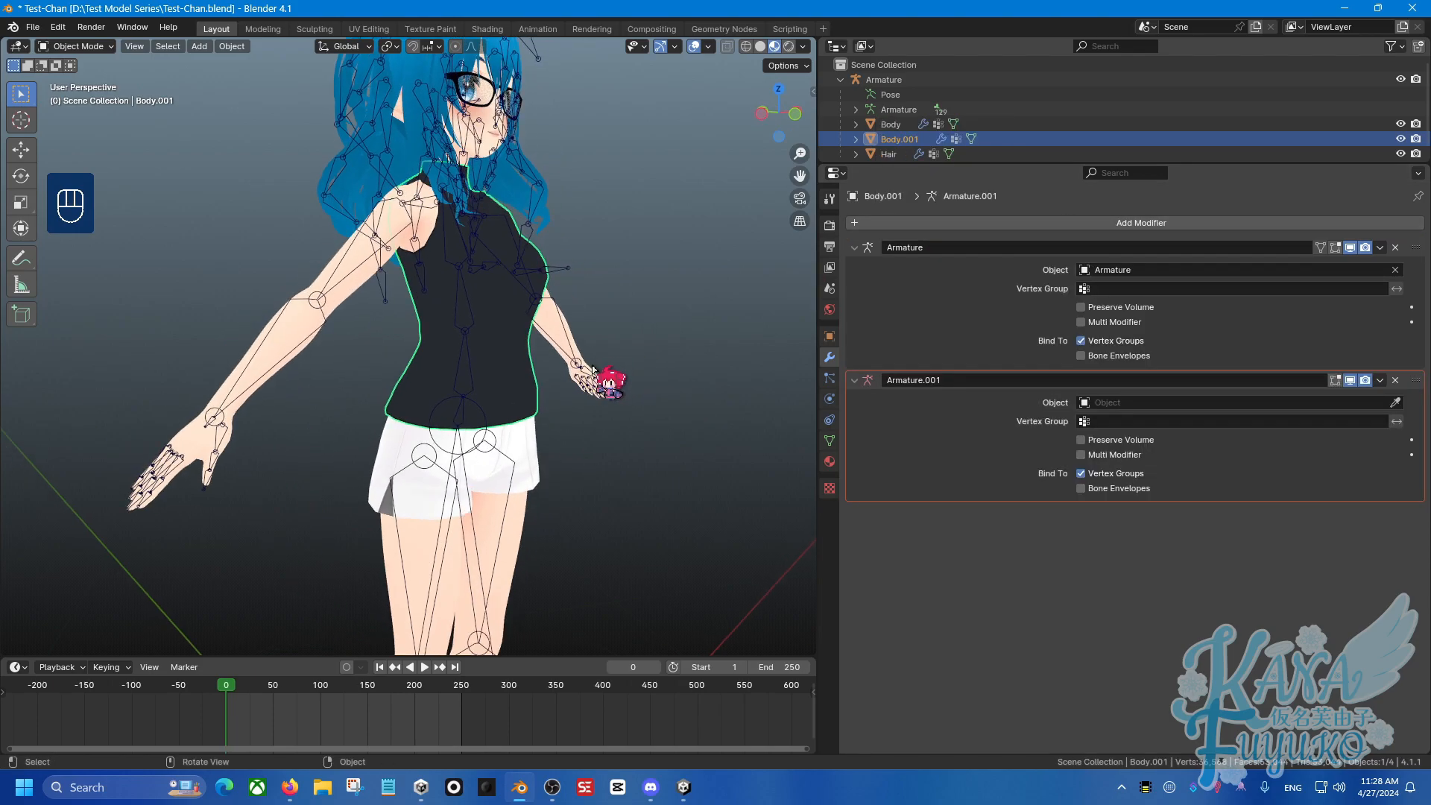
Step: Apply Body.001's Armature modifier via Apply Chosen Modifiers (Keep Shapekeys), leaving Armature.001
click(230, 45)
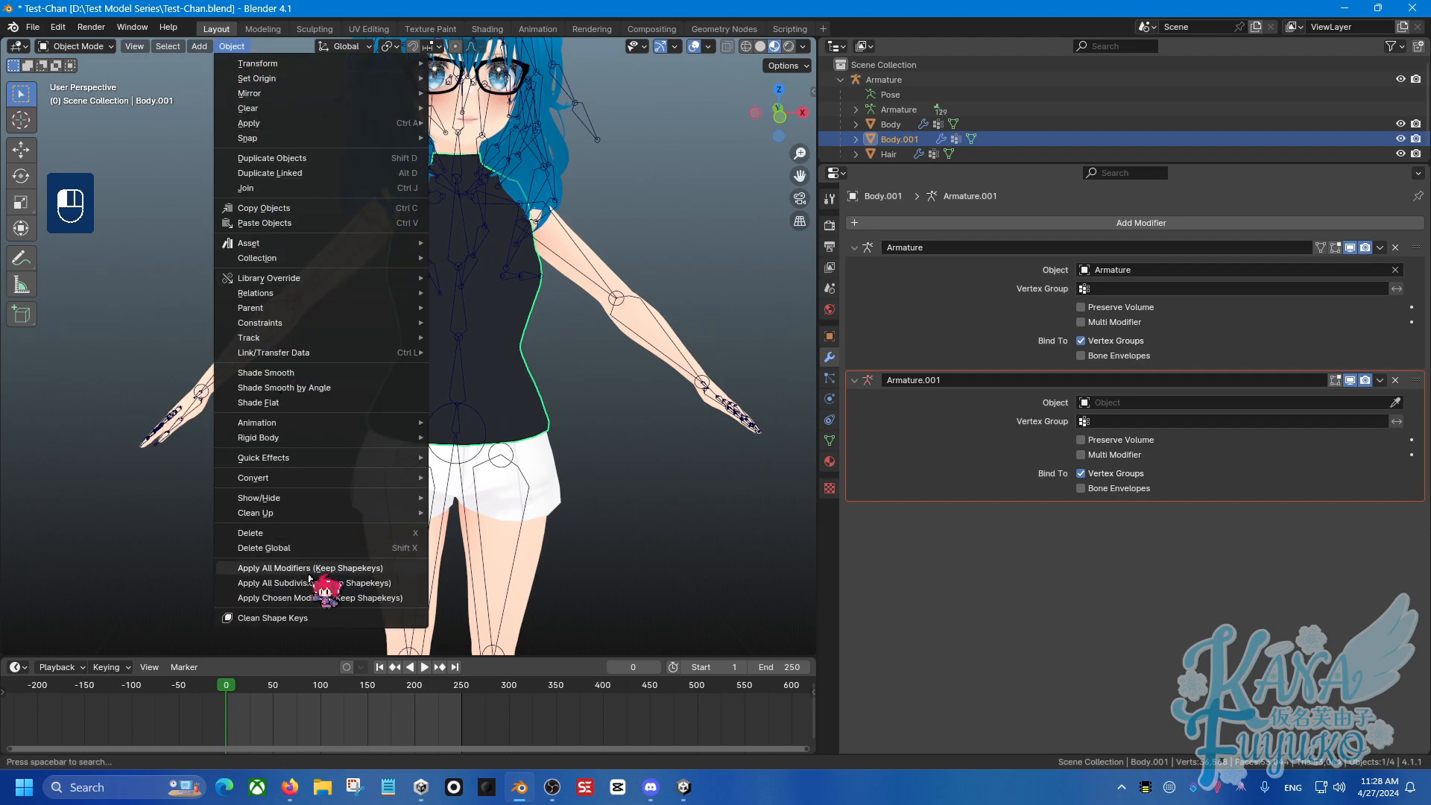
click(310, 596)
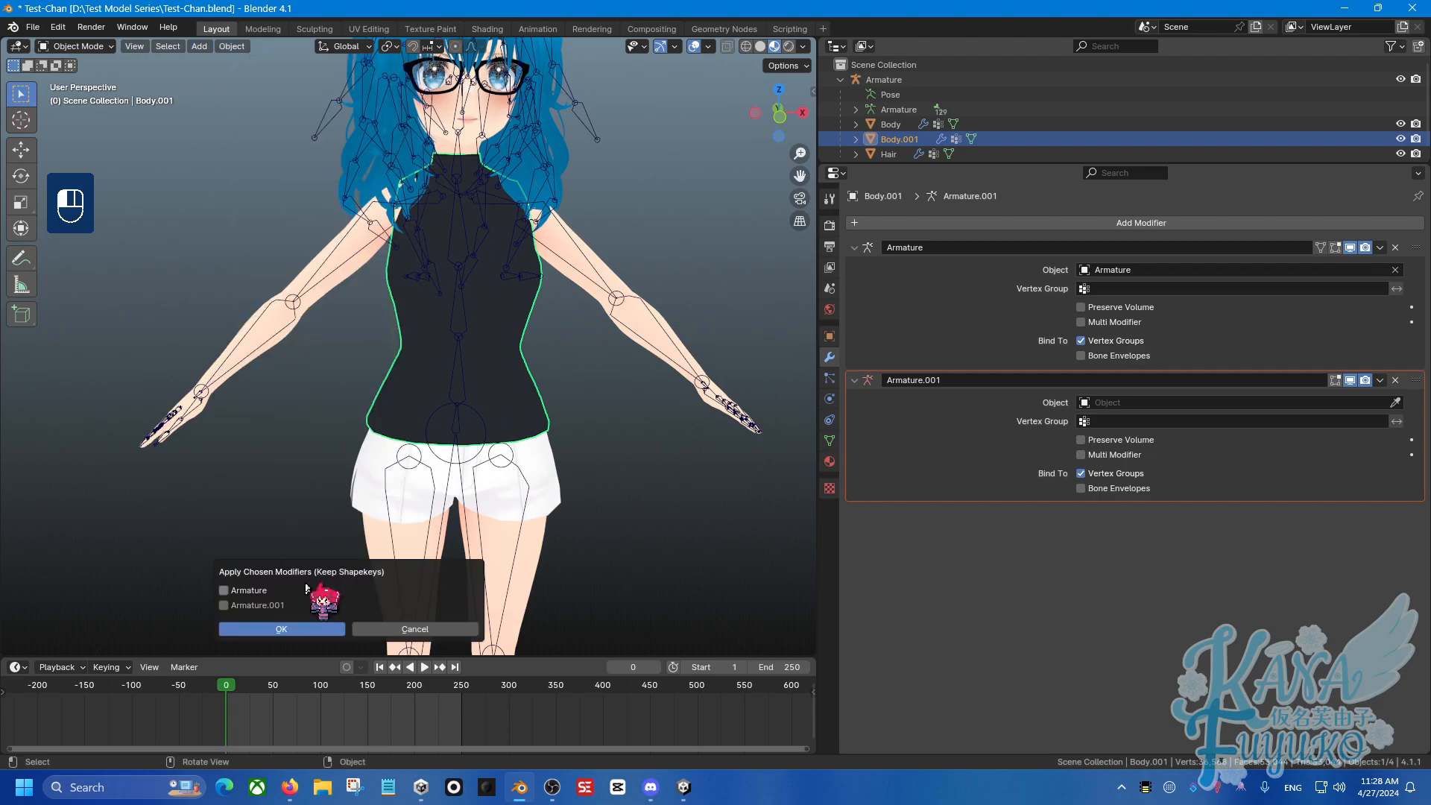
click(223, 590)
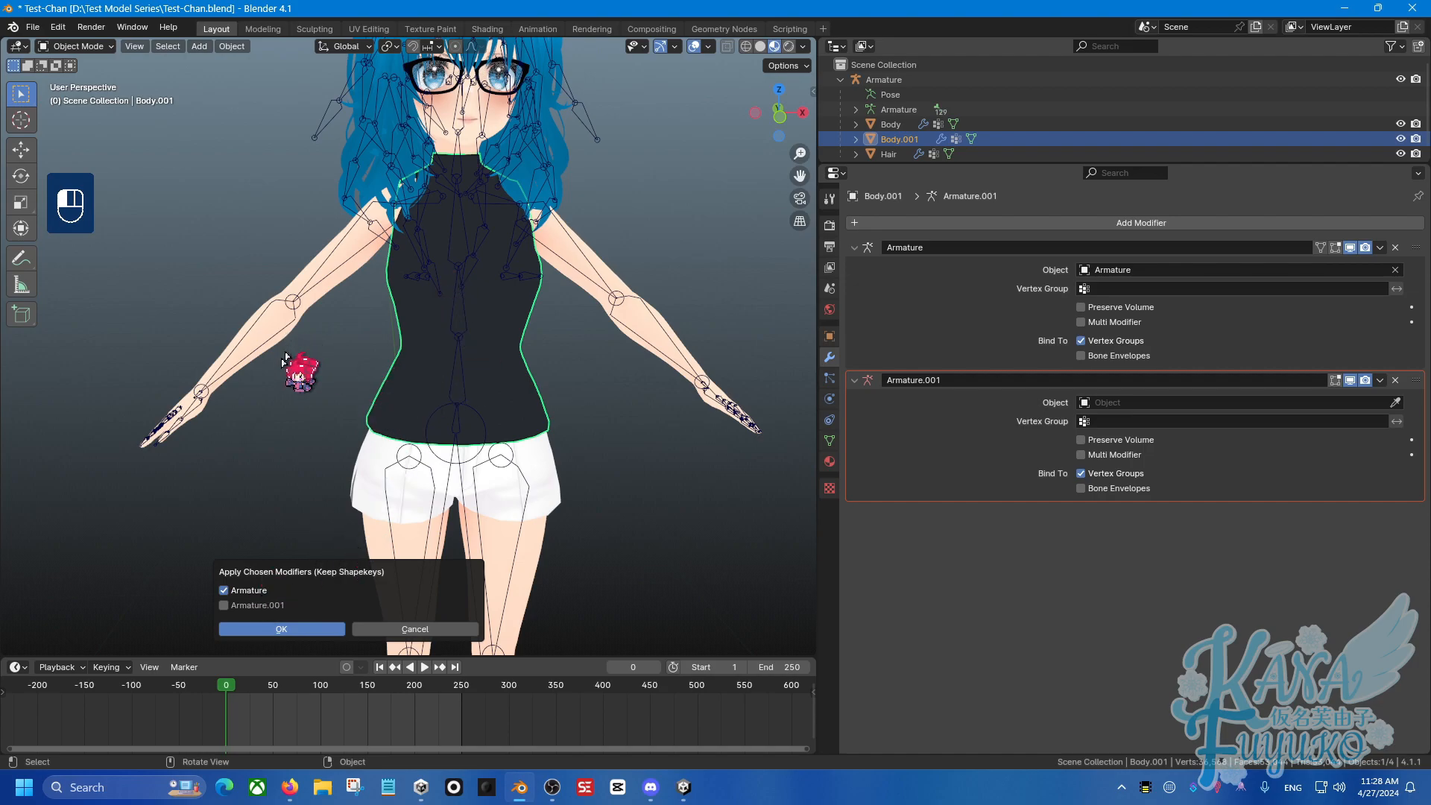
mouse_move(322, 632)
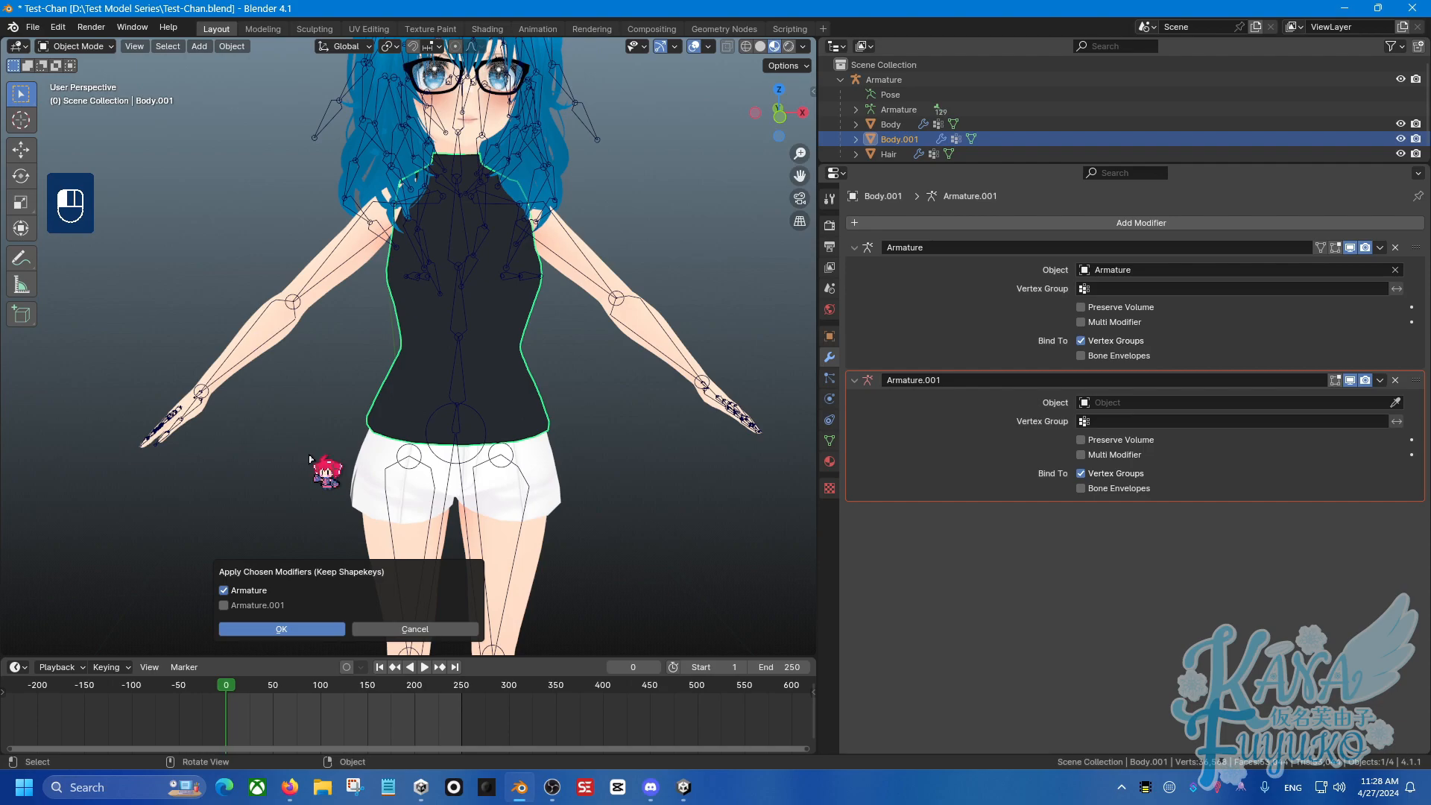
click(280, 629)
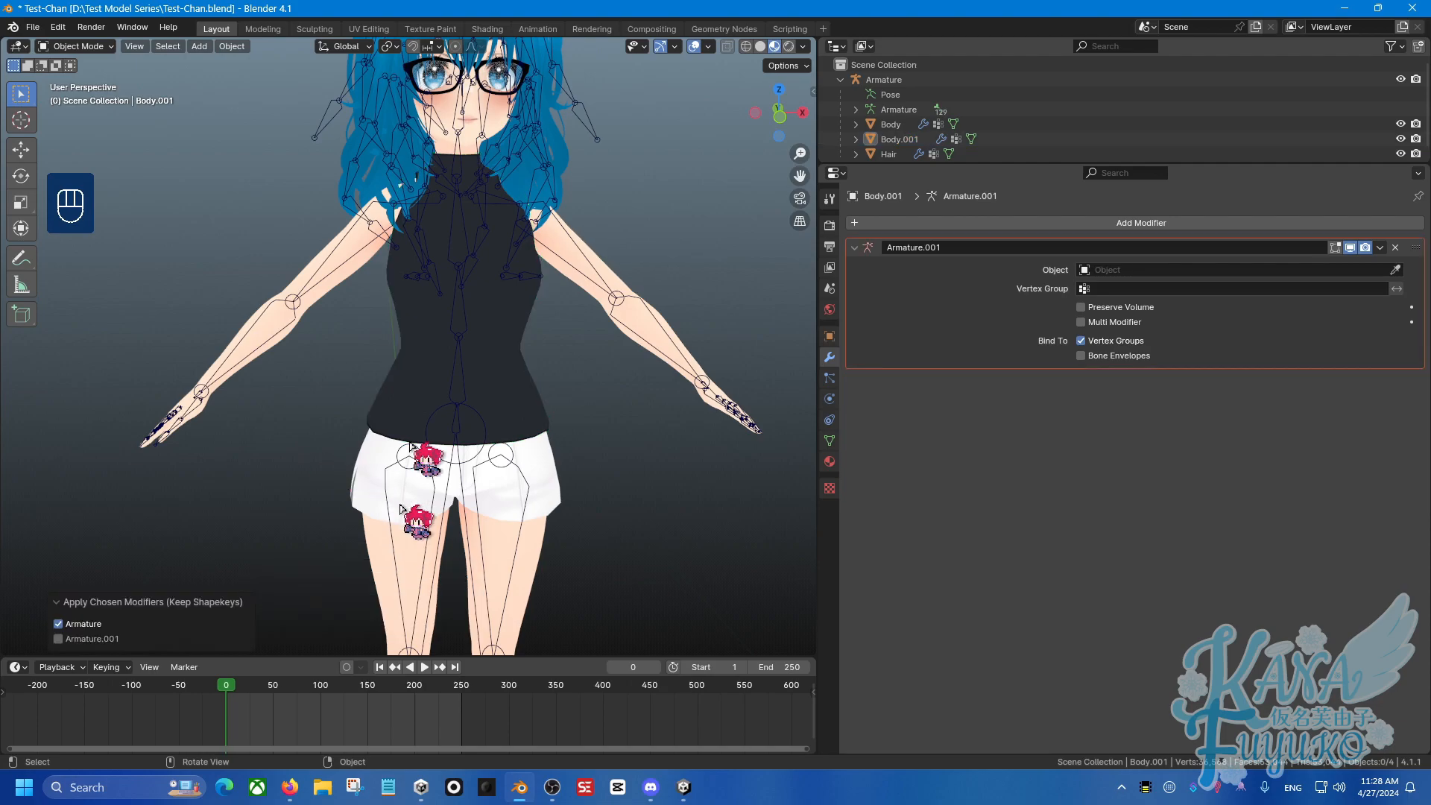
click(883, 79)
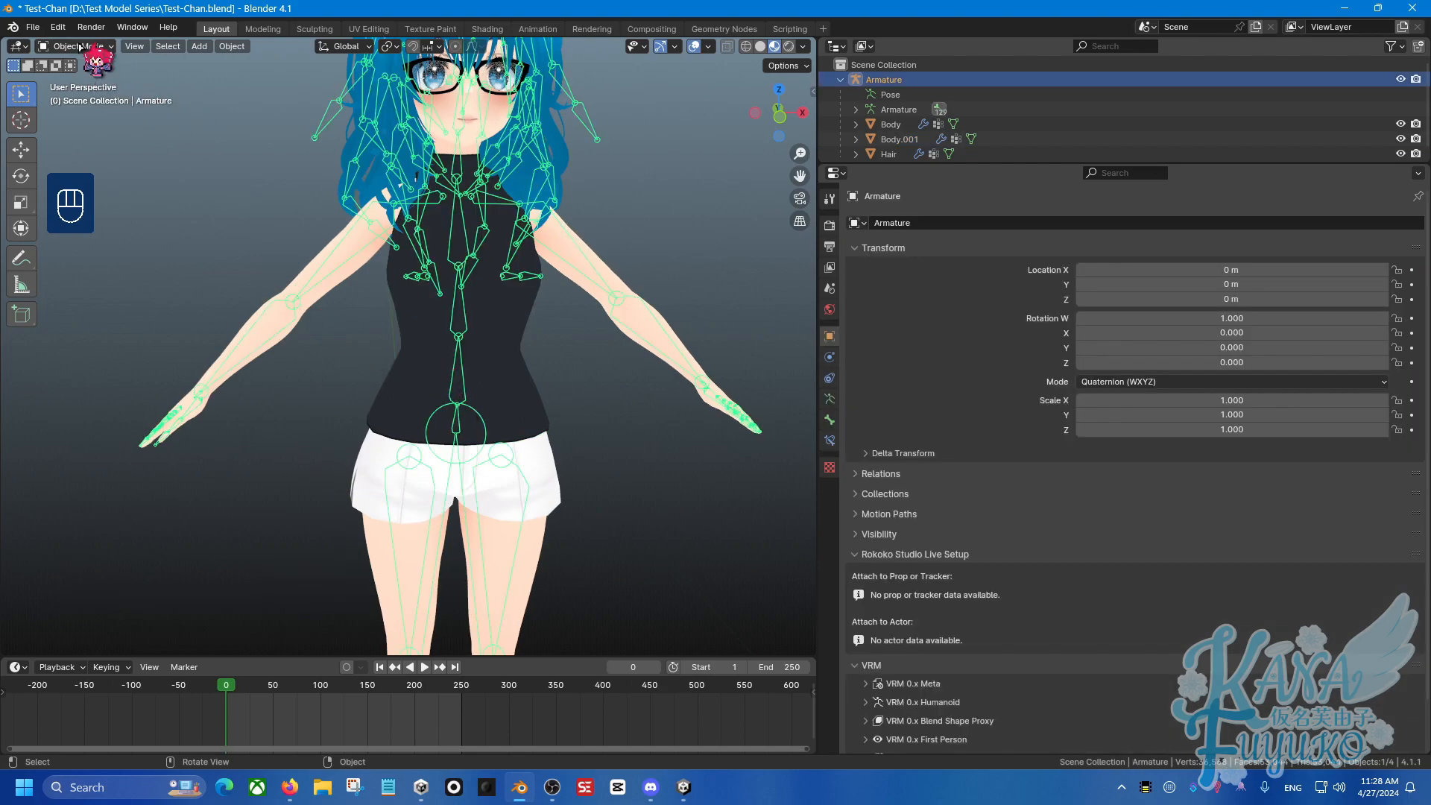
click(200, 47)
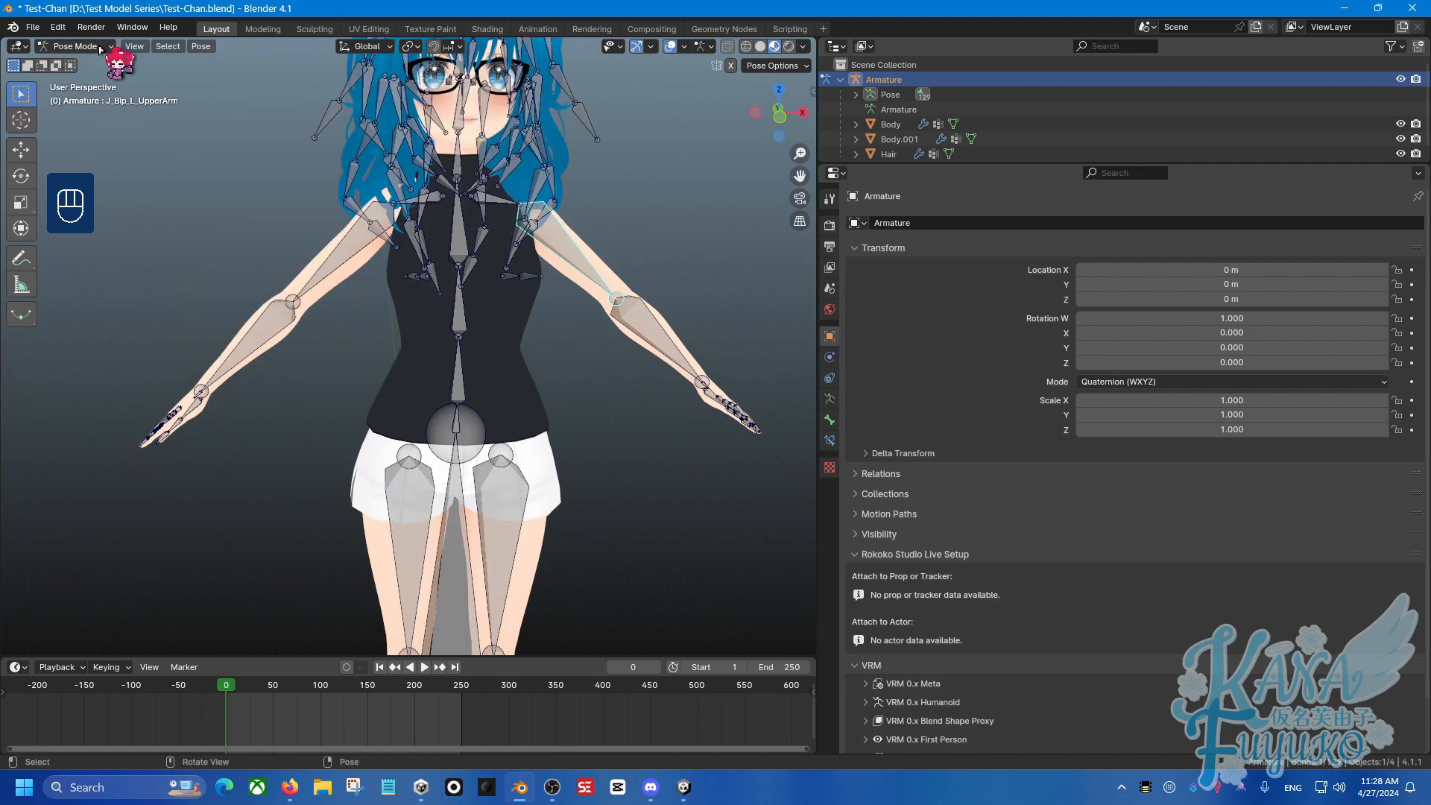
click(71, 45)
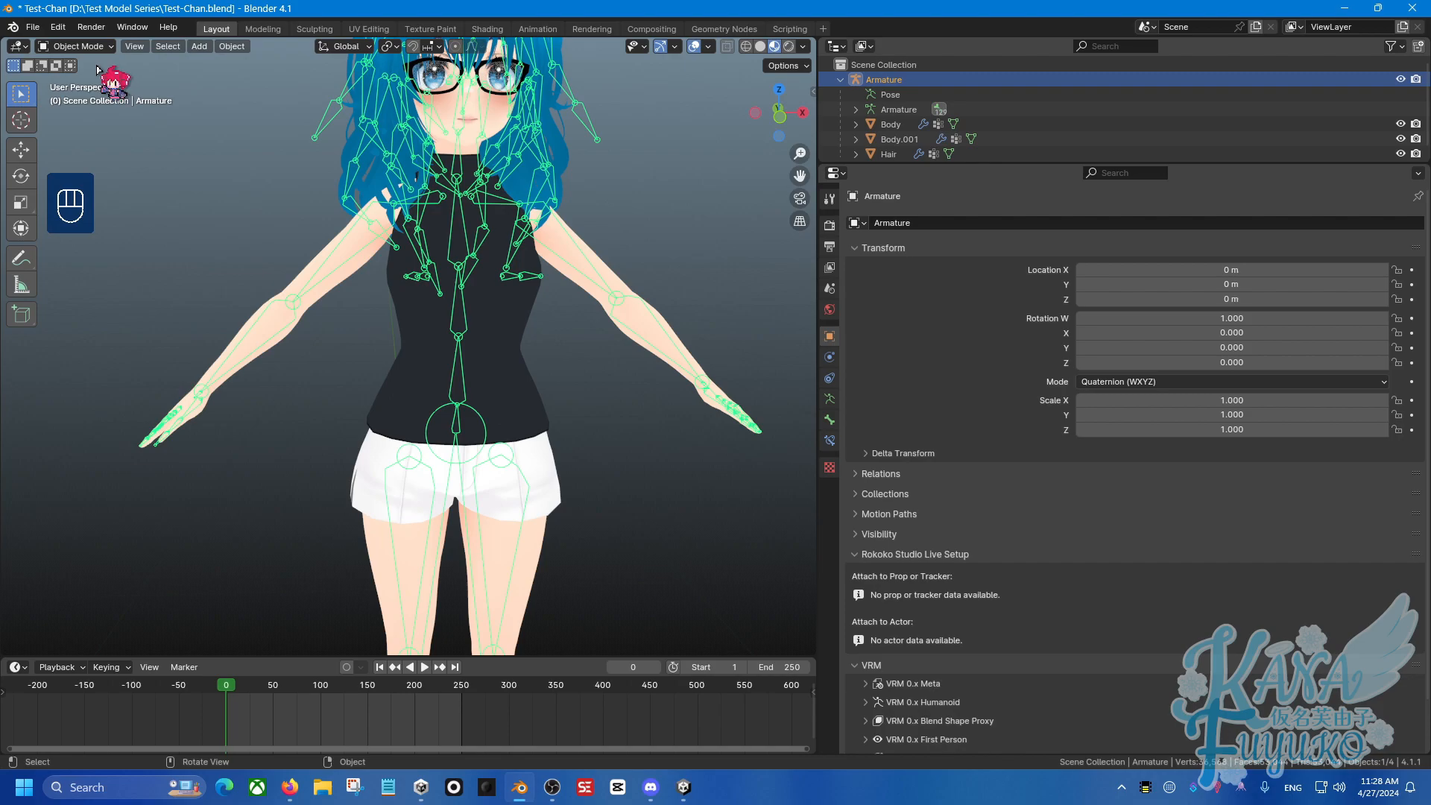